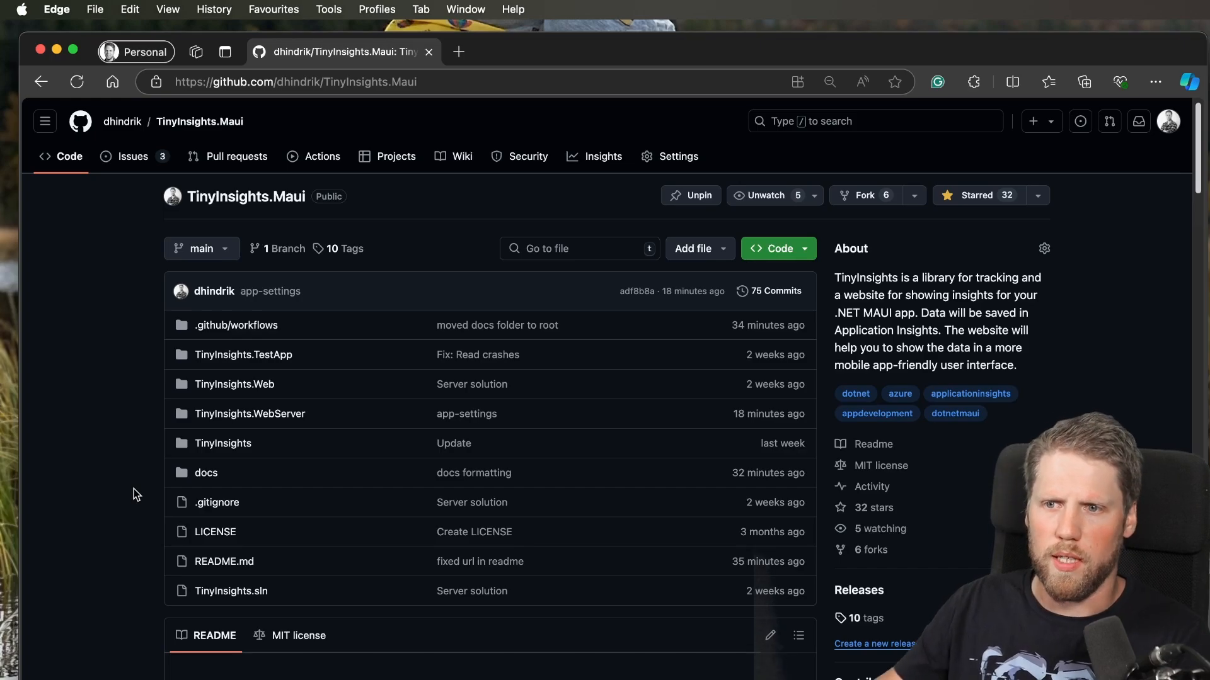
# Scroll the TinyInsights.Maui README down to the 'Use with ILogger' section and MauiProgram.cs setup code.
pyautogui.scroll(-3)
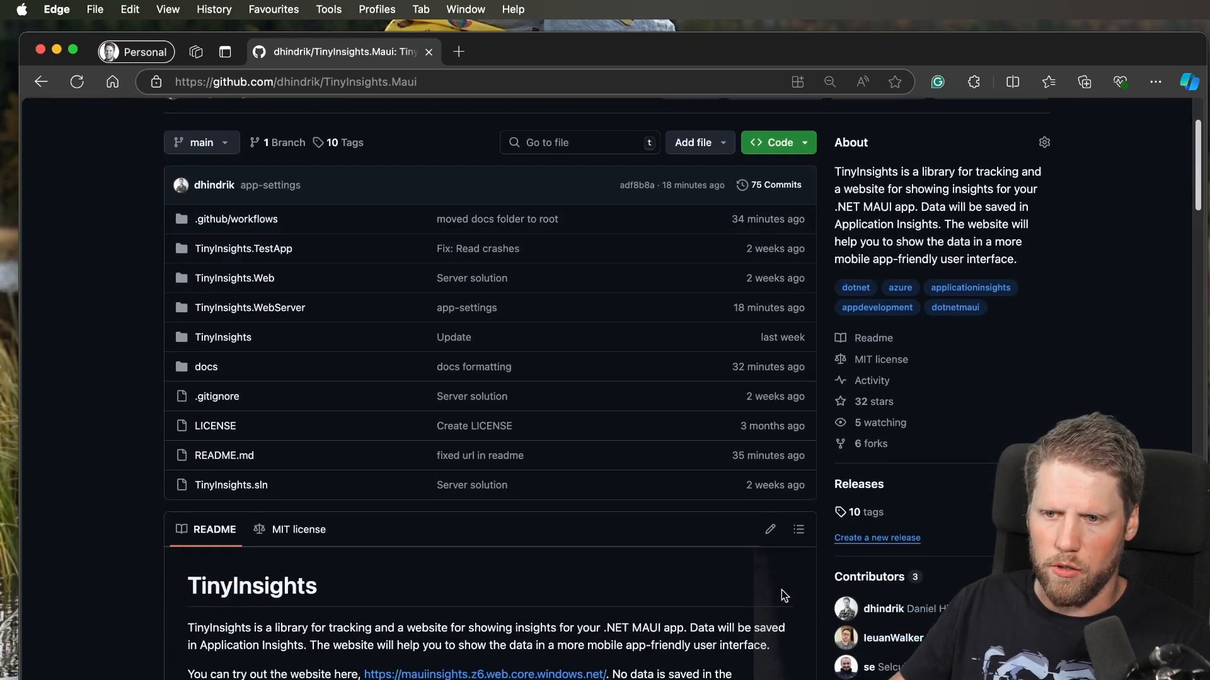
pyautogui.scroll(-3)
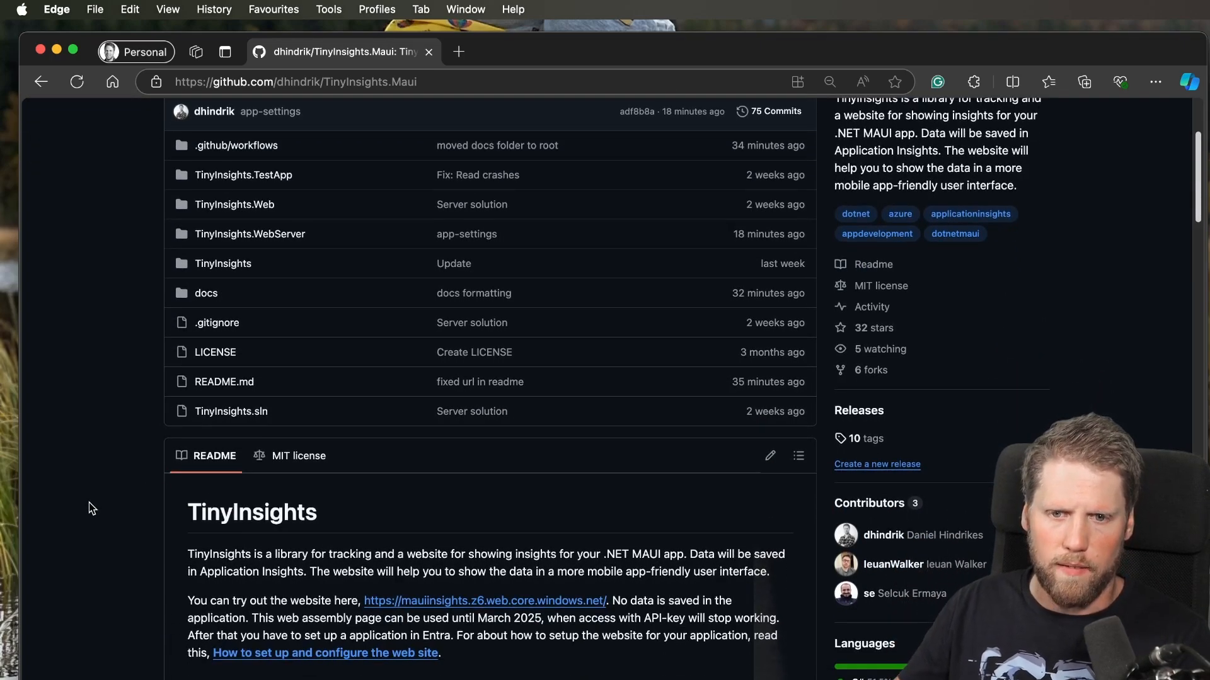
pyautogui.scroll(-3)
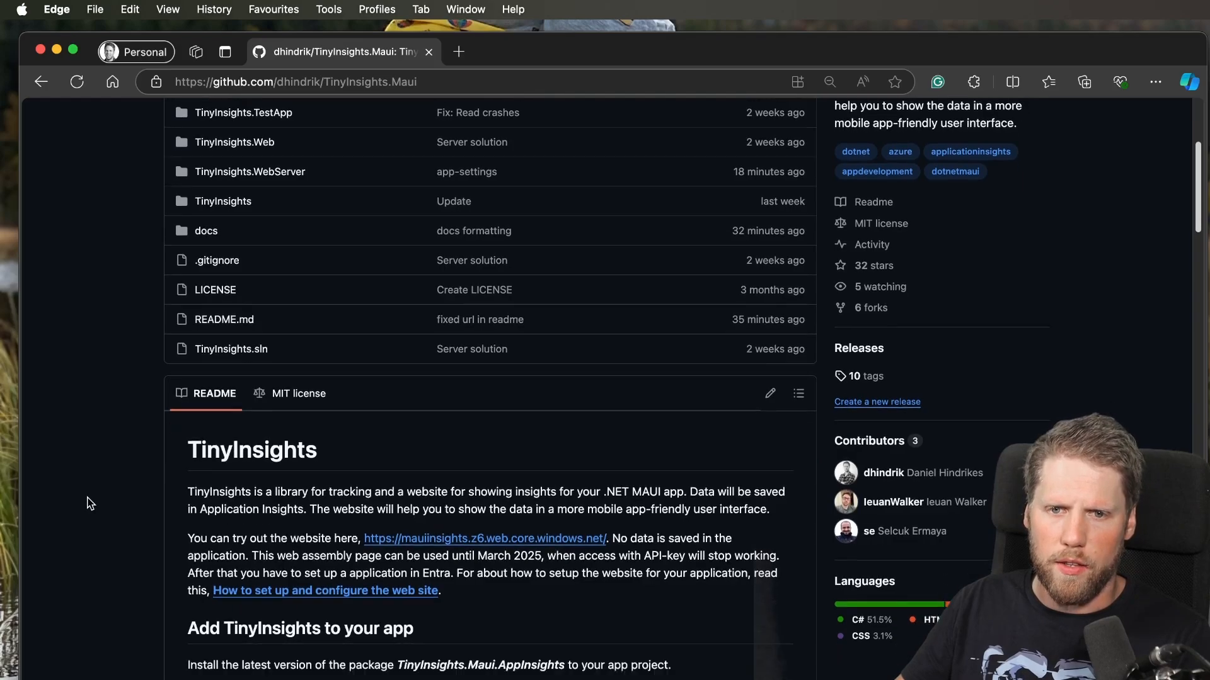
pyautogui.scroll(-3)
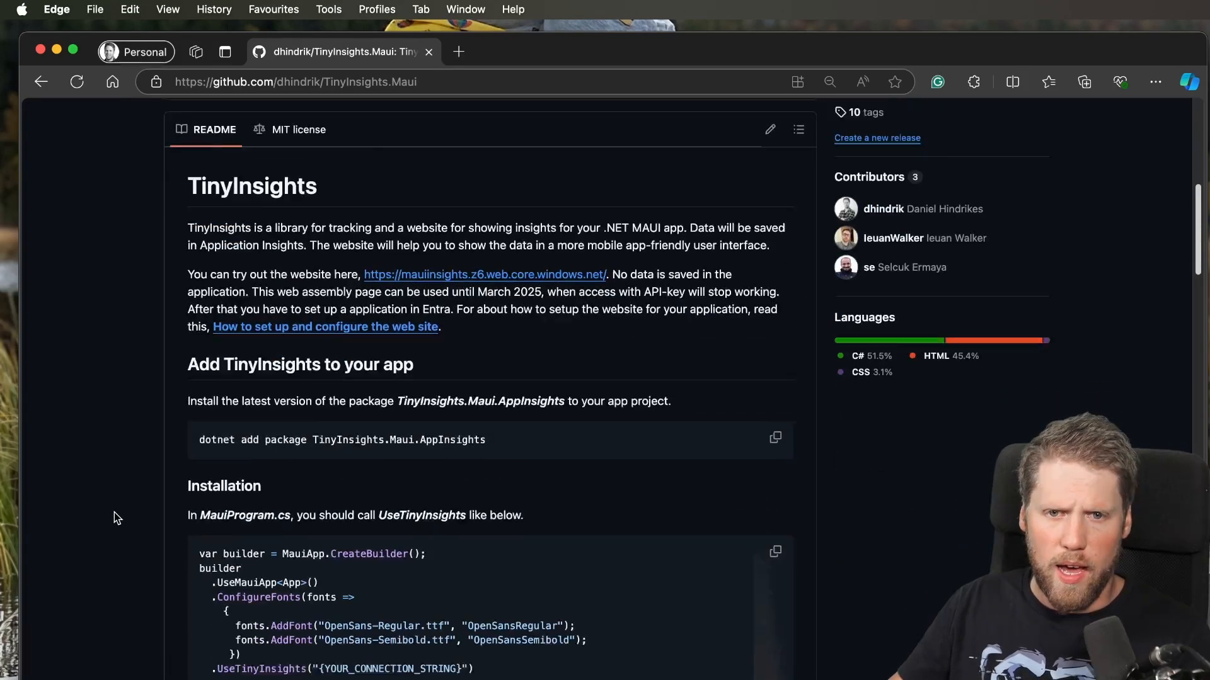
pyautogui.scroll(-3)
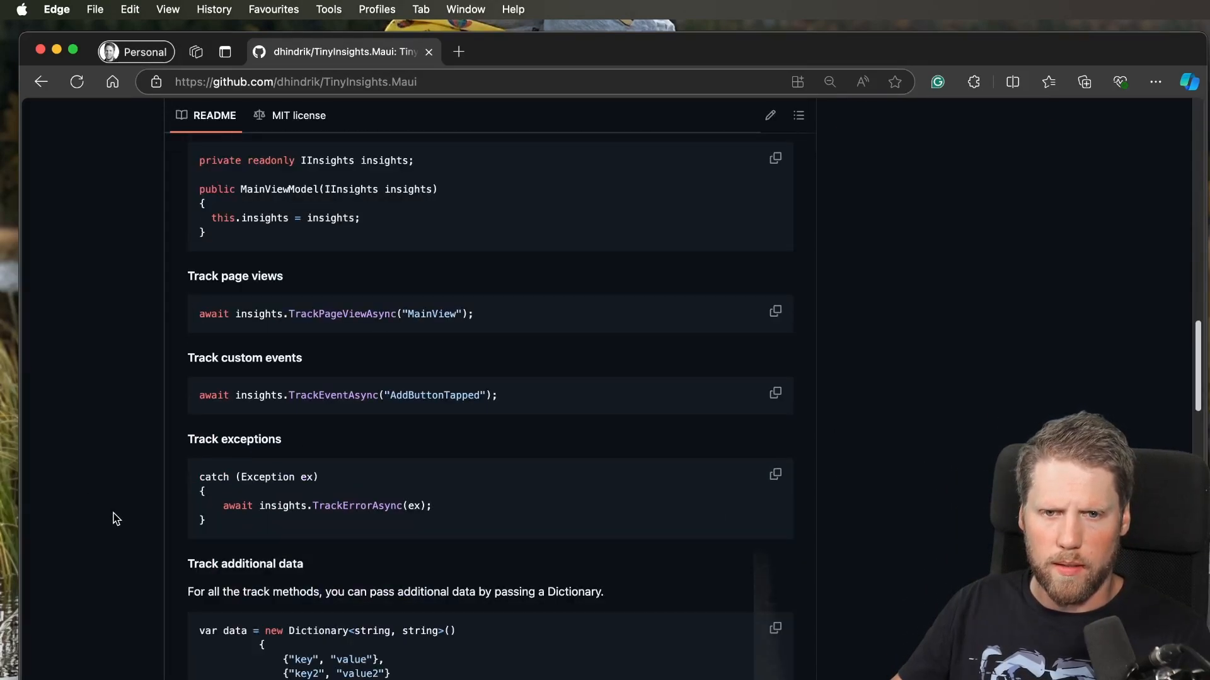
pyautogui.scroll(-3)
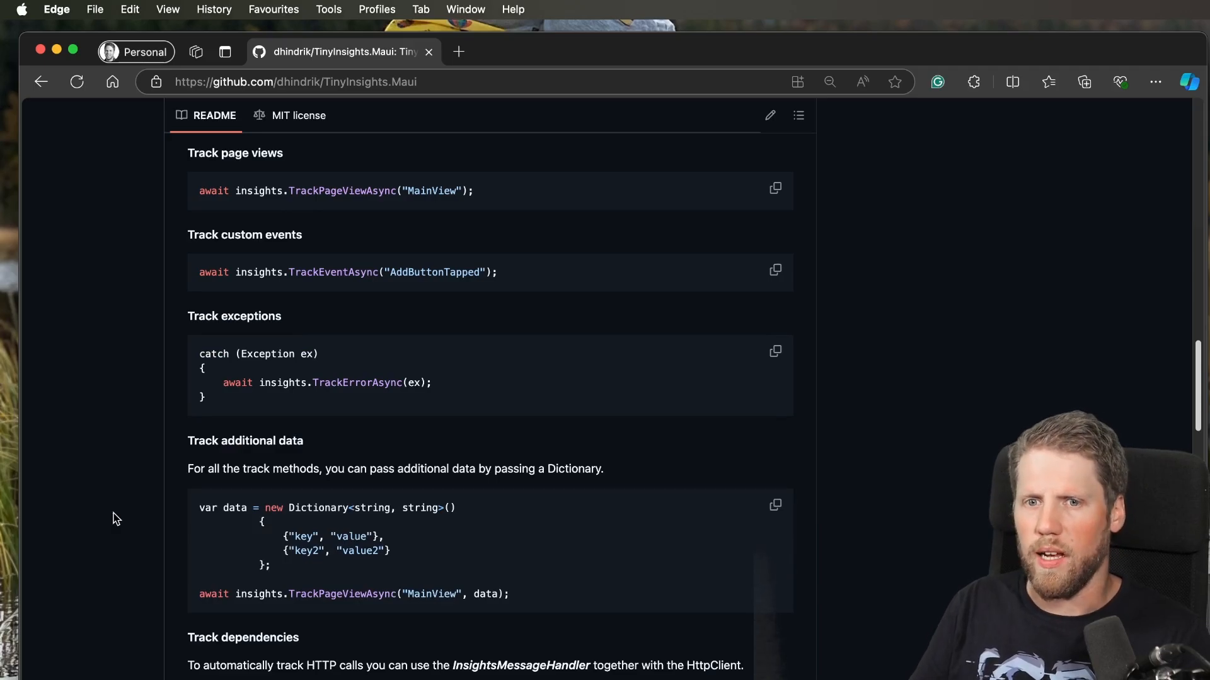
pyautogui.scroll(-3)
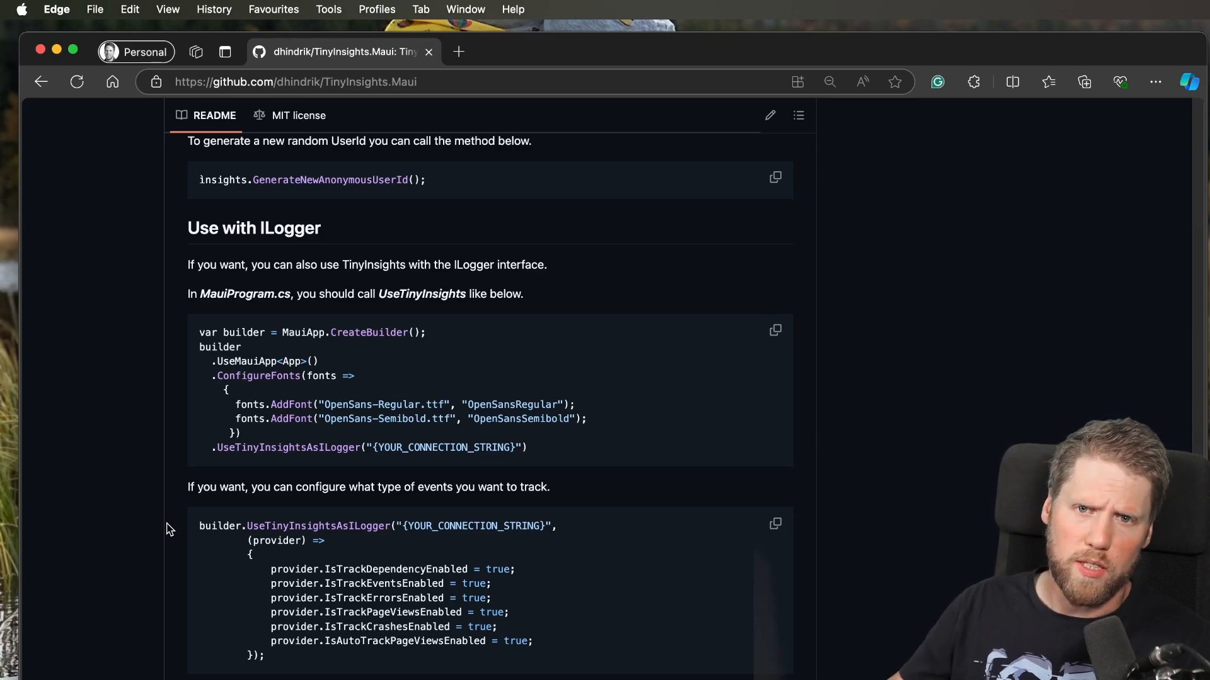
# Scroll further to the event-type tracking configuration snippet and the Use ILogger injection example.
pyautogui.scroll(-3)
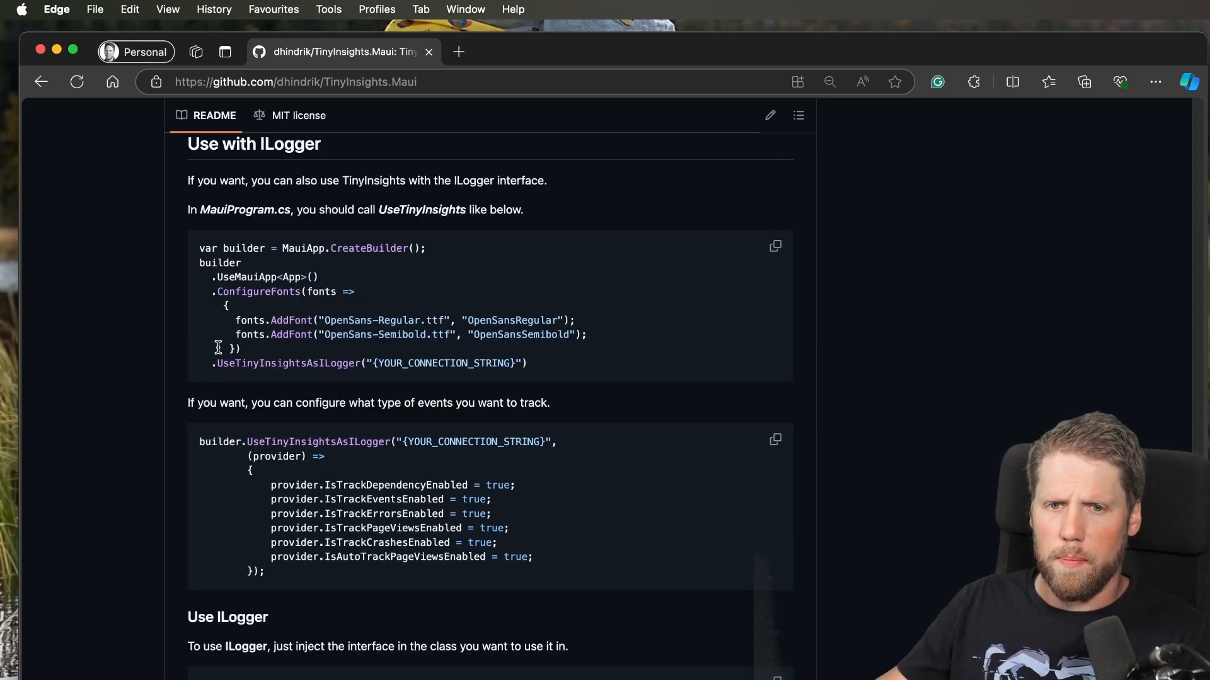
pyautogui.moveTo(307, 376)
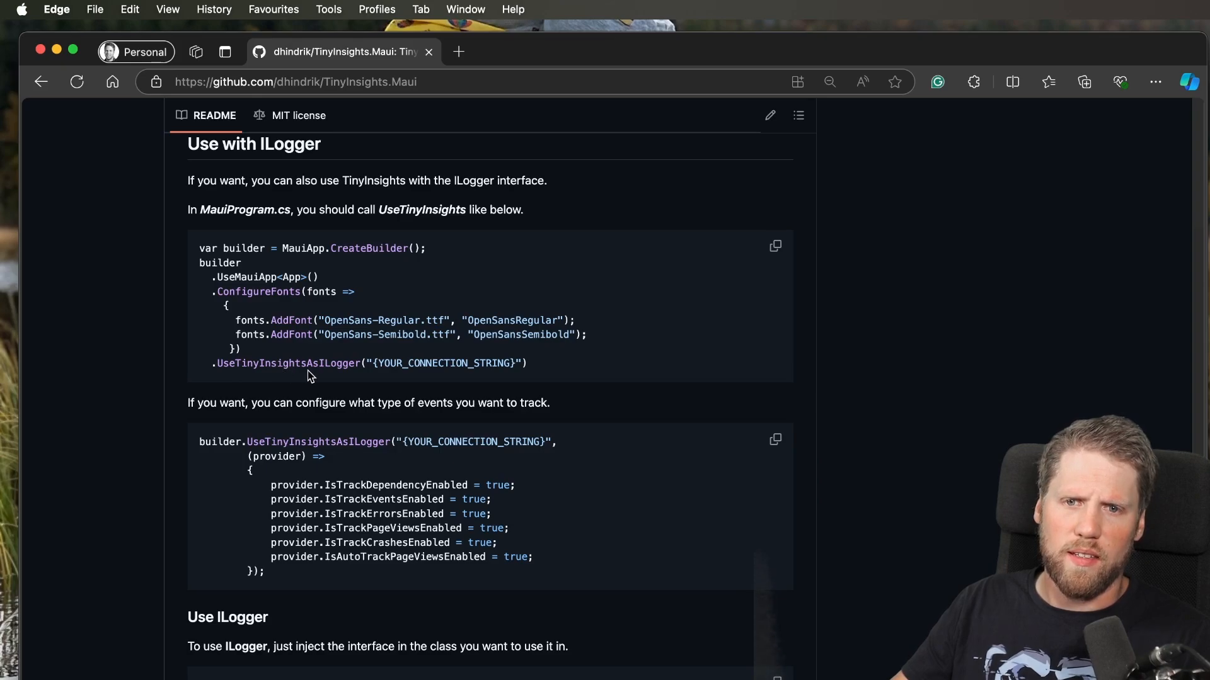
pyautogui.moveTo(345, 375)
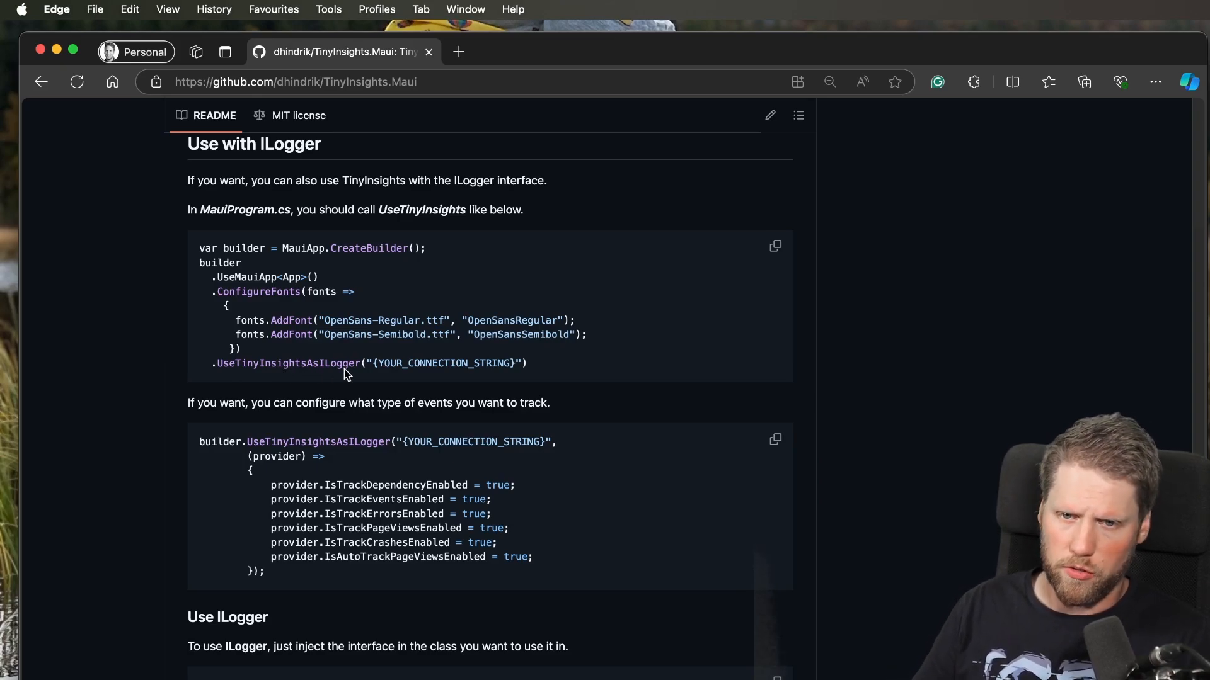
pyautogui.moveTo(516, 362)
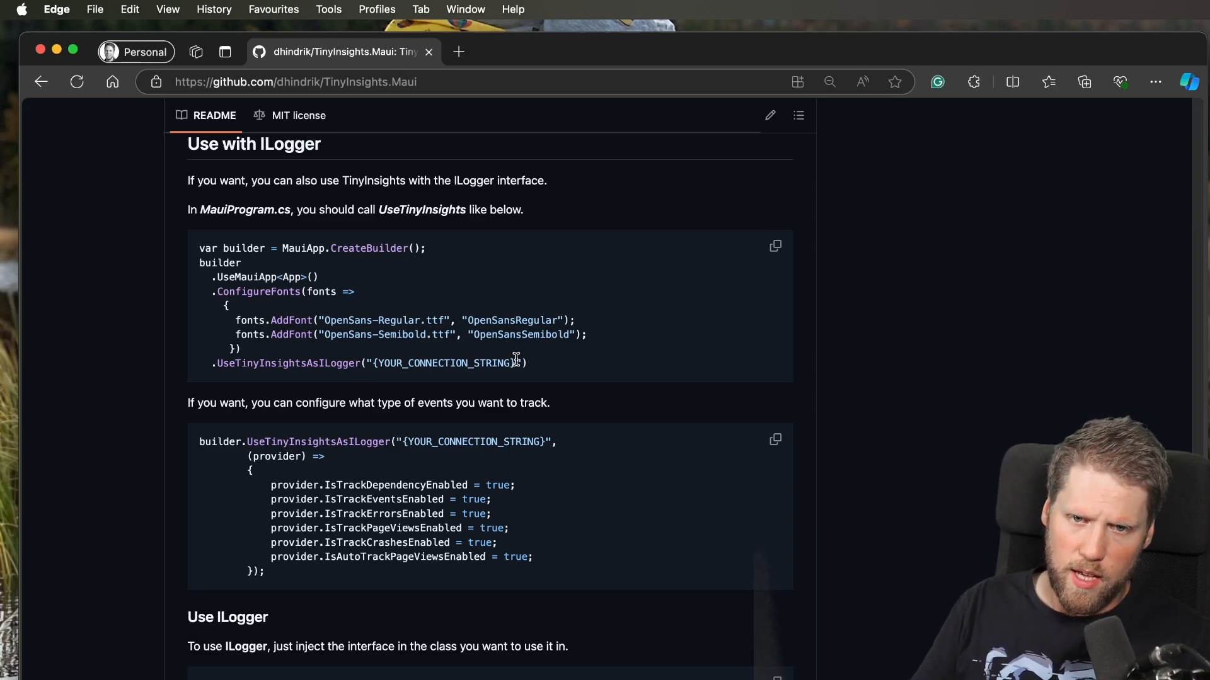
pyautogui.moveTo(315, 356)
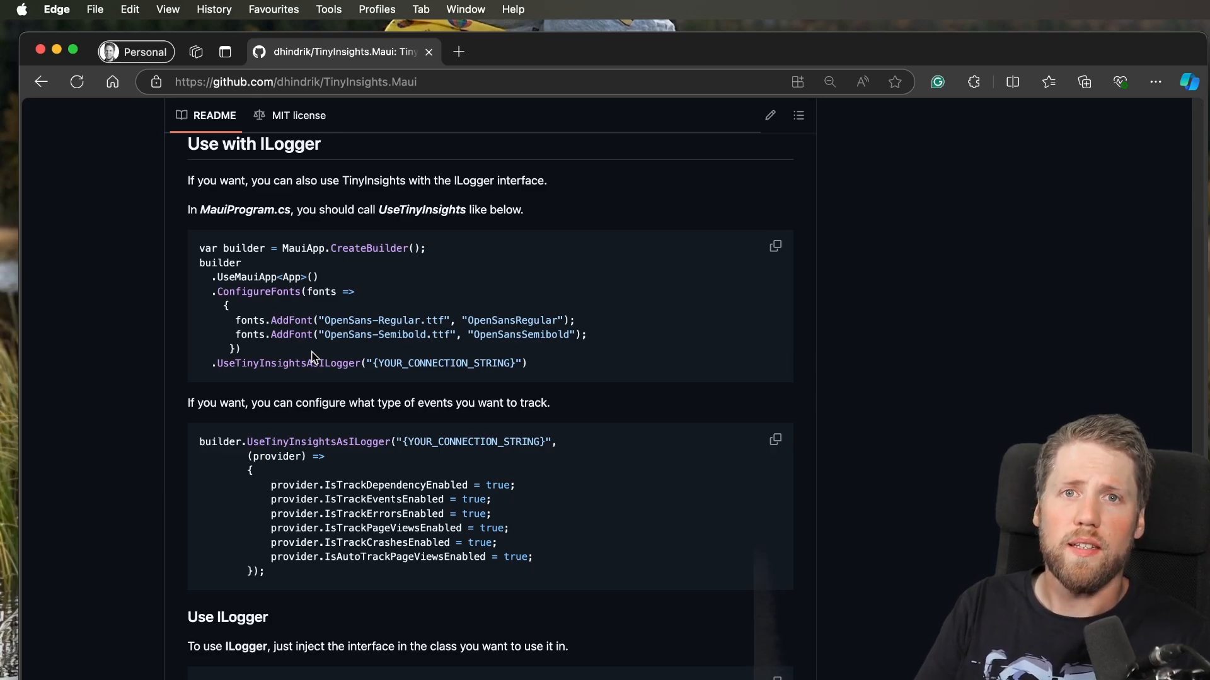
pyautogui.moveTo(283, 357)
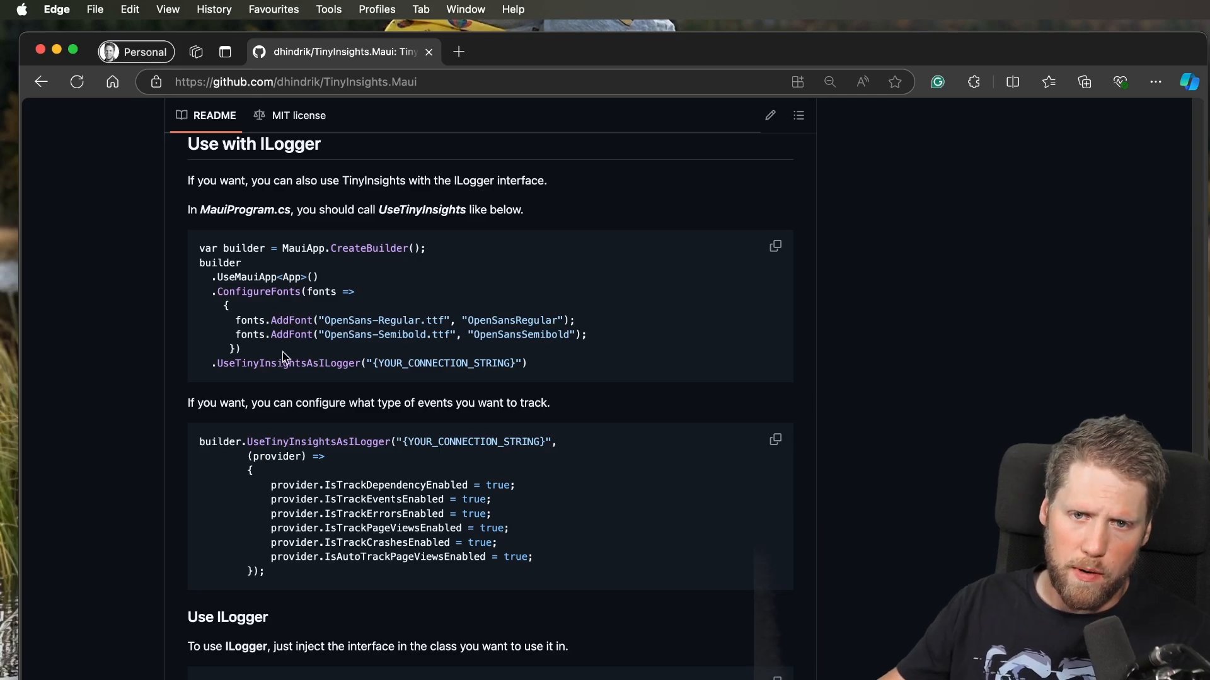
pyautogui.moveTo(334, 389)
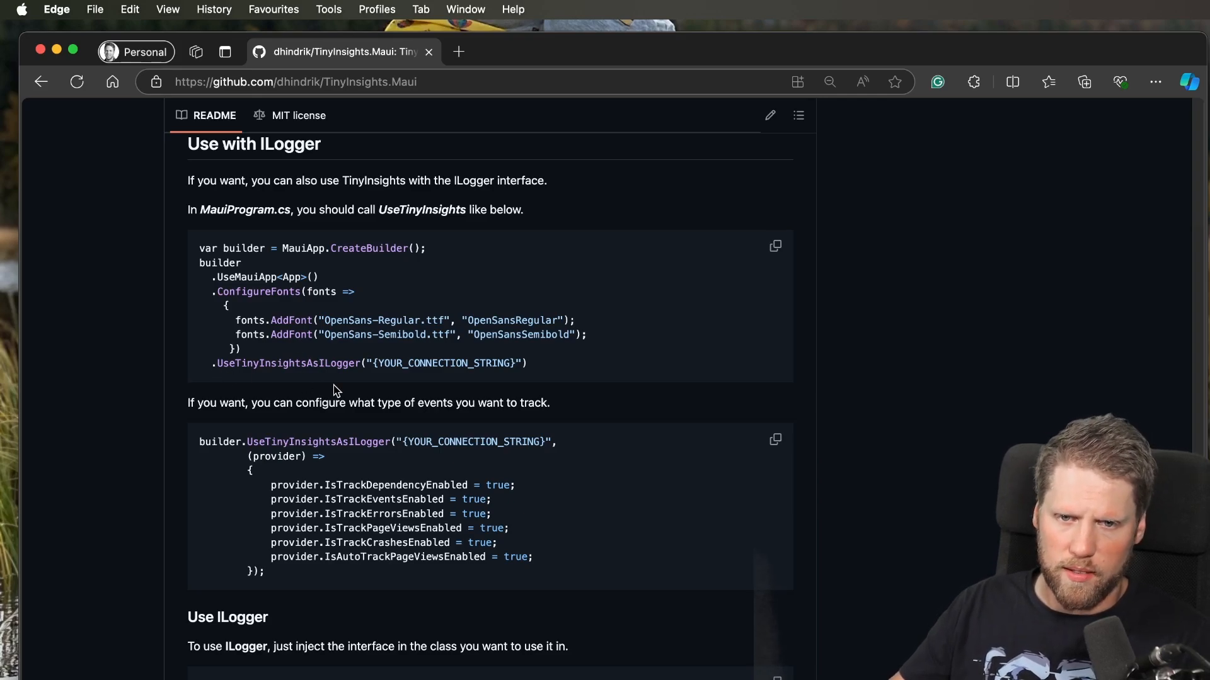
pyautogui.scroll(-3)
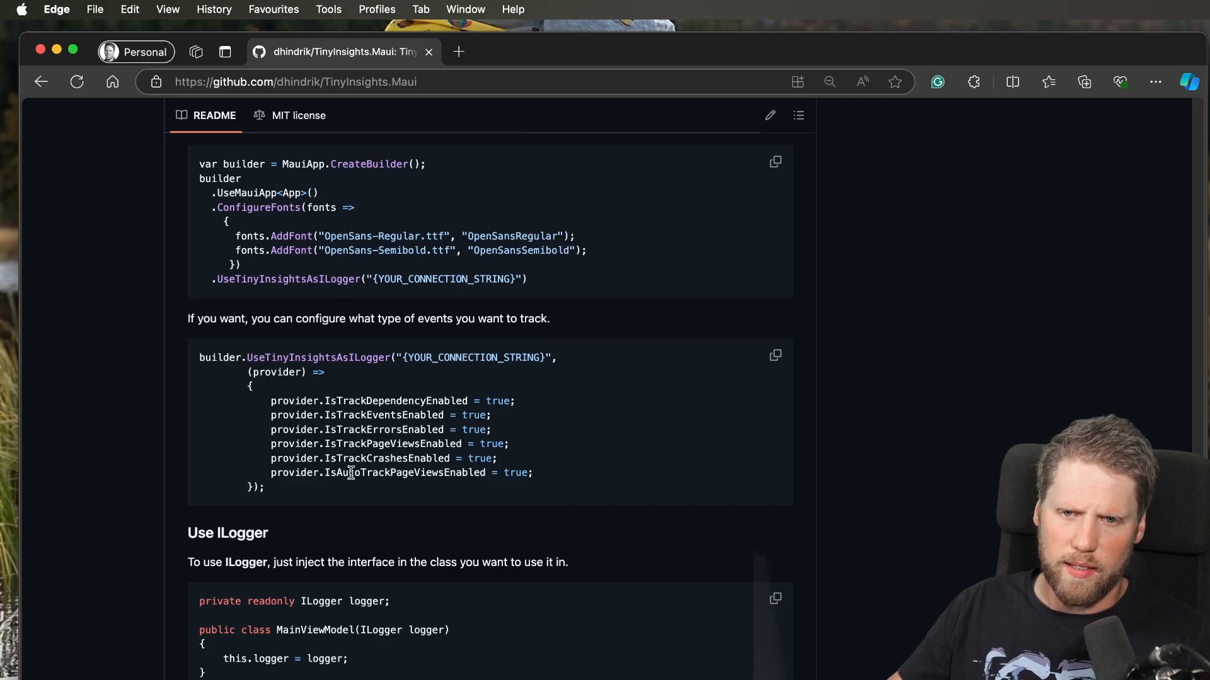
pyautogui.scroll(-3)
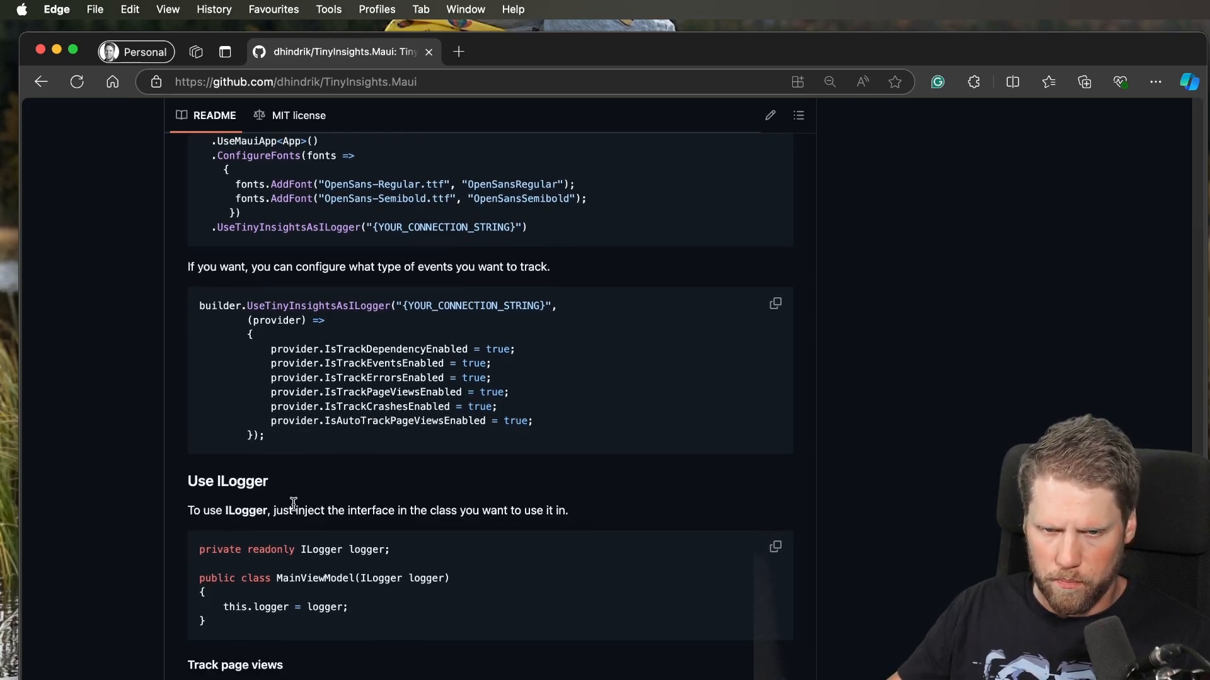
pyautogui.scroll(-3)
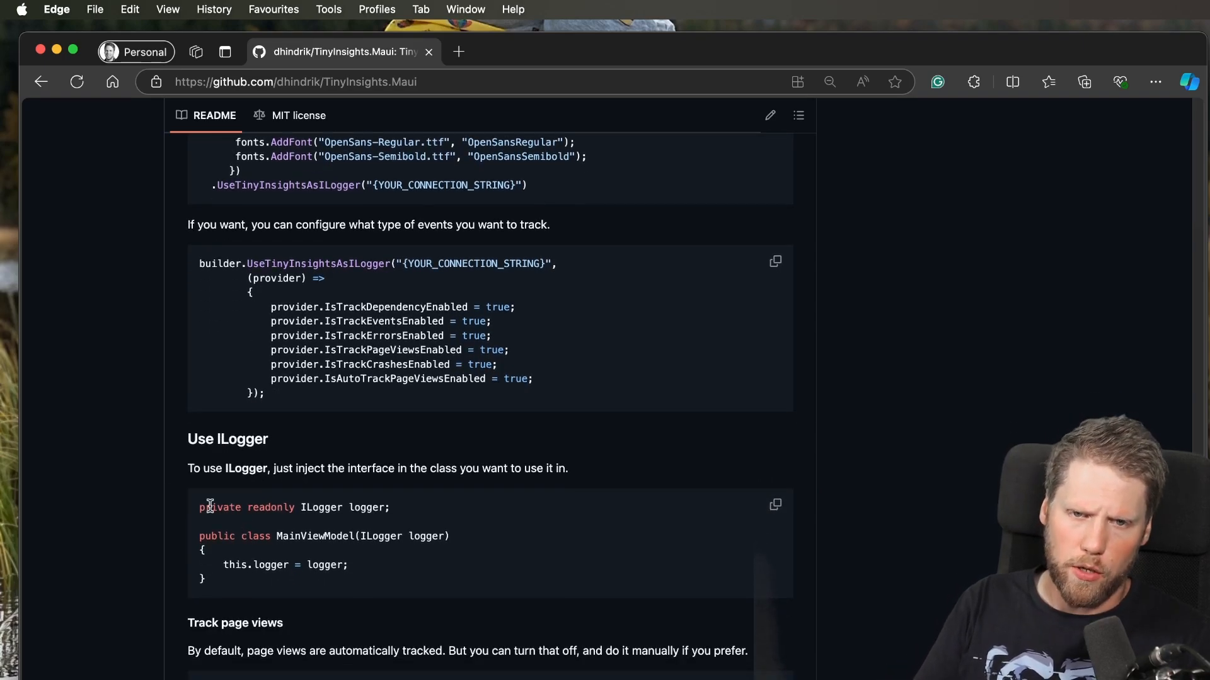
pyautogui.scroll(-3)
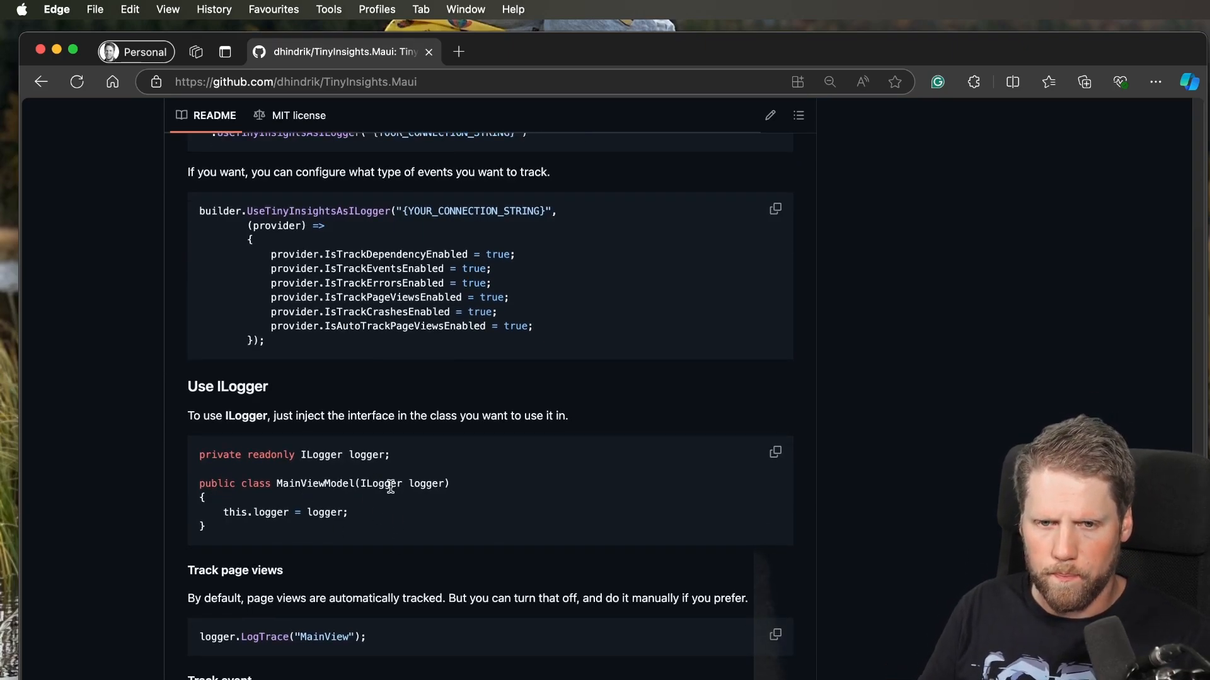
pyautogui.scroll(-3)
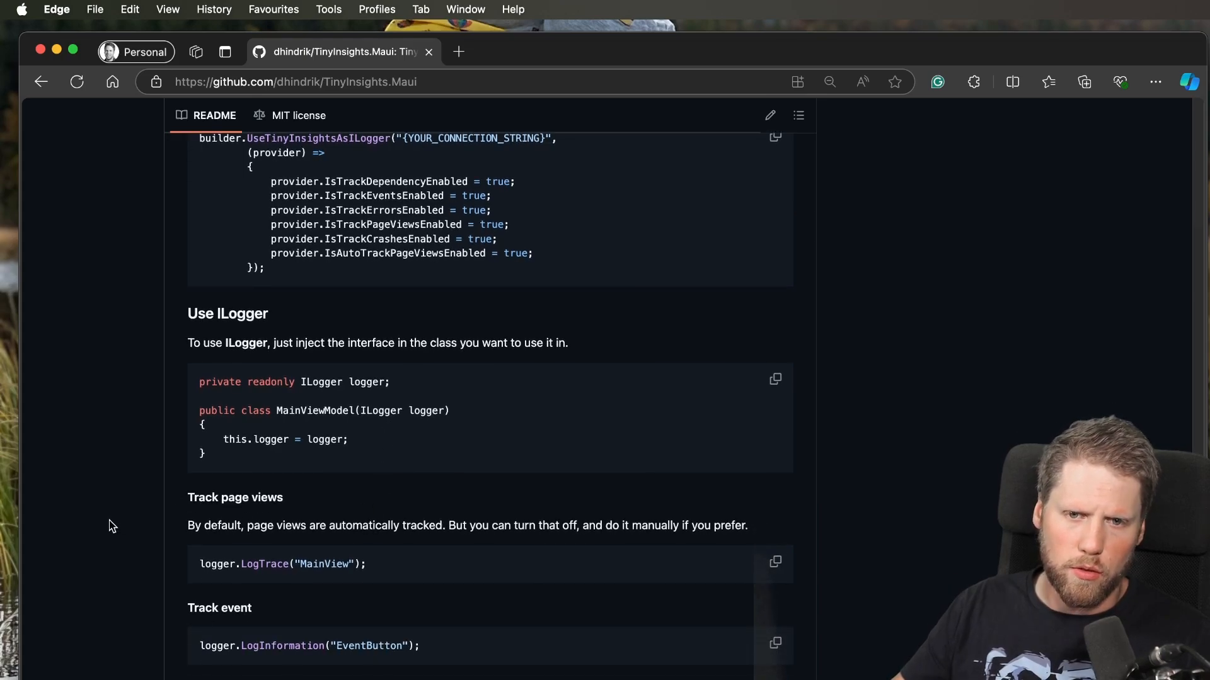
pyautogui.scroll(-3)
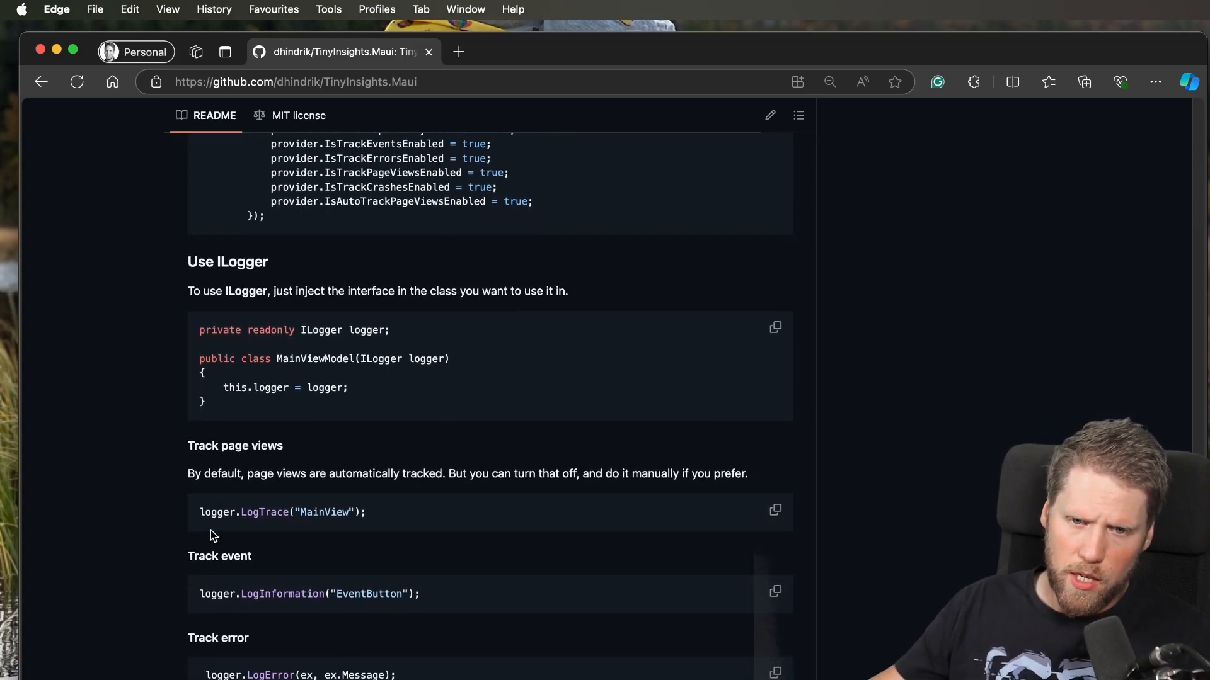
pyautogui.scroll(-3)
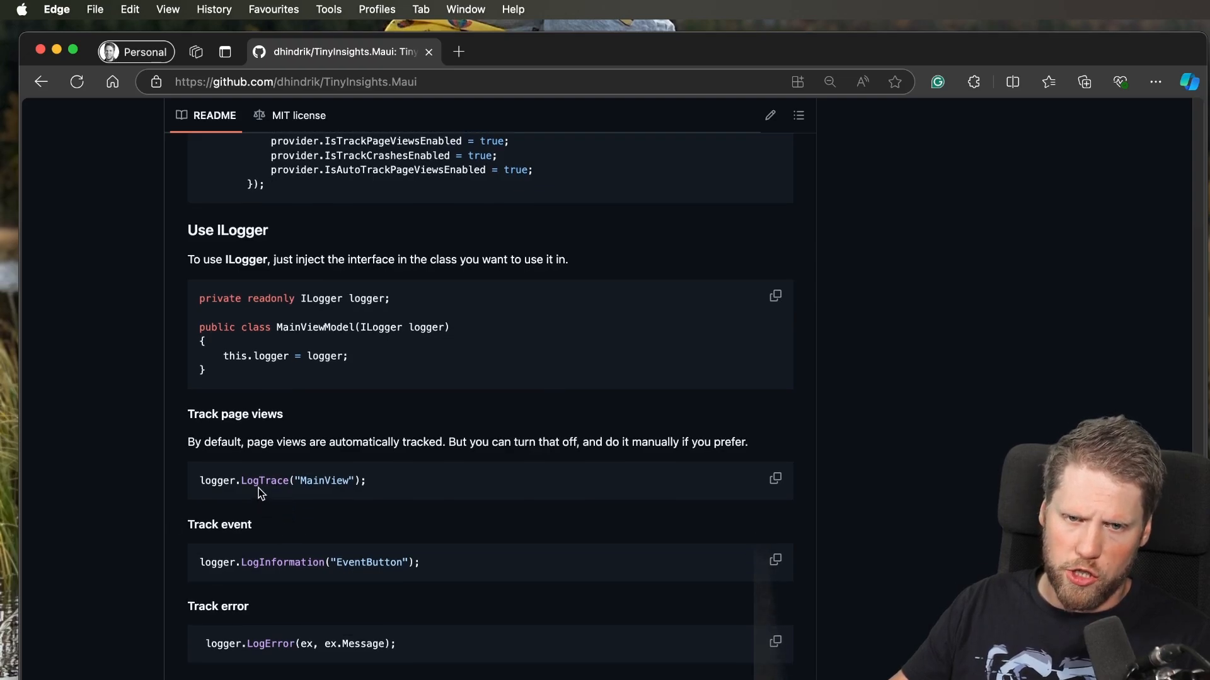
pyautogui.scroll(-3)
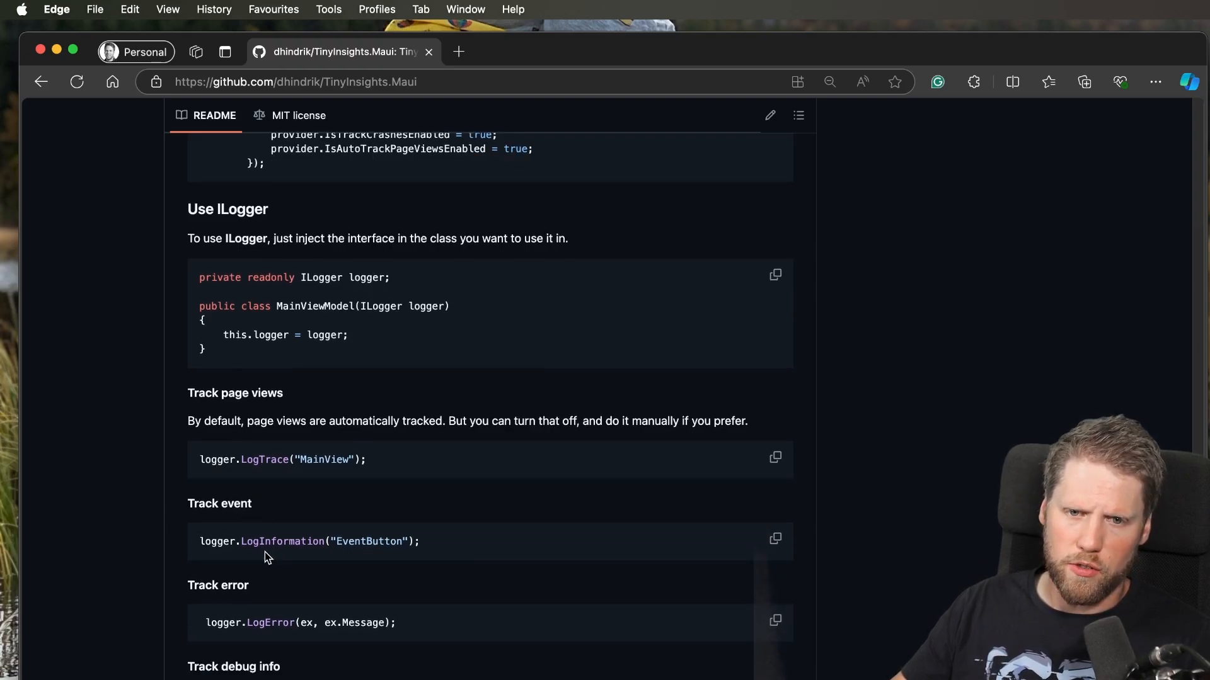
pyautogui.scroll(-3)
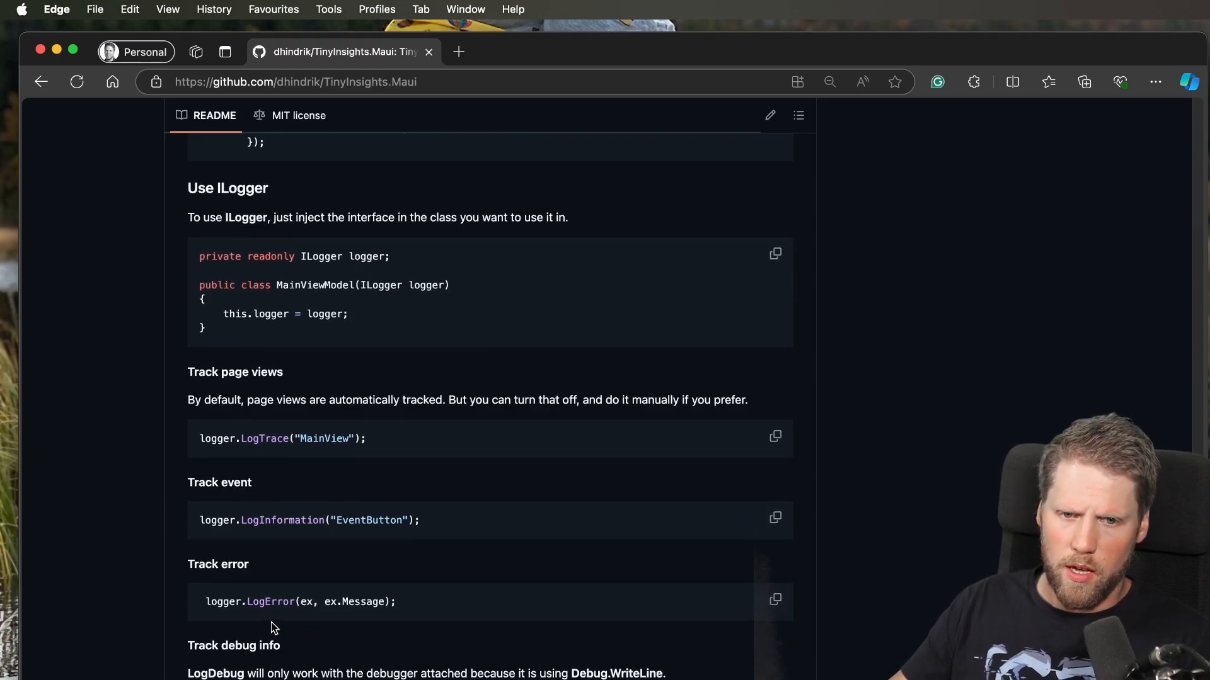
pyautogui.scroll(-3)
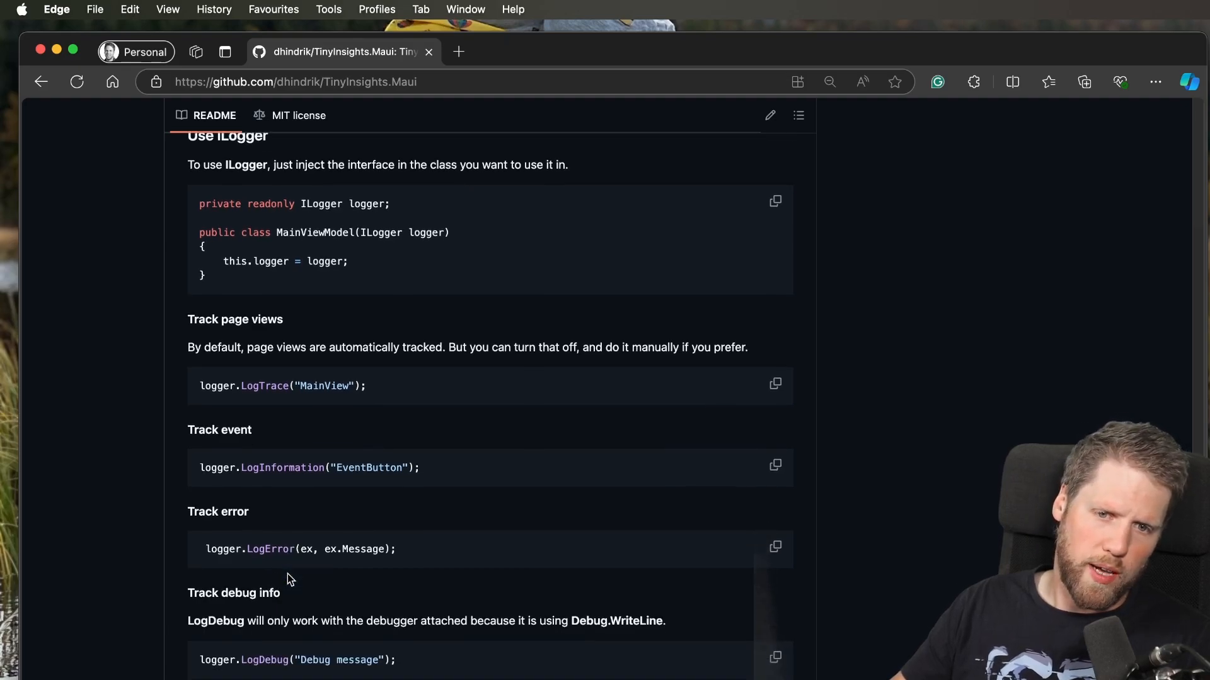
pyautogui.scroll(-3)
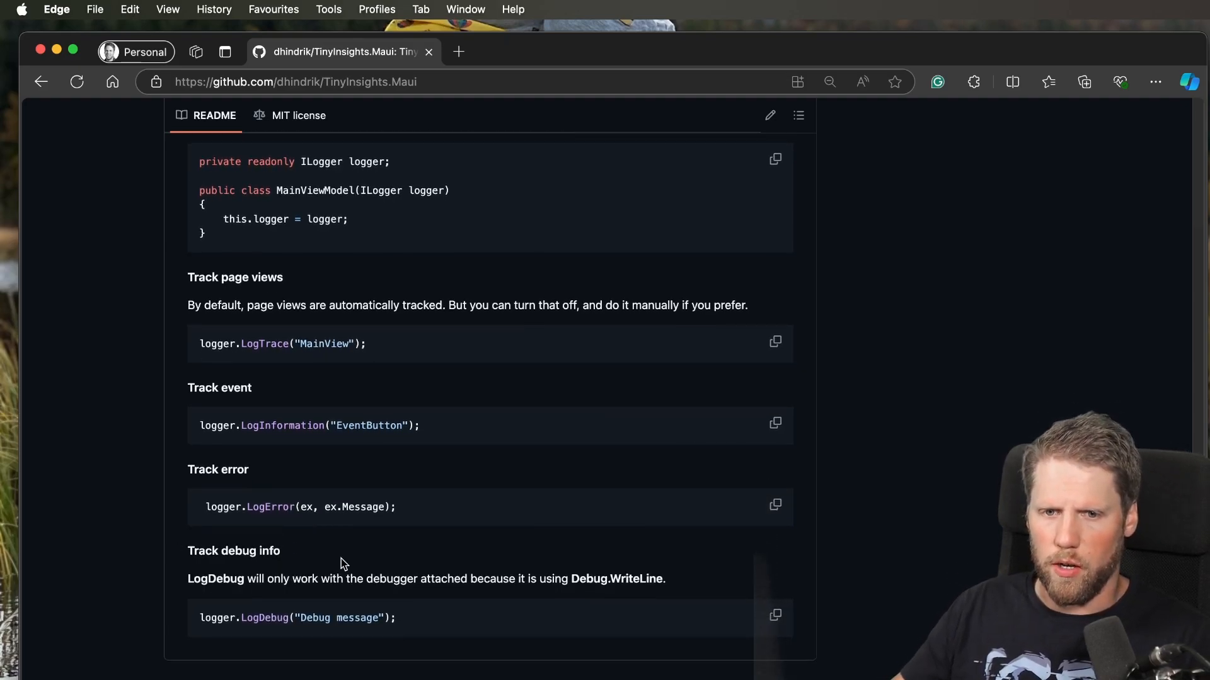
pyautogui.moveTo(384, 548)
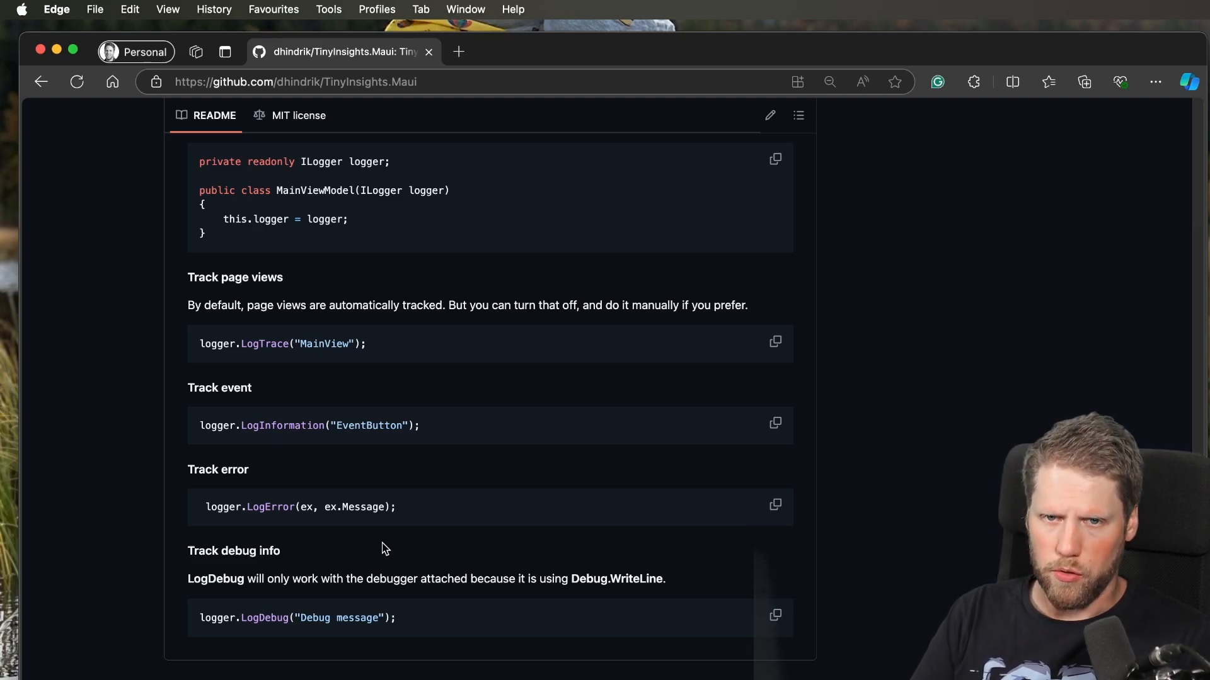
pyautogui.scroll(3)
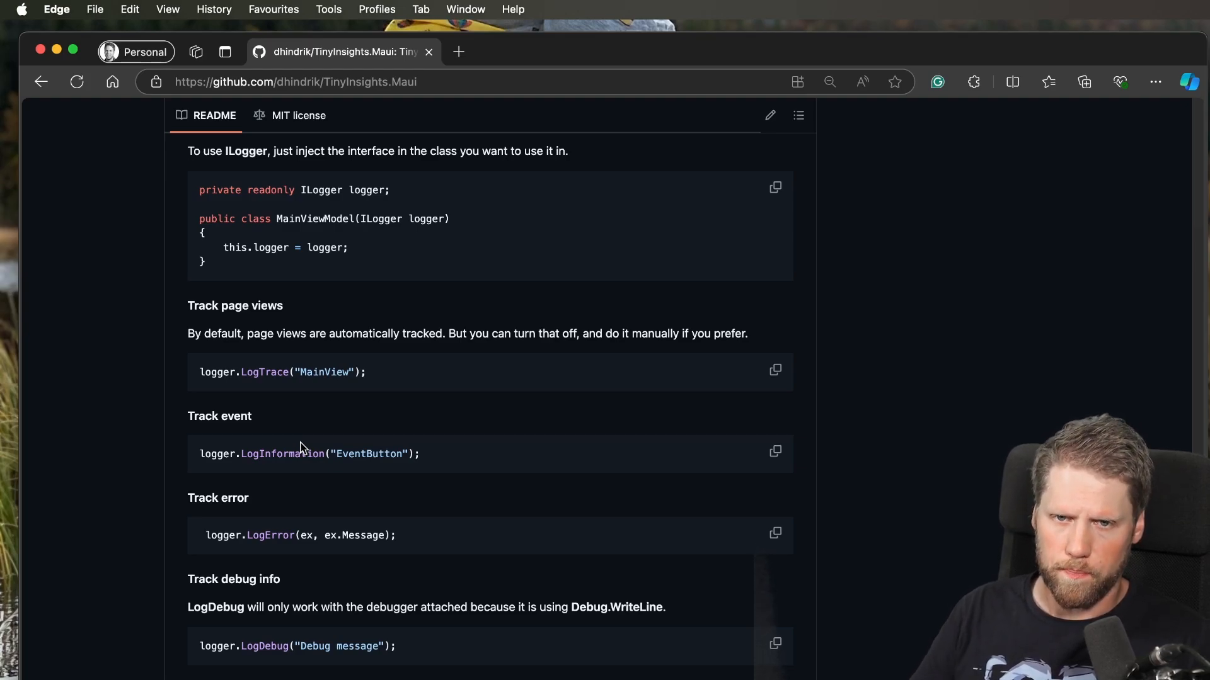
pyautogui.scroll(3)
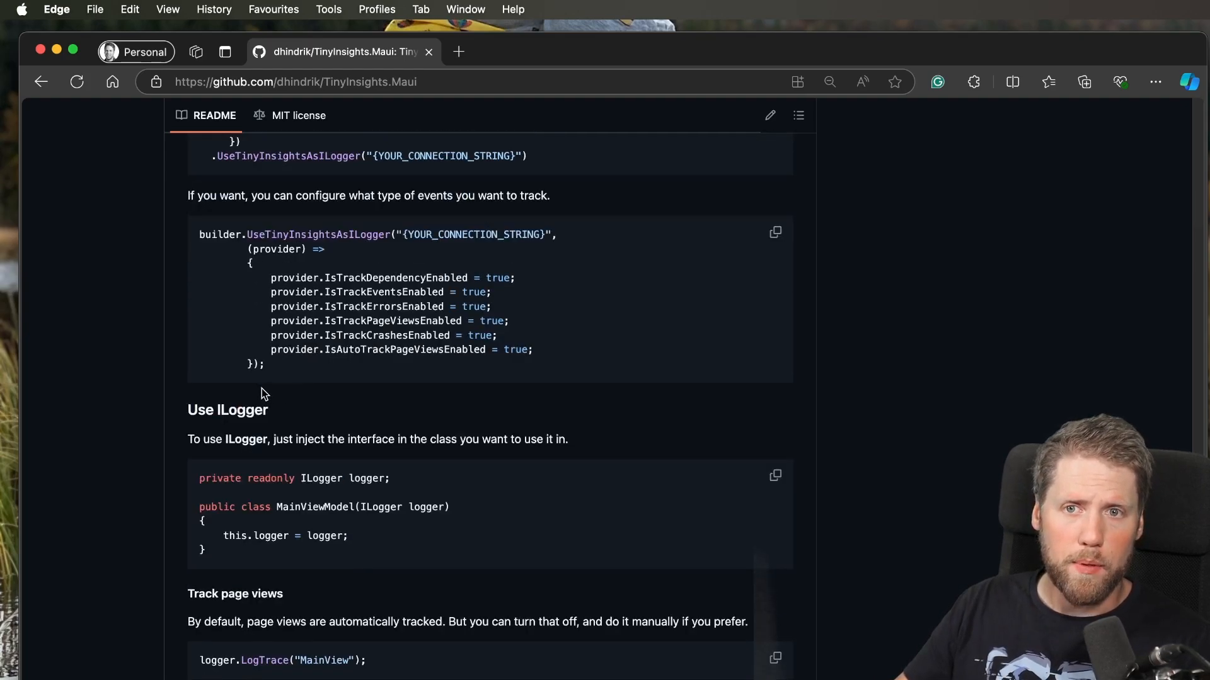
pyautogui.scroll(3)
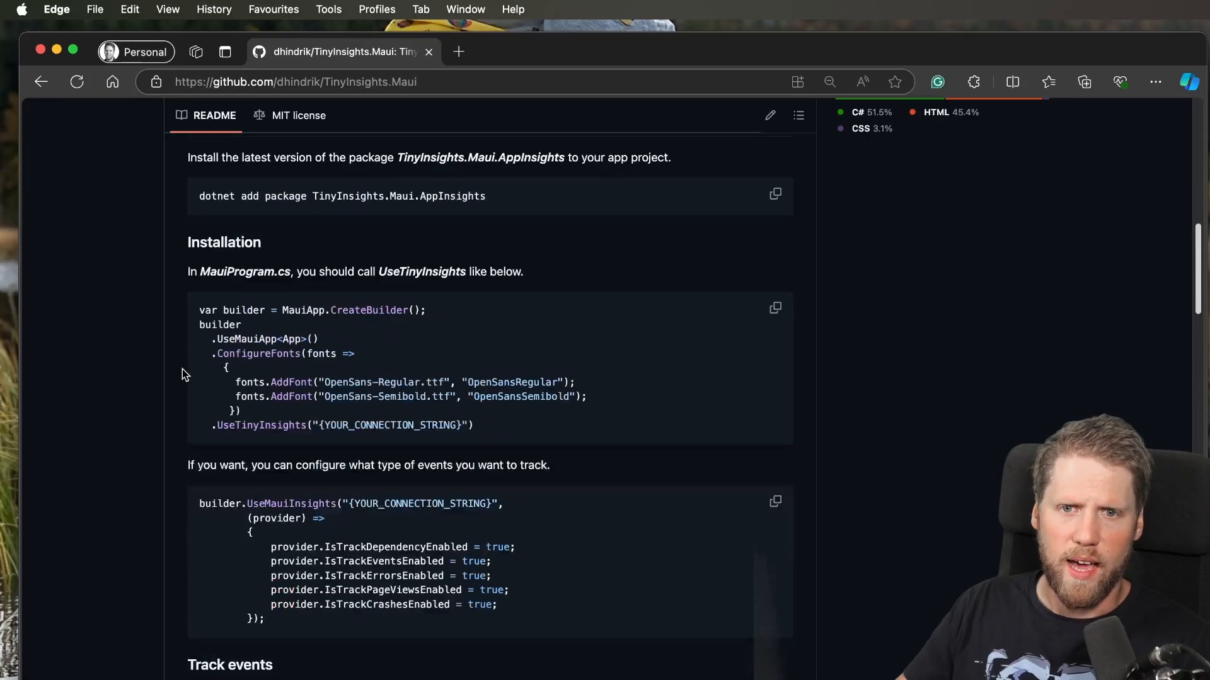
pyautogui.scroll(-3)
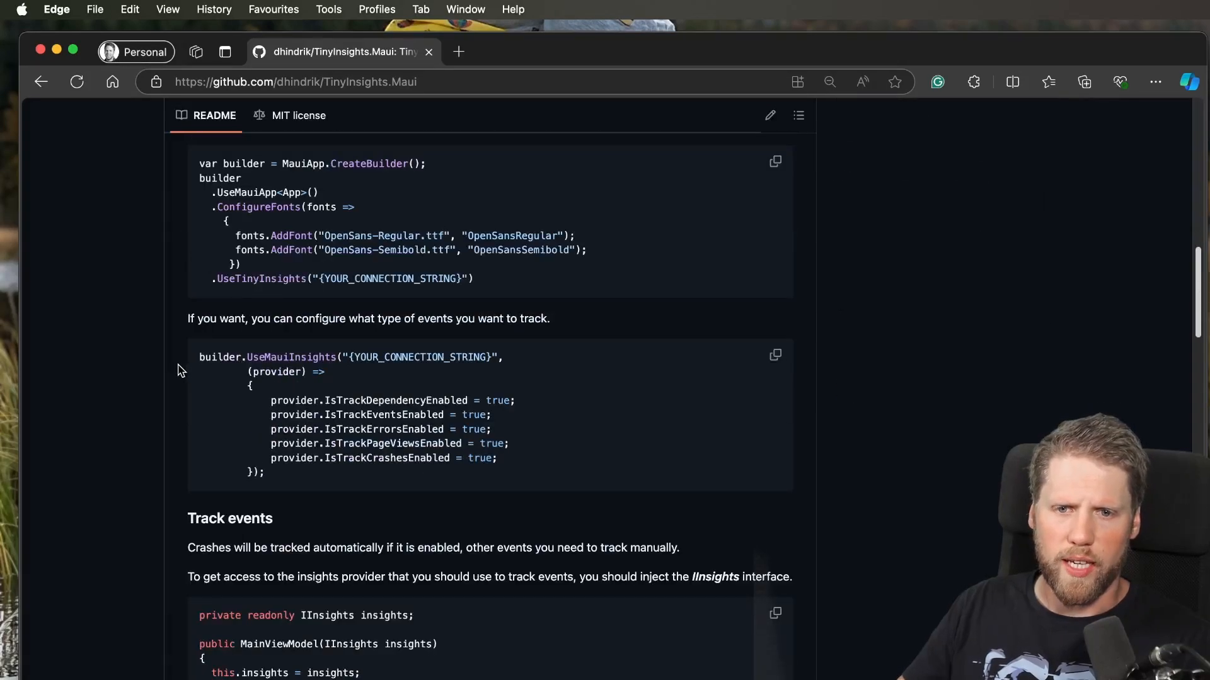
pyautogui.scroll(-3)
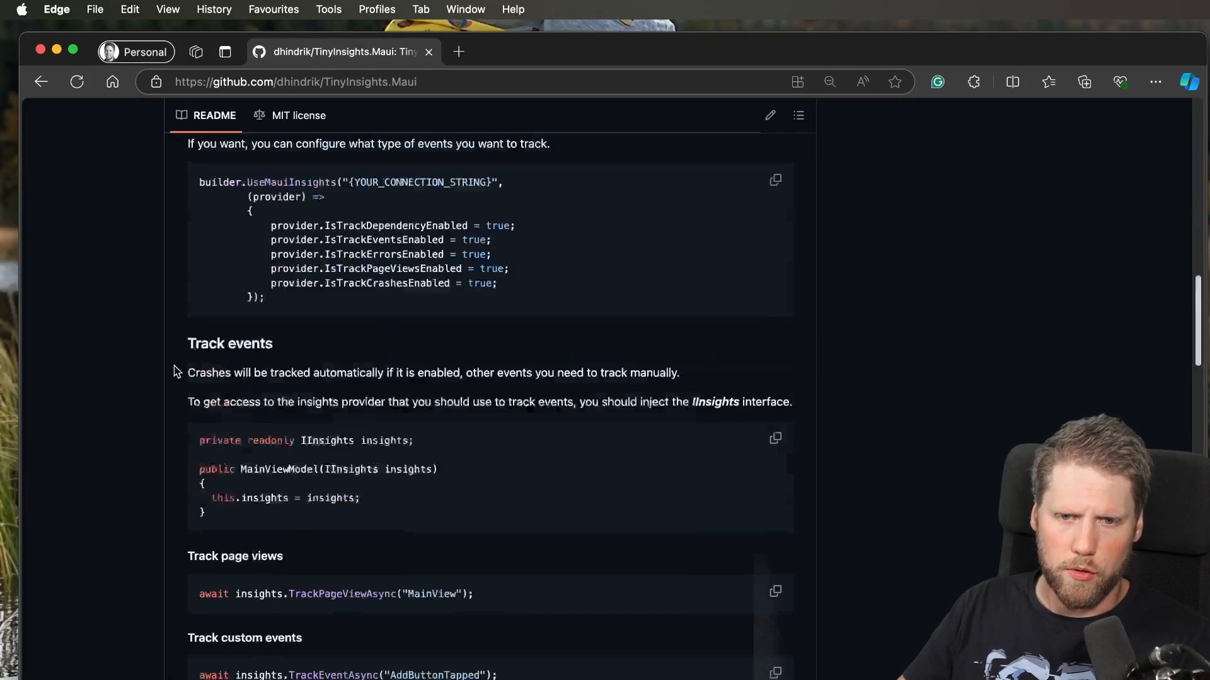
pyautogui.scroll(3)
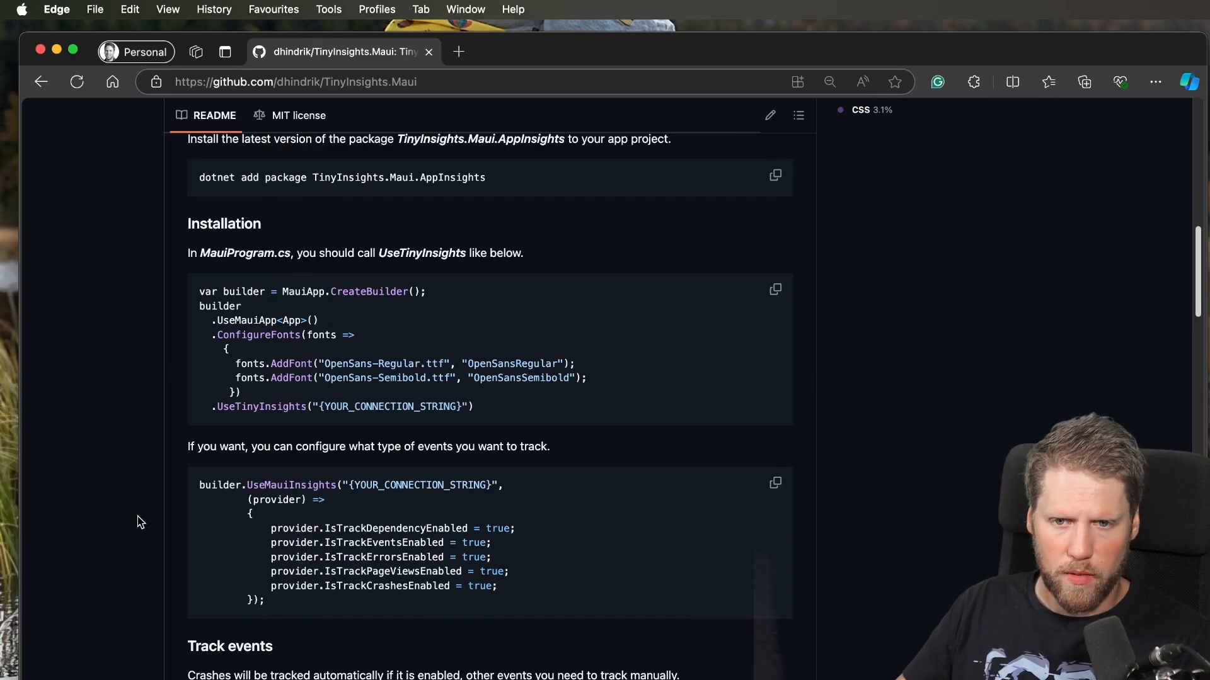
pyautogui.scroll(3)
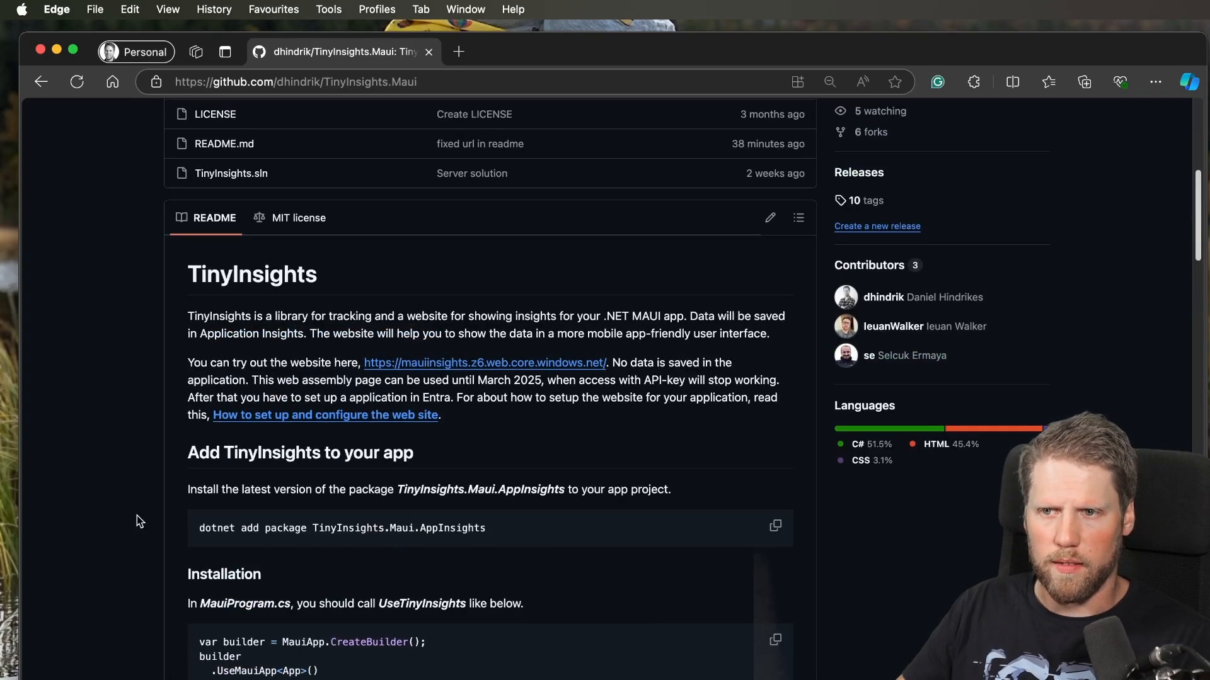
pyautogui.scroll(3)
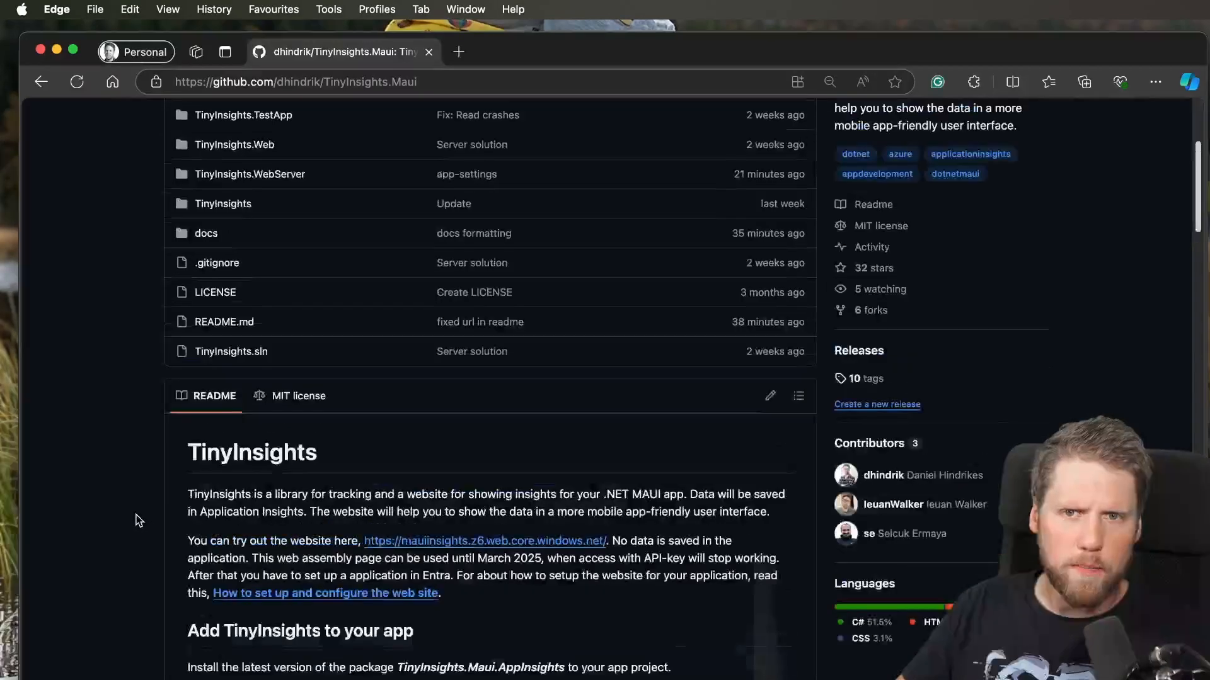
pyautogui.scroll(3)
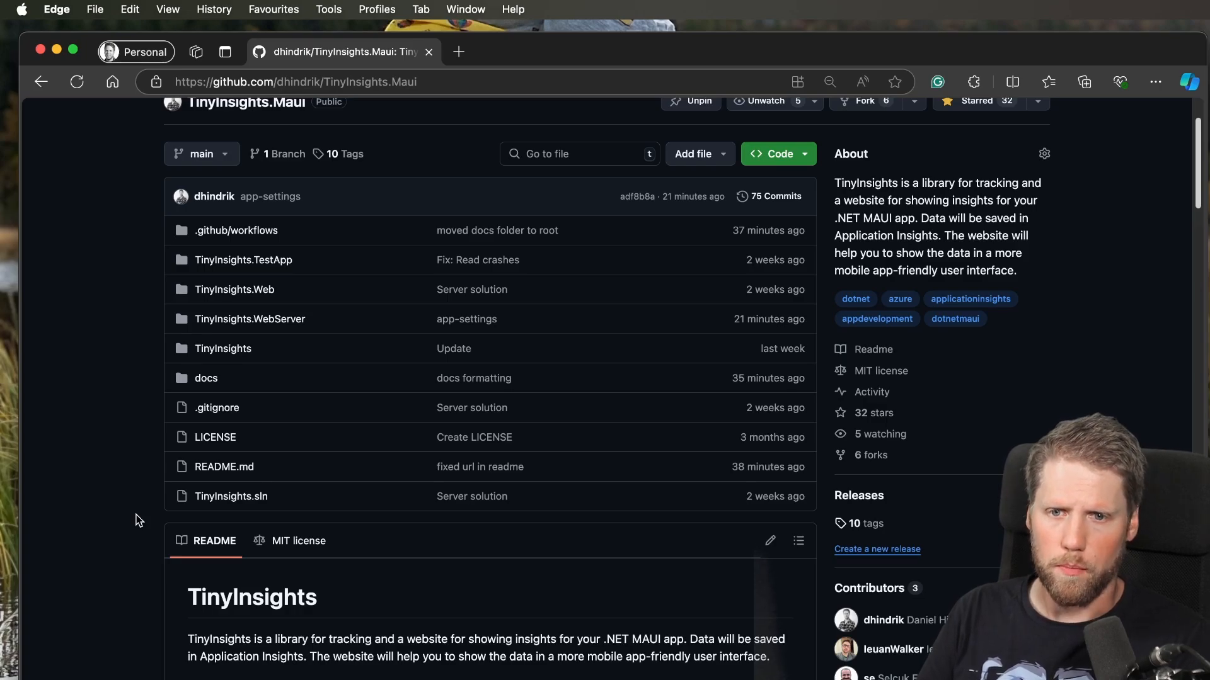
pyautogui.scroll(-3)
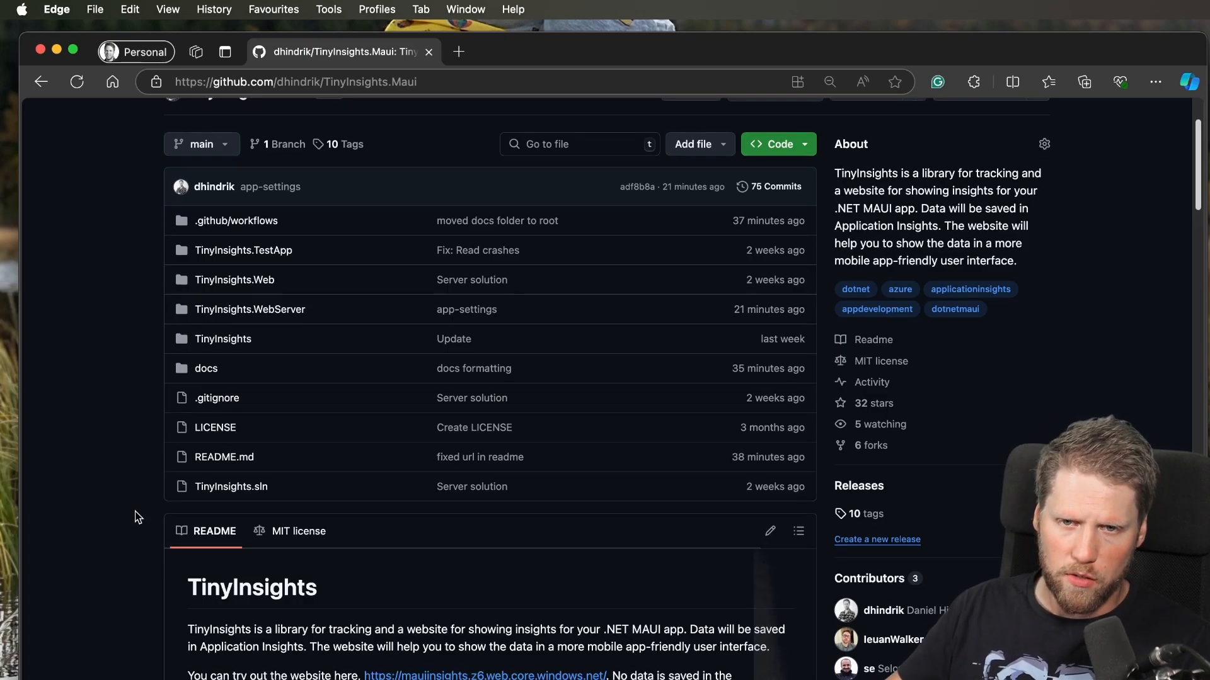
pyautogui.scroll(-3)
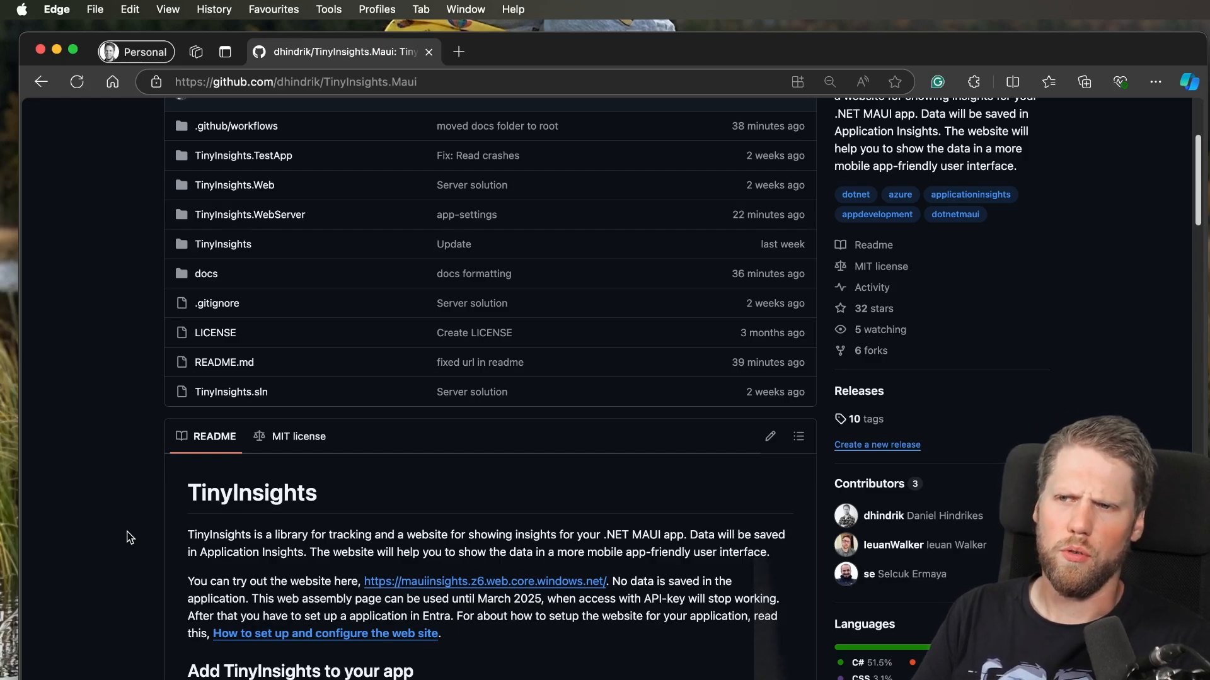
pyautogui.moveTo(177, 528)
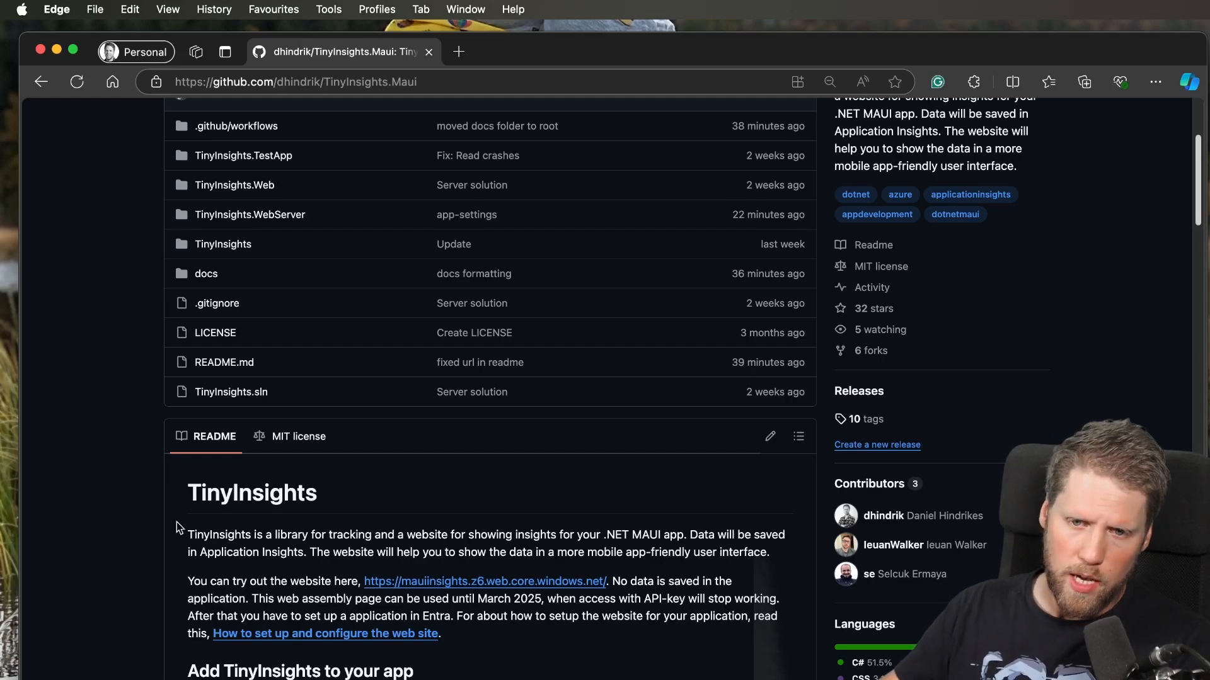
pyautogui.moveTo(204, 571)
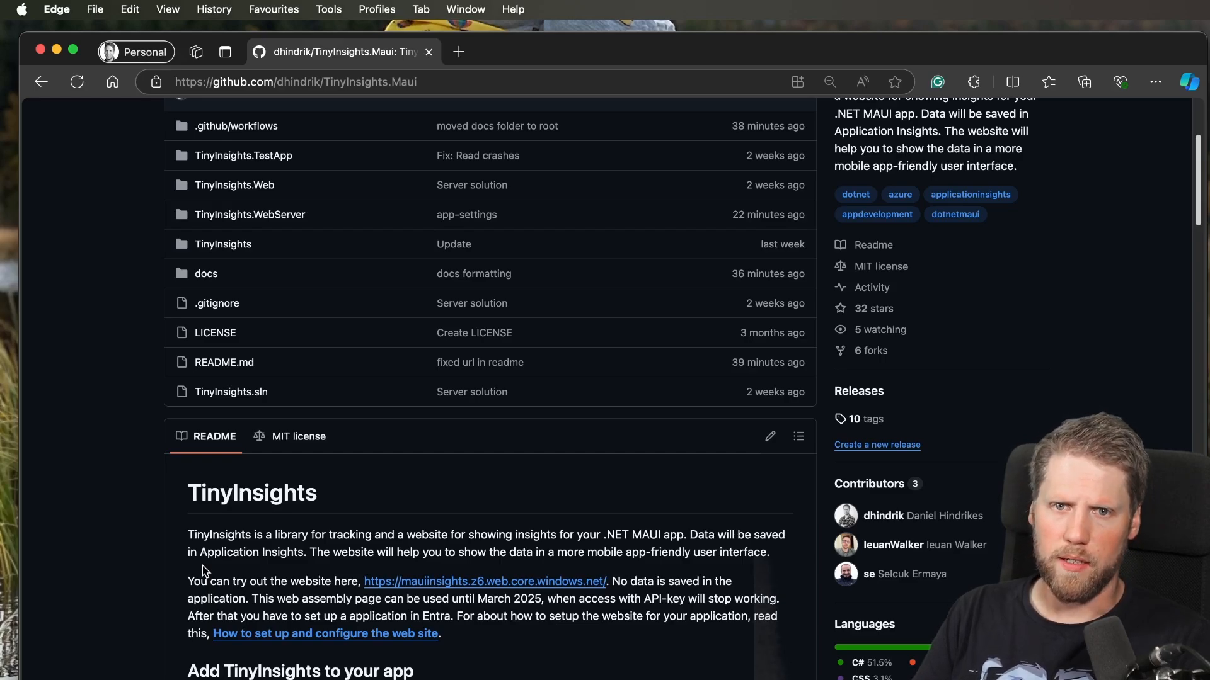
pyautogui.moveTo(62, 468)
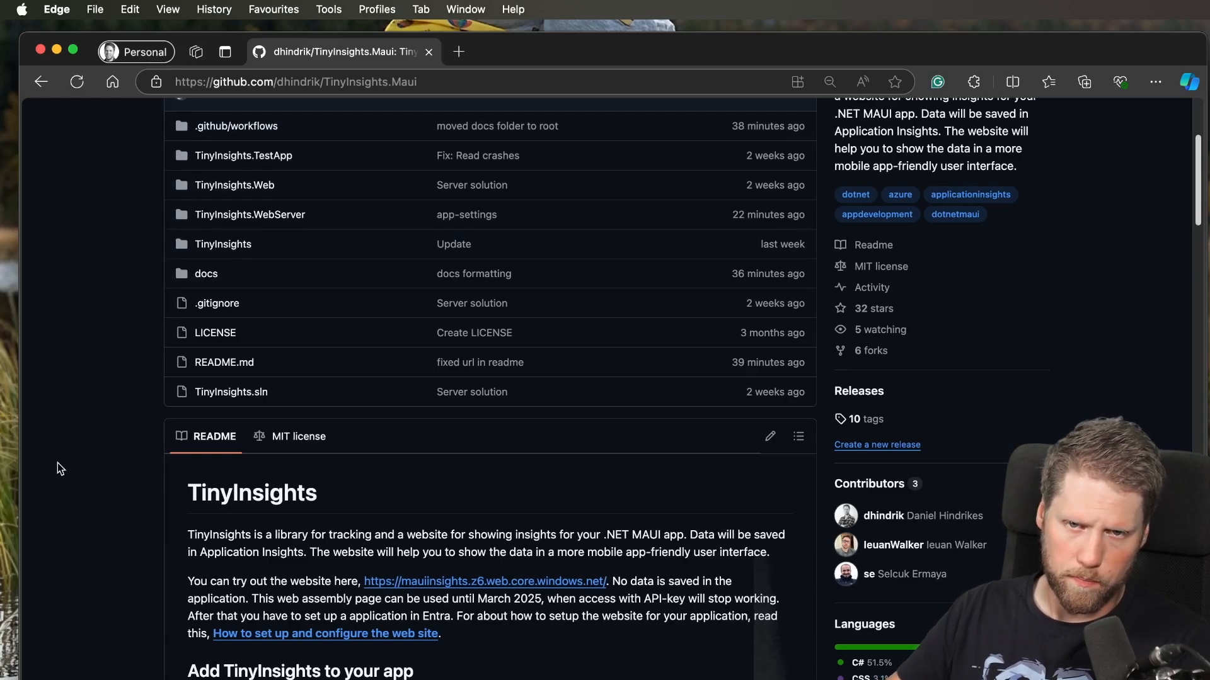
pyautogui.click(214, 425)
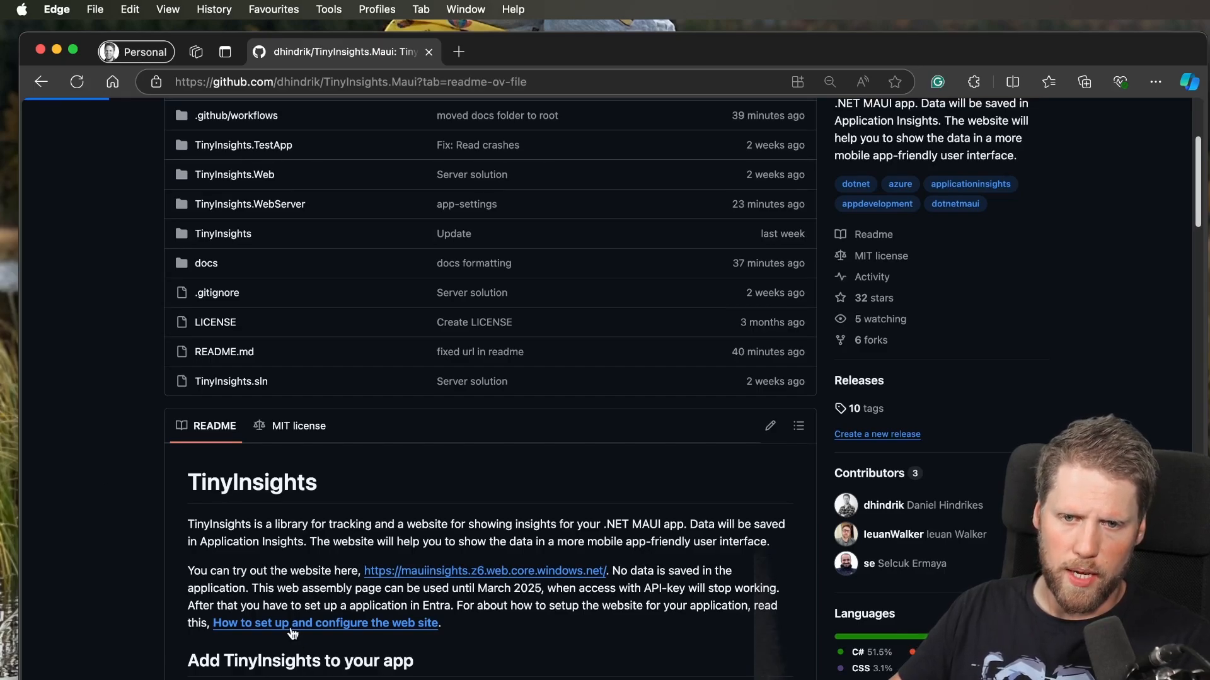
# Open the 'How to set up and configure the web site' guide and read into its Azure setup steps.
pyautogui.click(325, 623)
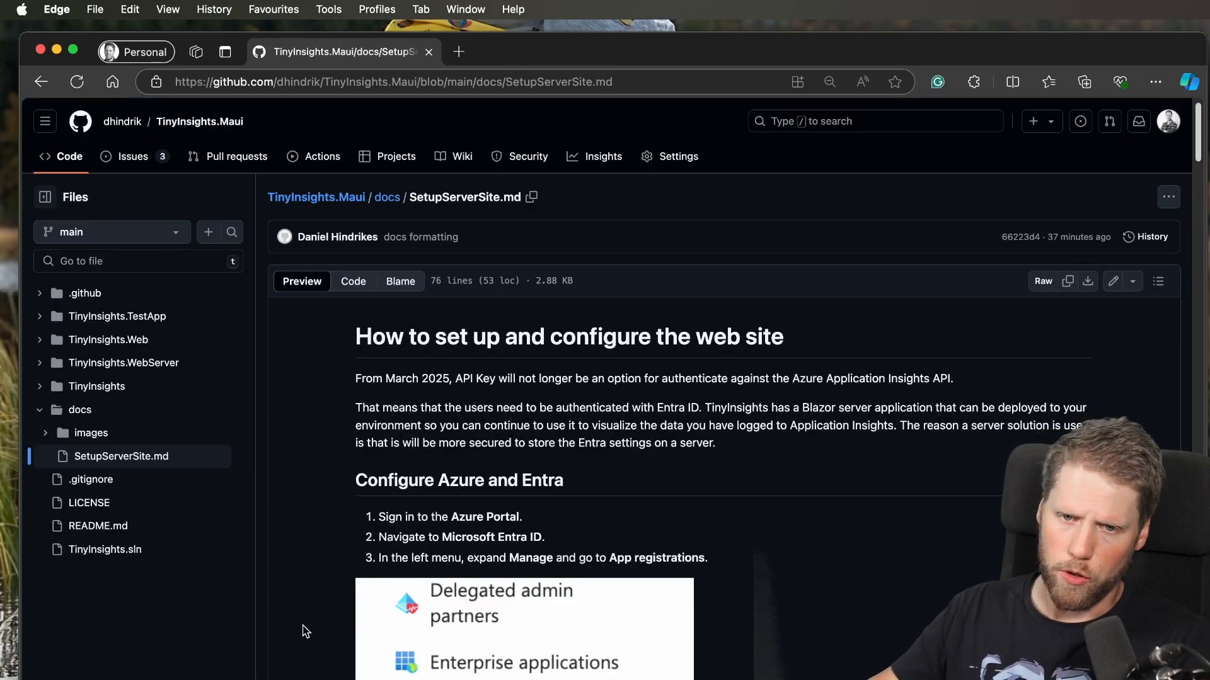
pyautogui.moveTo(643, 462)
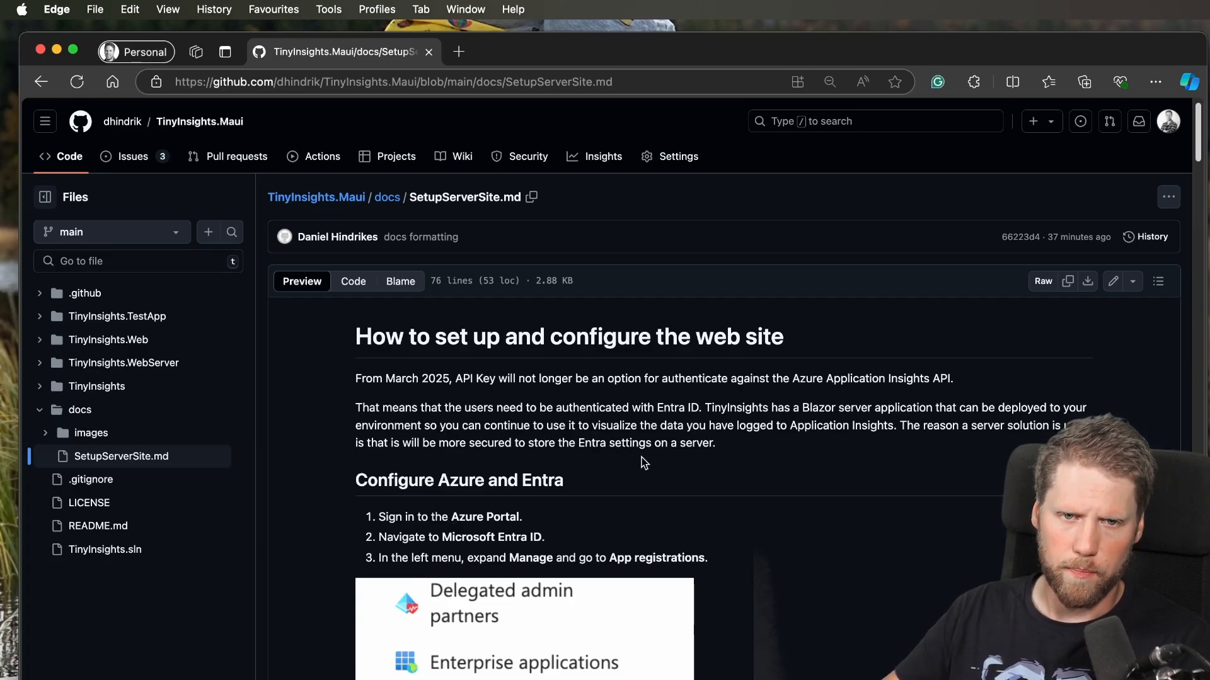
pyautogui.scroll(-3)
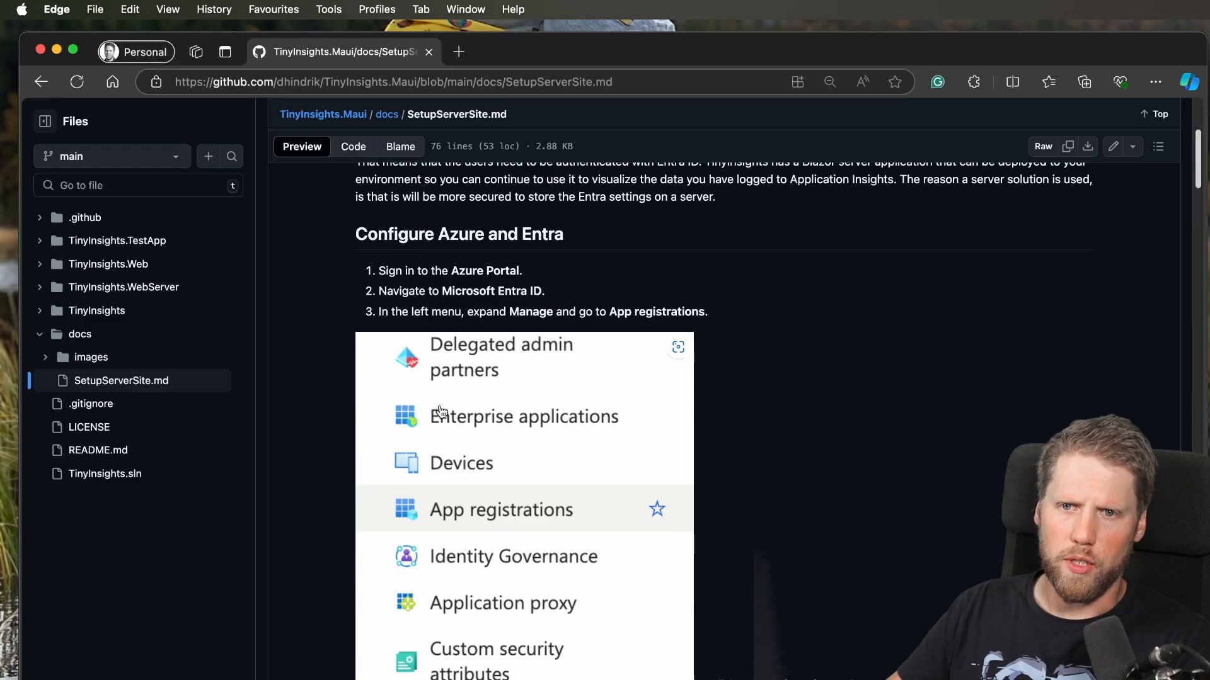
pyautogui.scroll(-3)
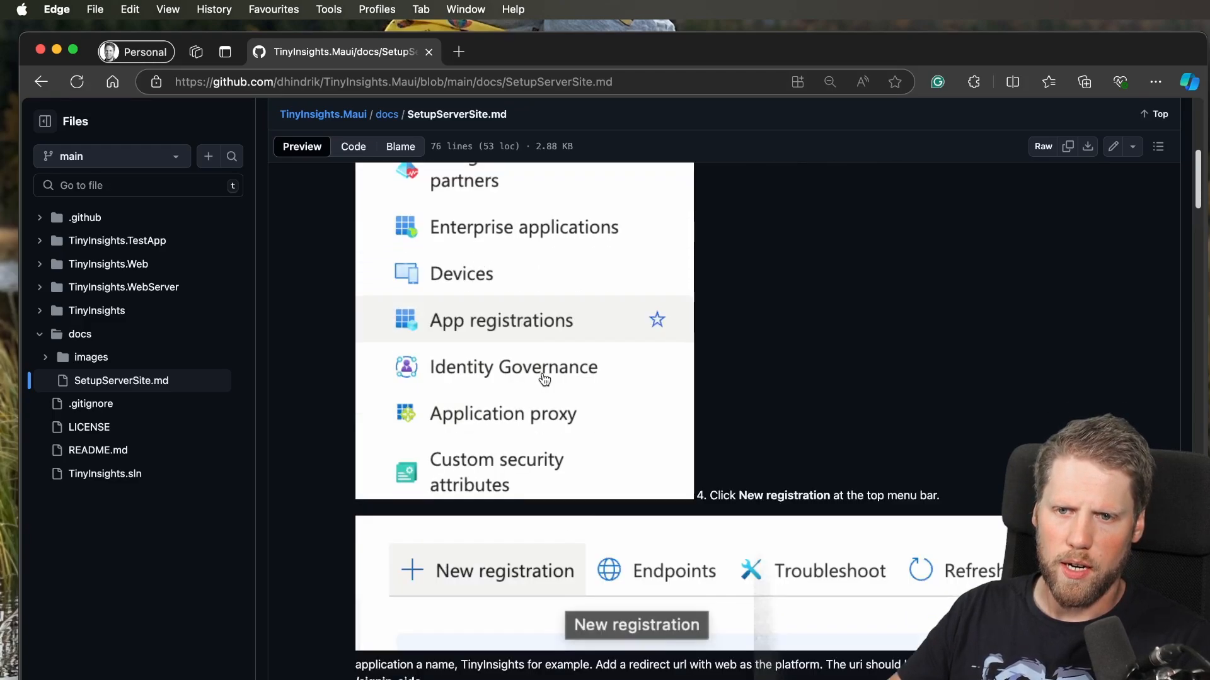
pyautogui.scroll(-3)
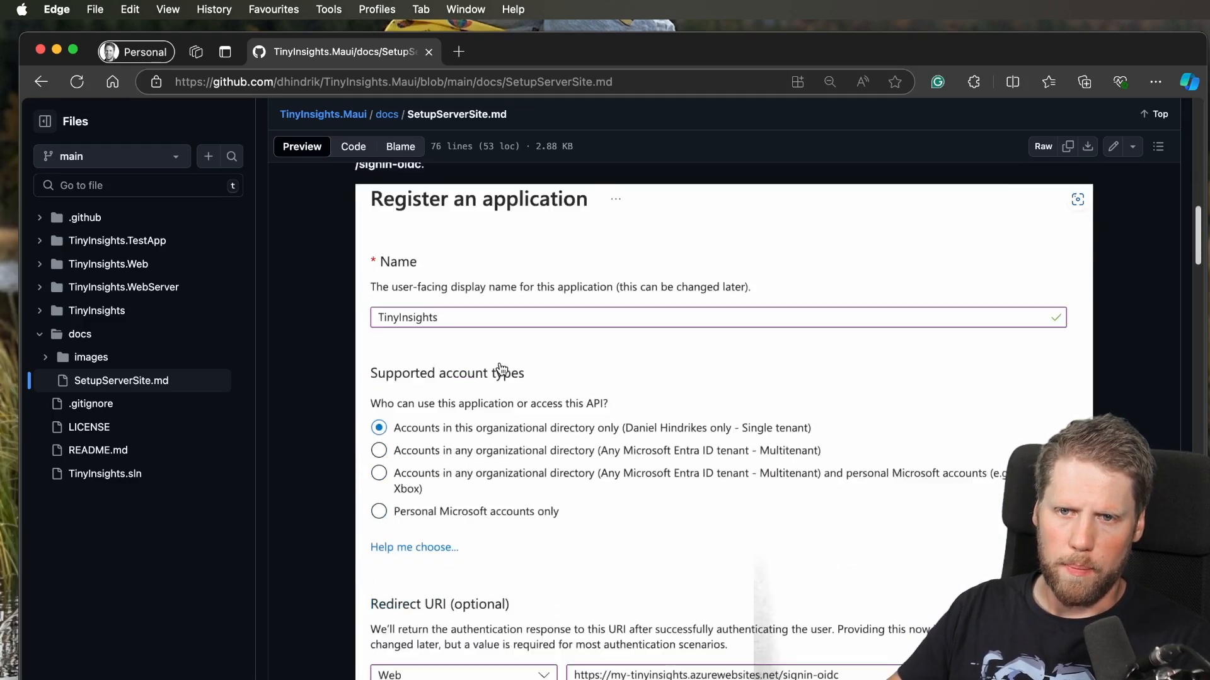
pyautogui.scroll(-3)
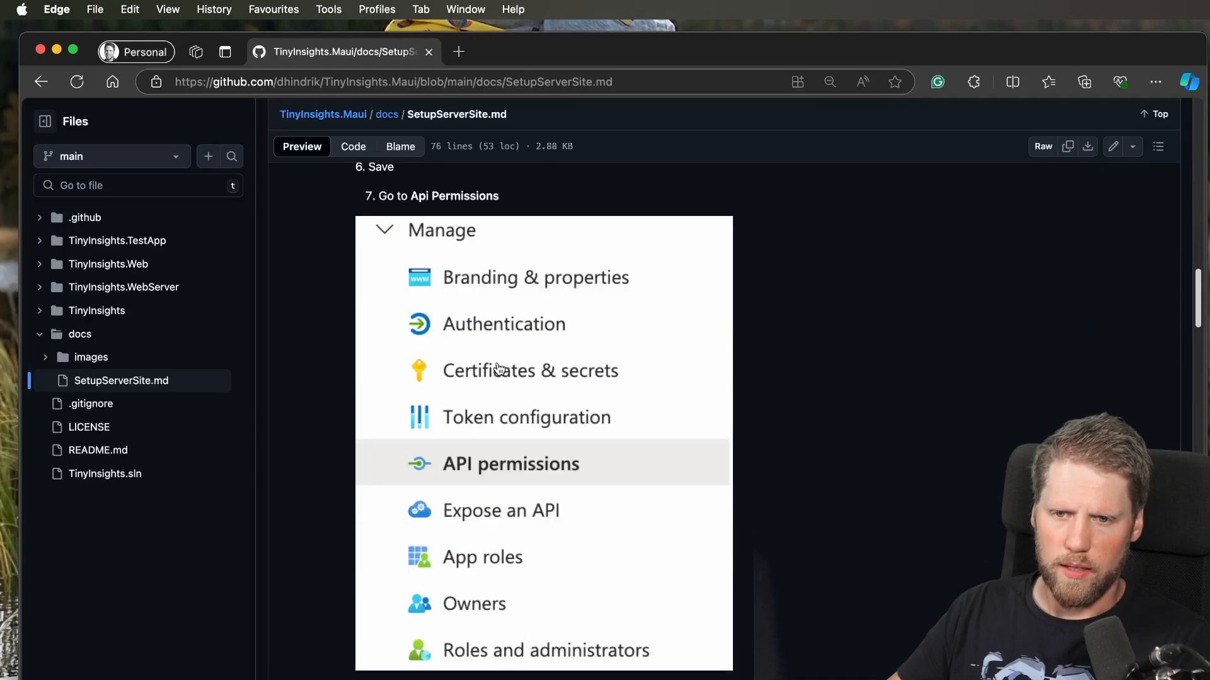
pyautogui.scroll(-3)
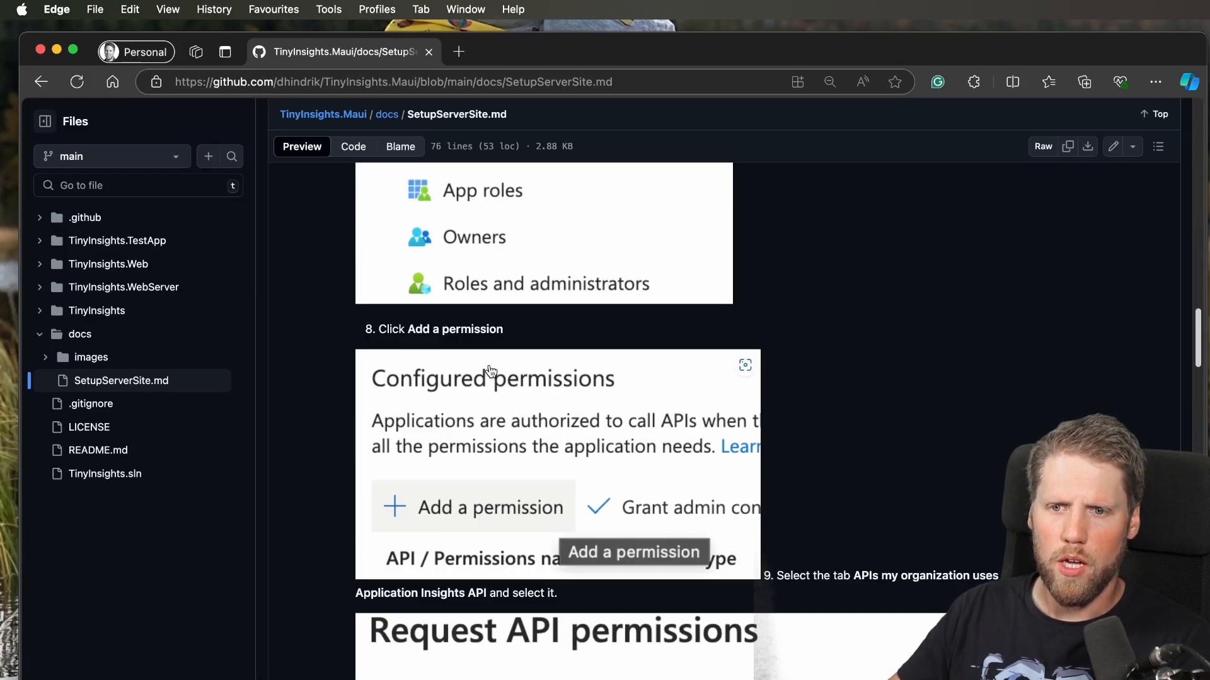
# Continue through the Entra configuration steps of SetupServerSite.md and scroll back toward its top.
pyautogui.scroll(-3)
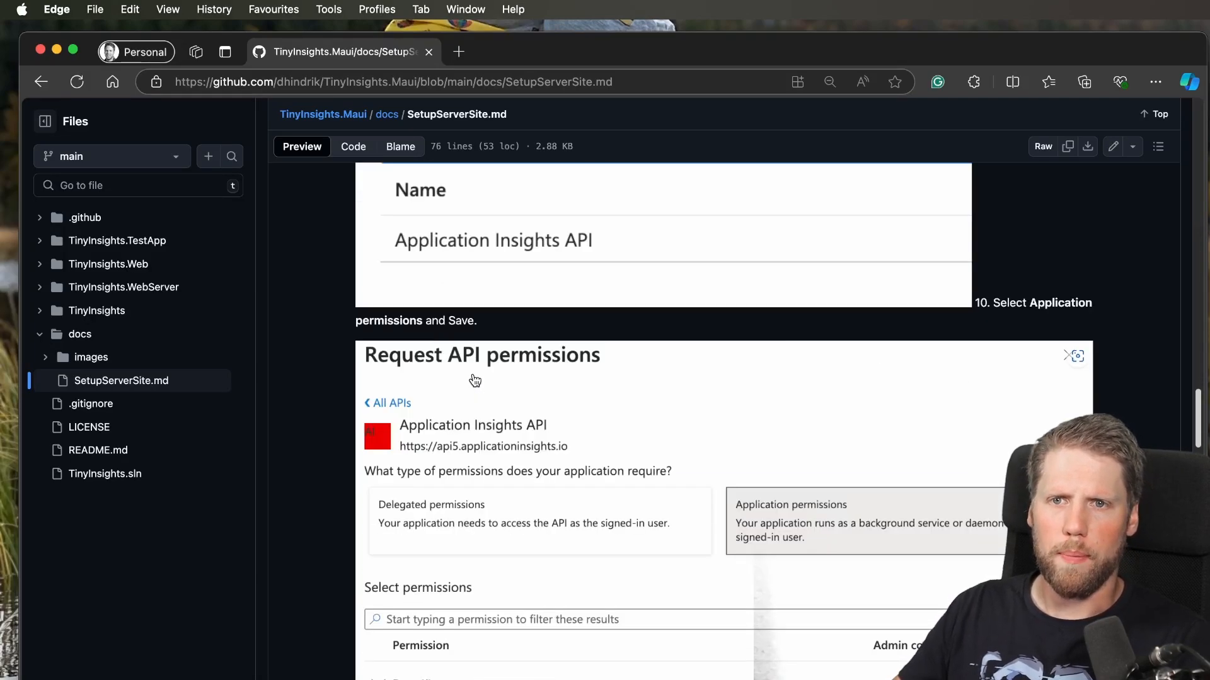
pyautogui.scroll(-3)
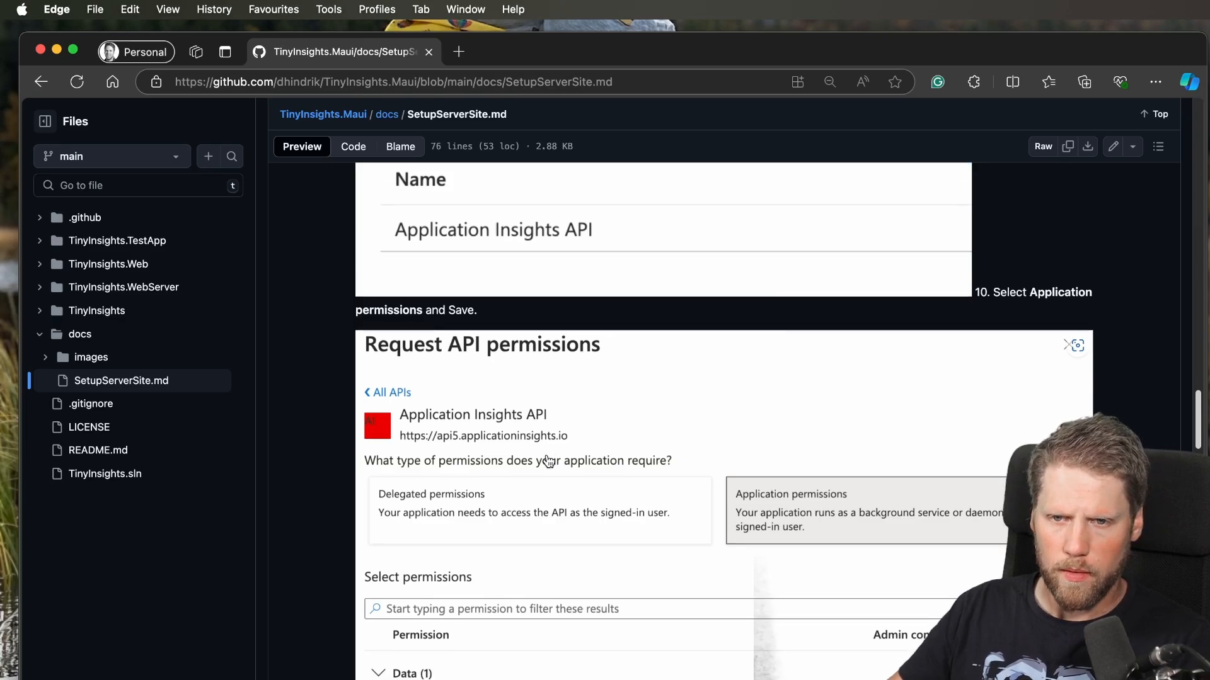
pyautogui.scroll(-3)
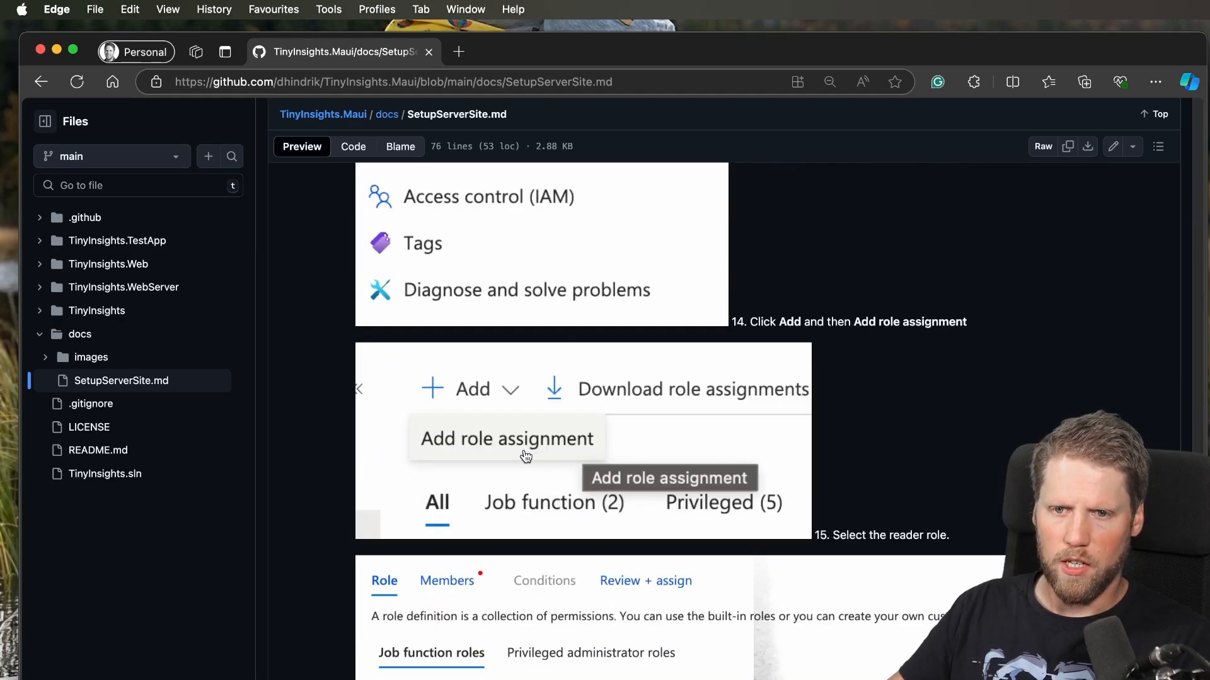
pyautogui.scroll(3)
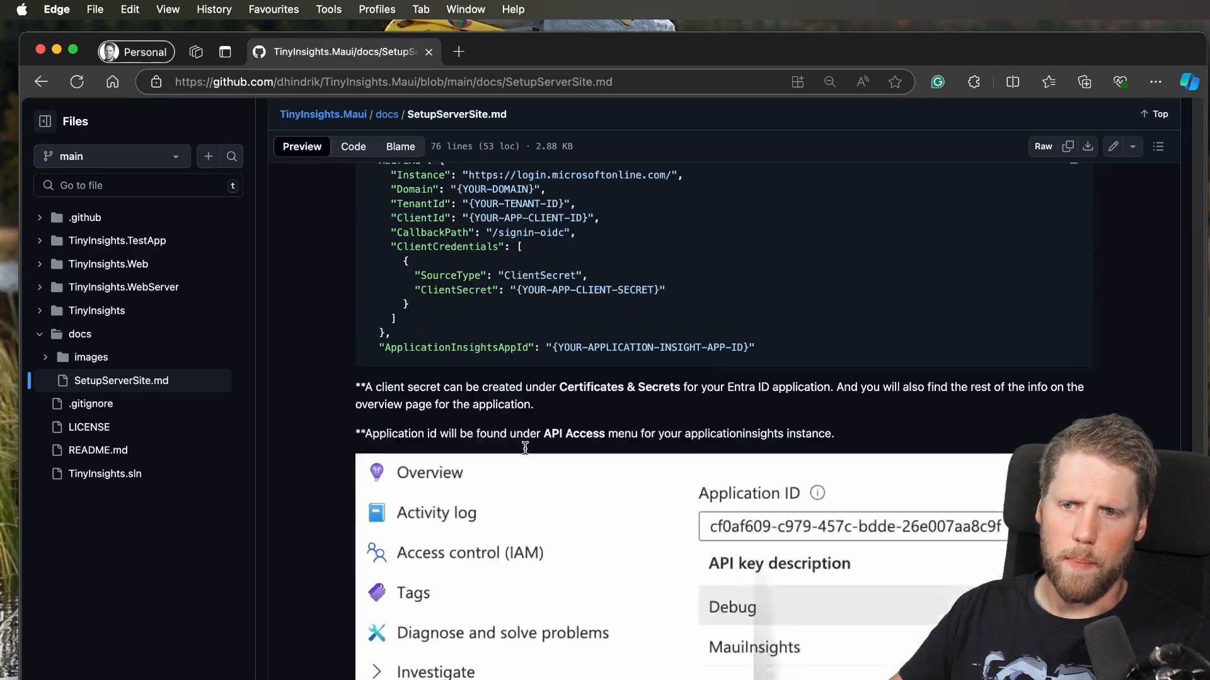
pyautogui.scroll(3)
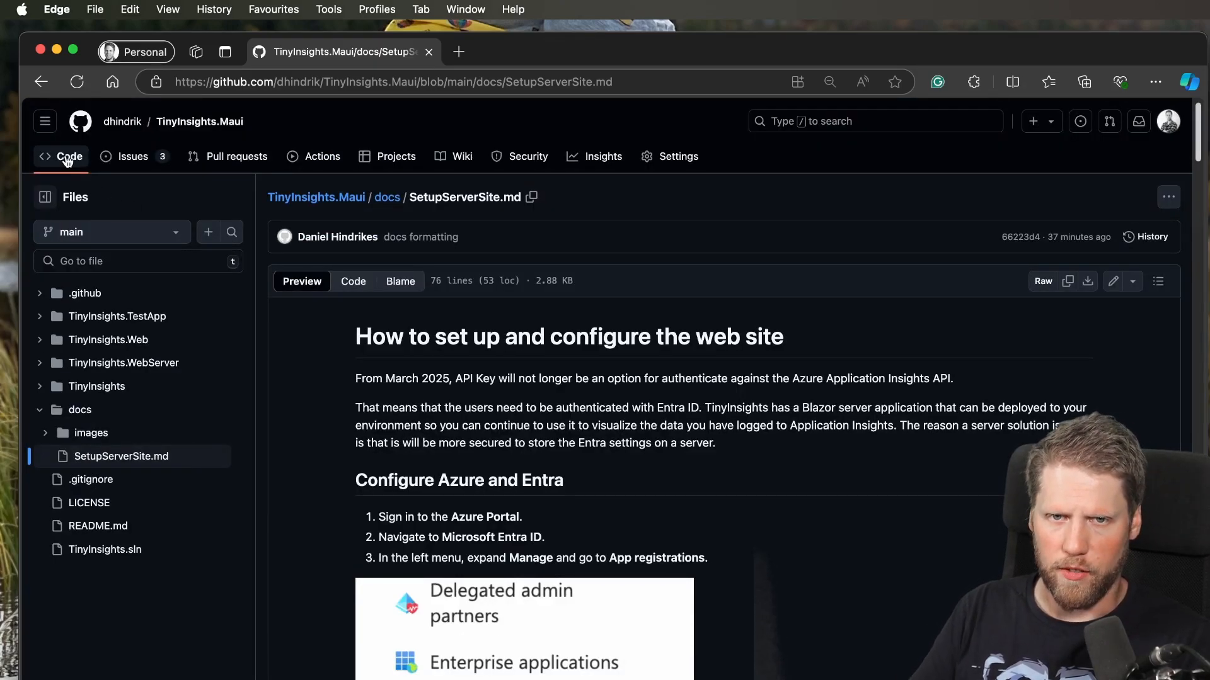
pyautogui.moveTo(442, 116)
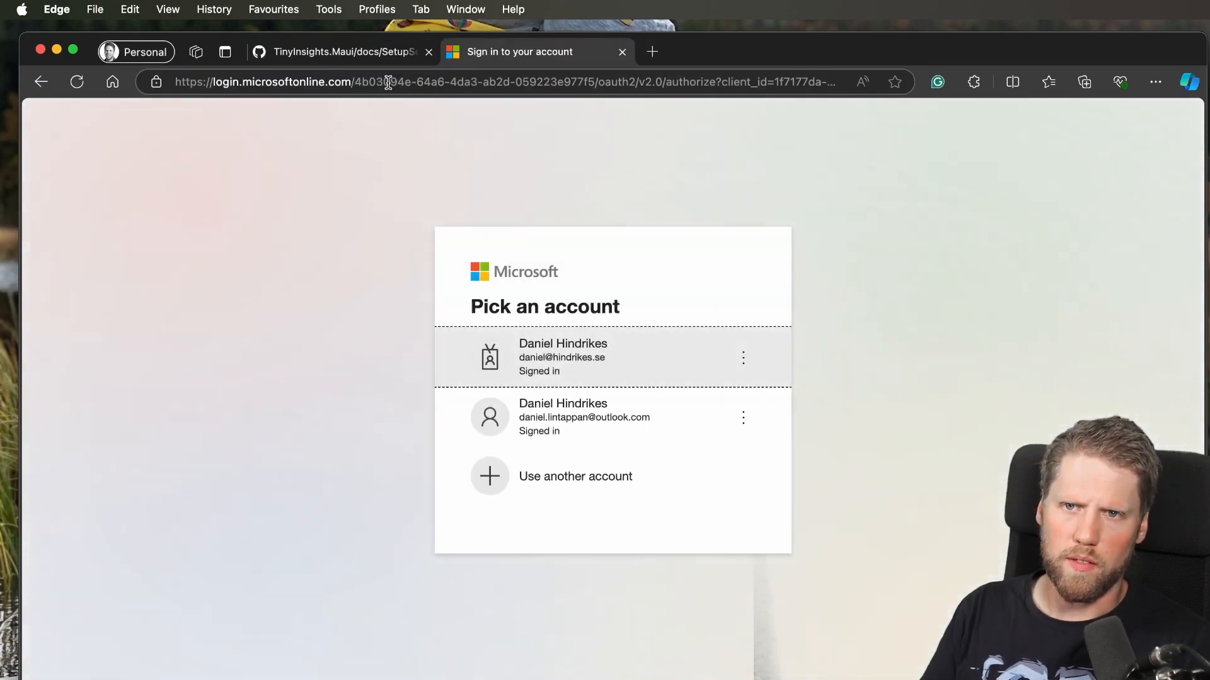
# Sign in with the organisational account and accept the permissions TinyInsights requests.
pyautogui.click(562, 357)
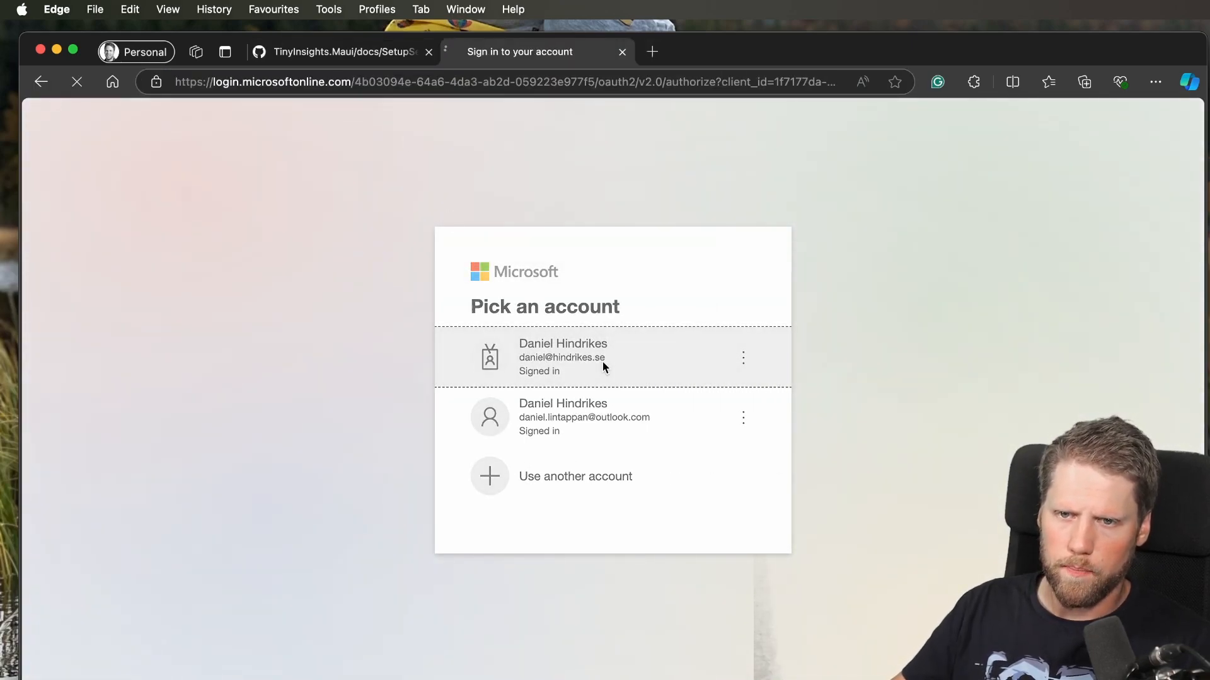
pyautogui.click(610, 356)
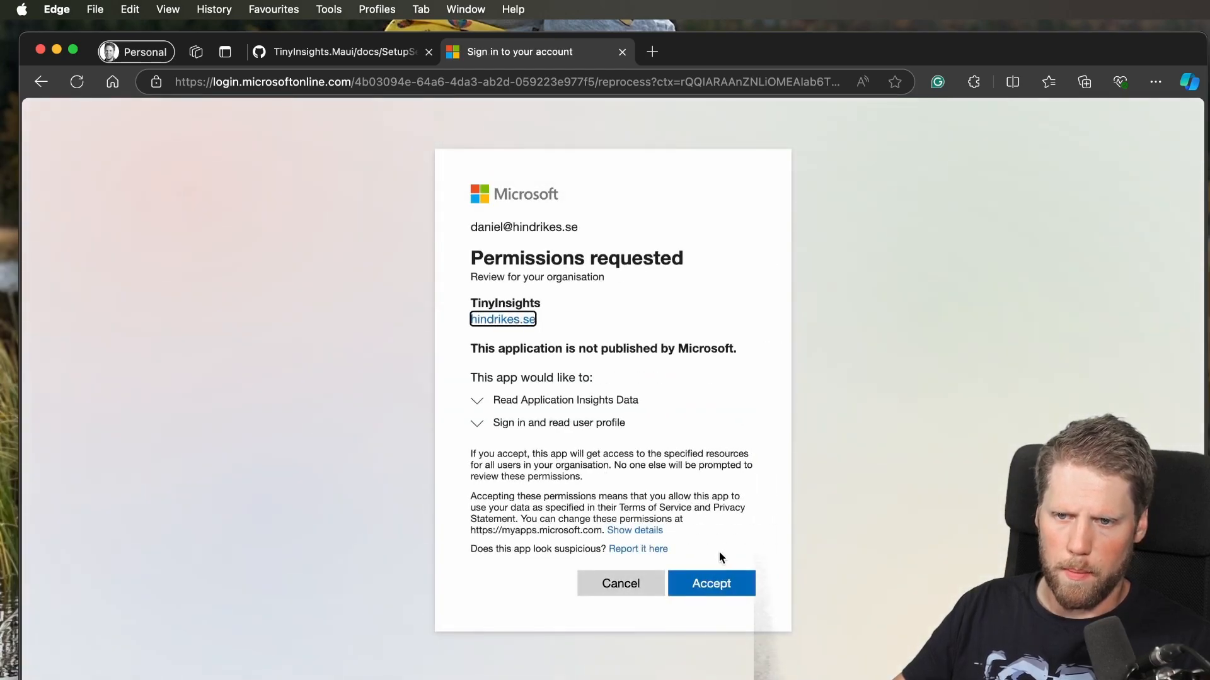
pyautogui.moveTo(710, 583)
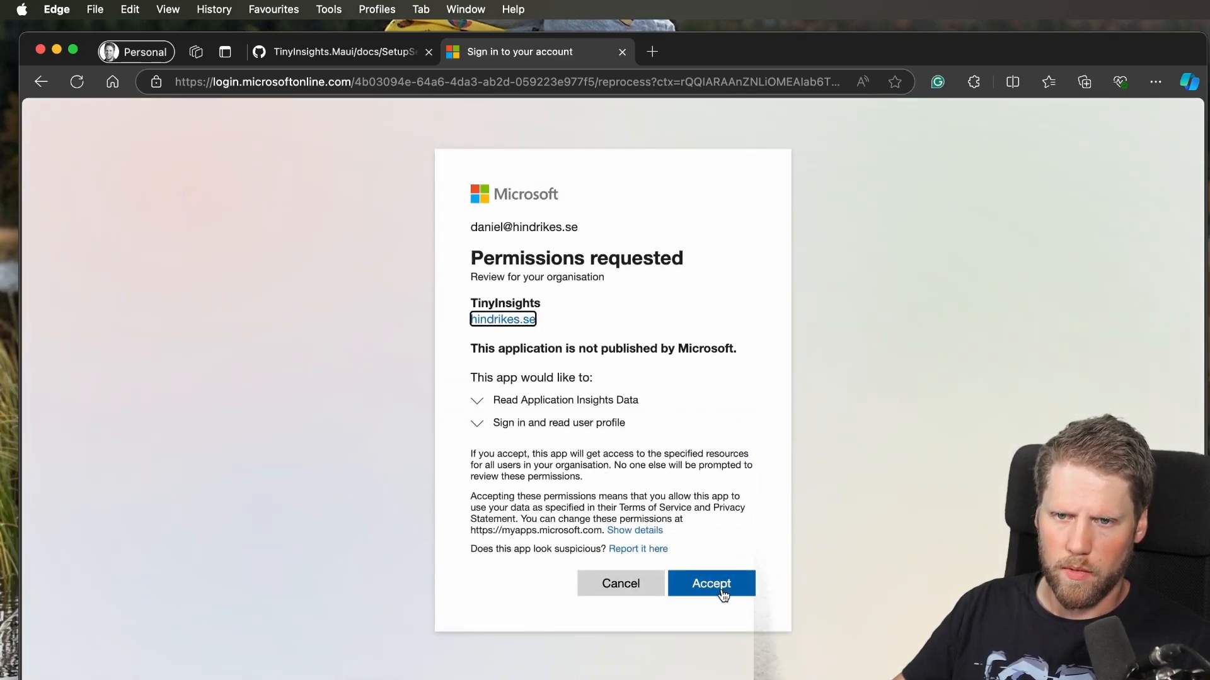
pyautogui.click(710, 583)
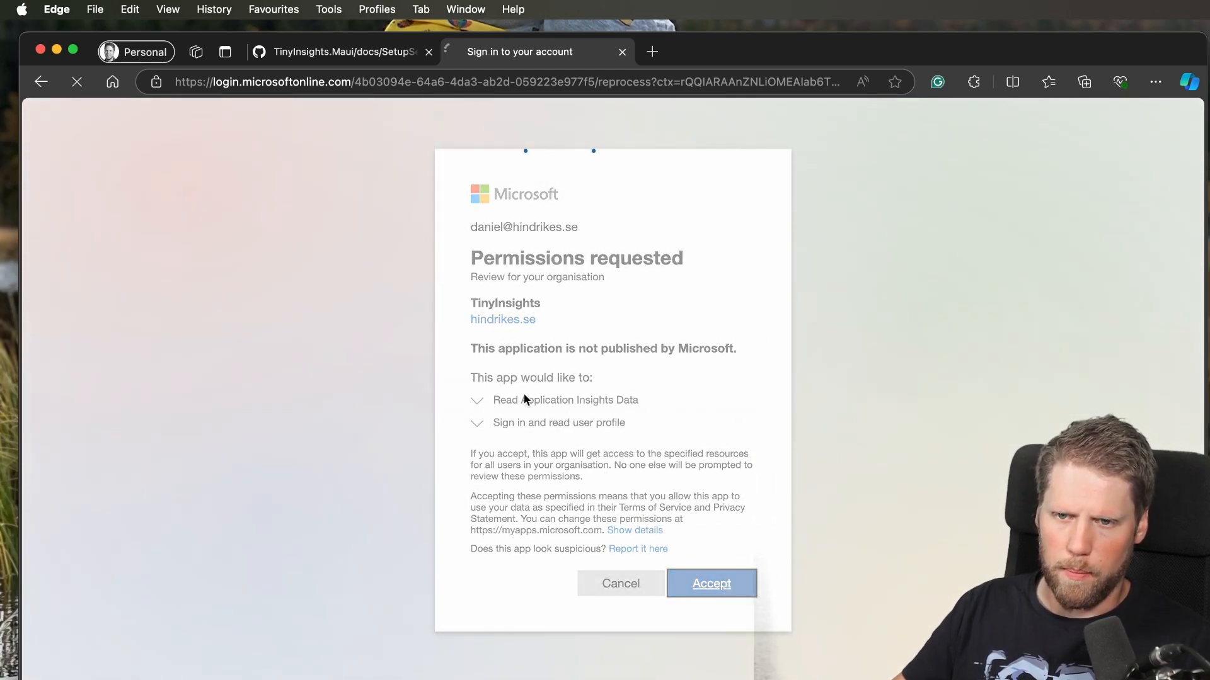
pyautogui.click(710, 584)
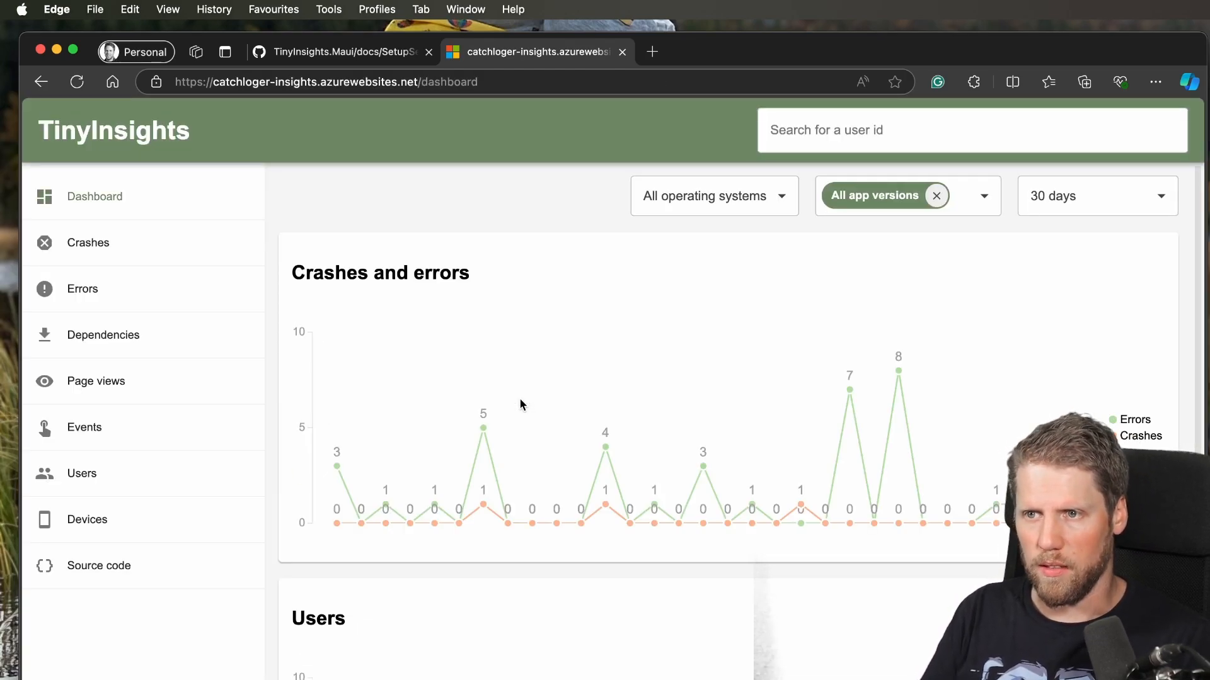
pyautogui.moveTo(521, 386)
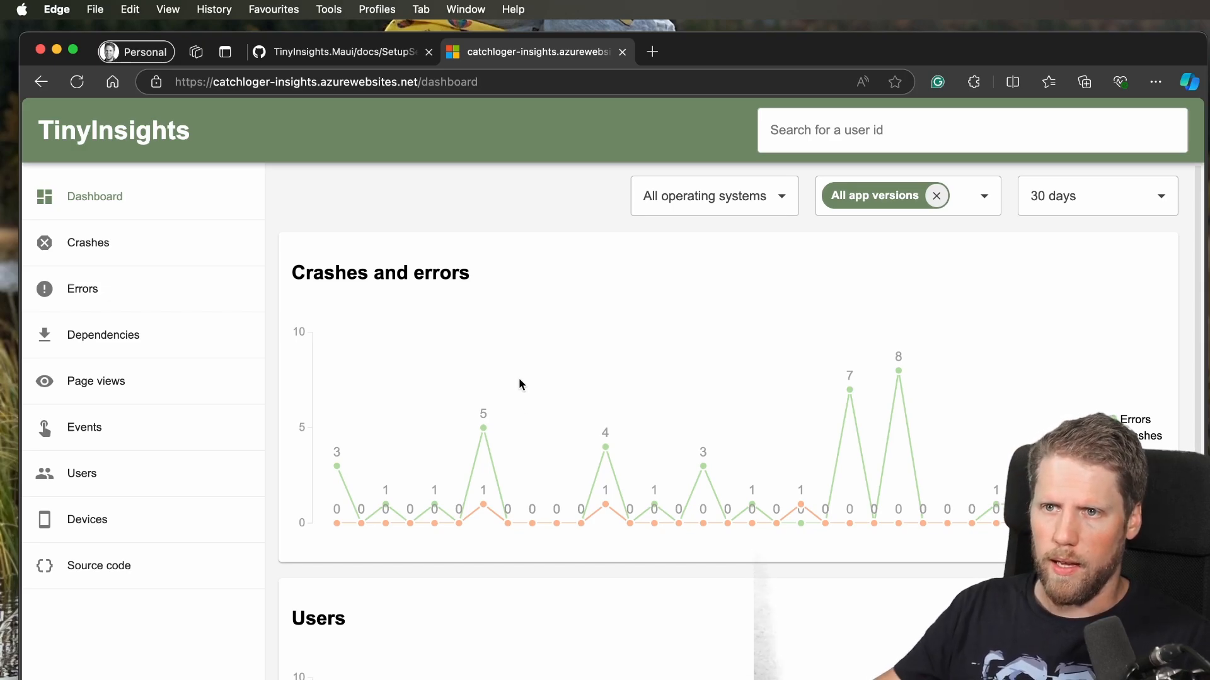
# Review the 30-day Crashes and errors chart on the TinyInsights dashboard.
pyautogui.click(899, 130)
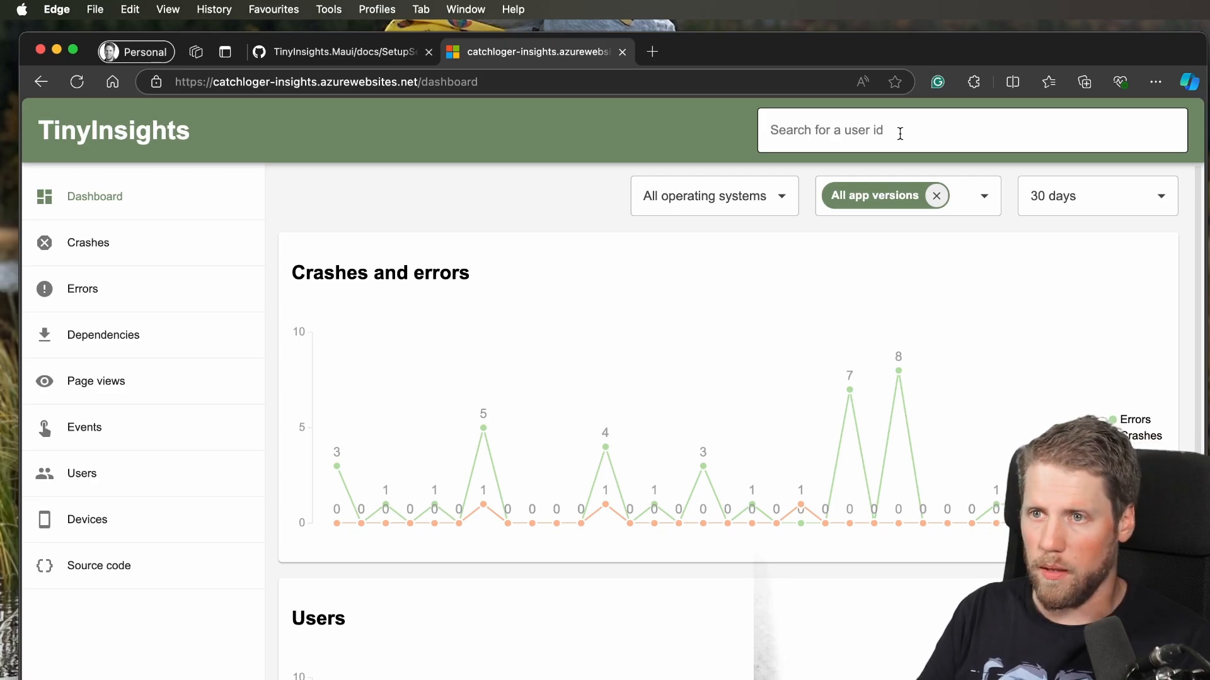
pyautogui.moveTo(88, 289)
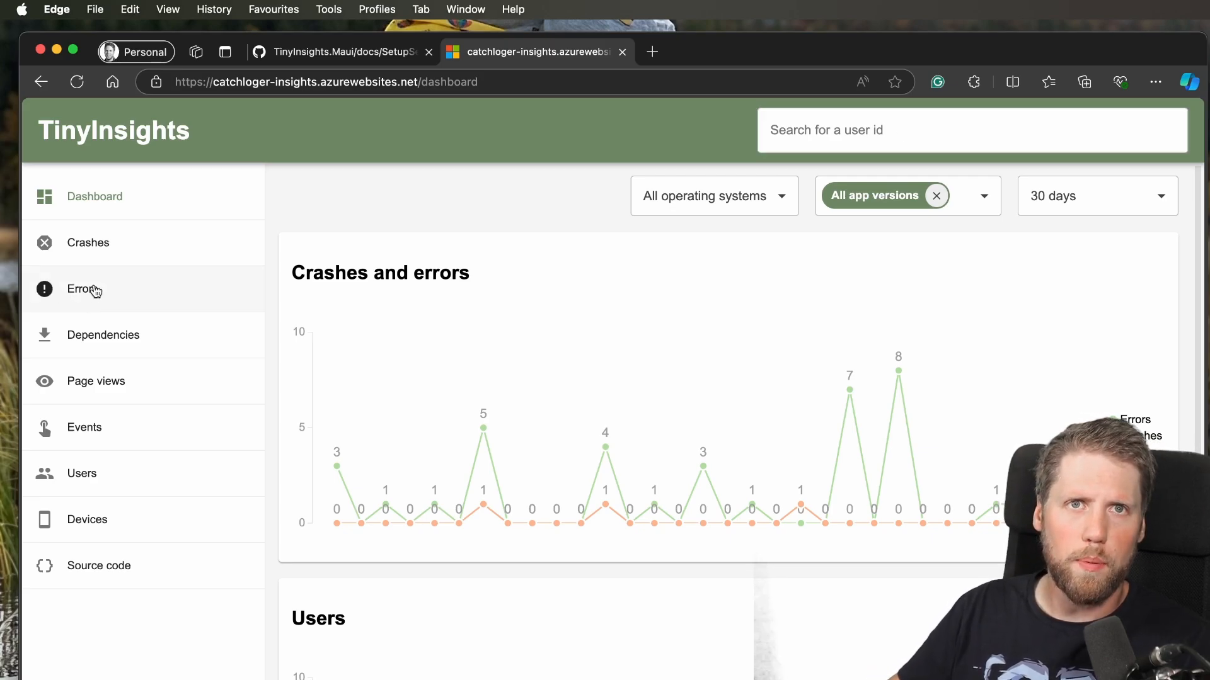
# Open a KeyNotFoundException error, select its user_Id property value and close the property list to search that user.
pyautogui.click(82, 288)
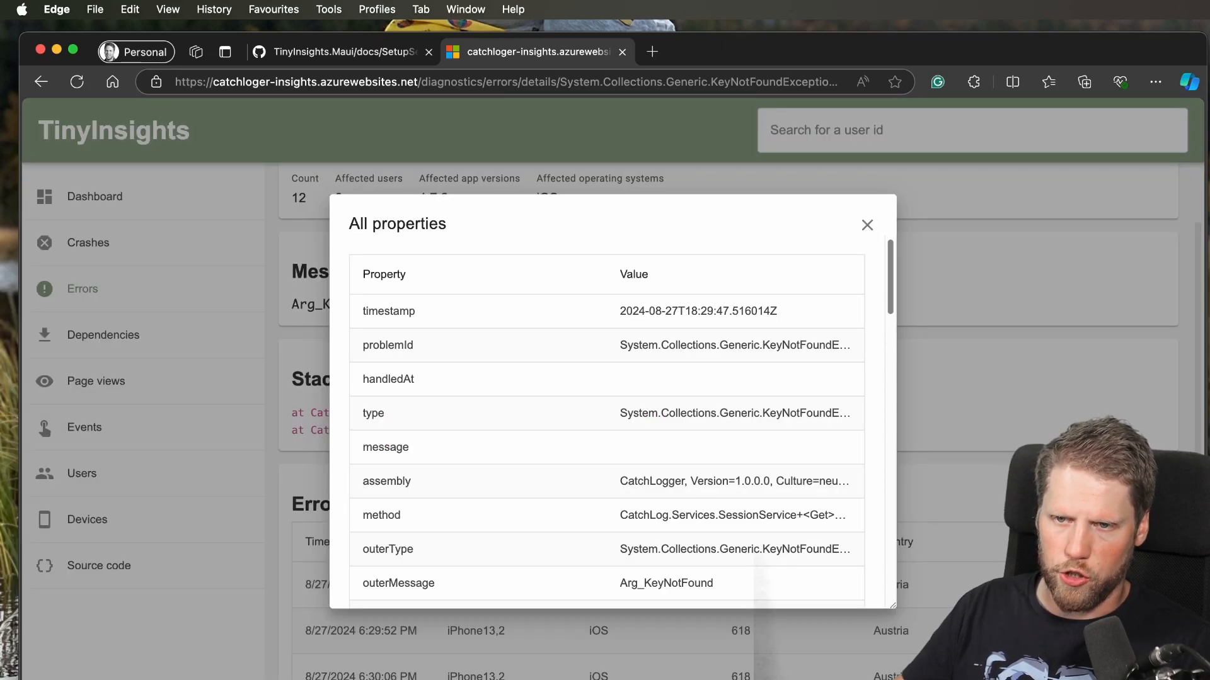
pyautogui.scroll(-3)
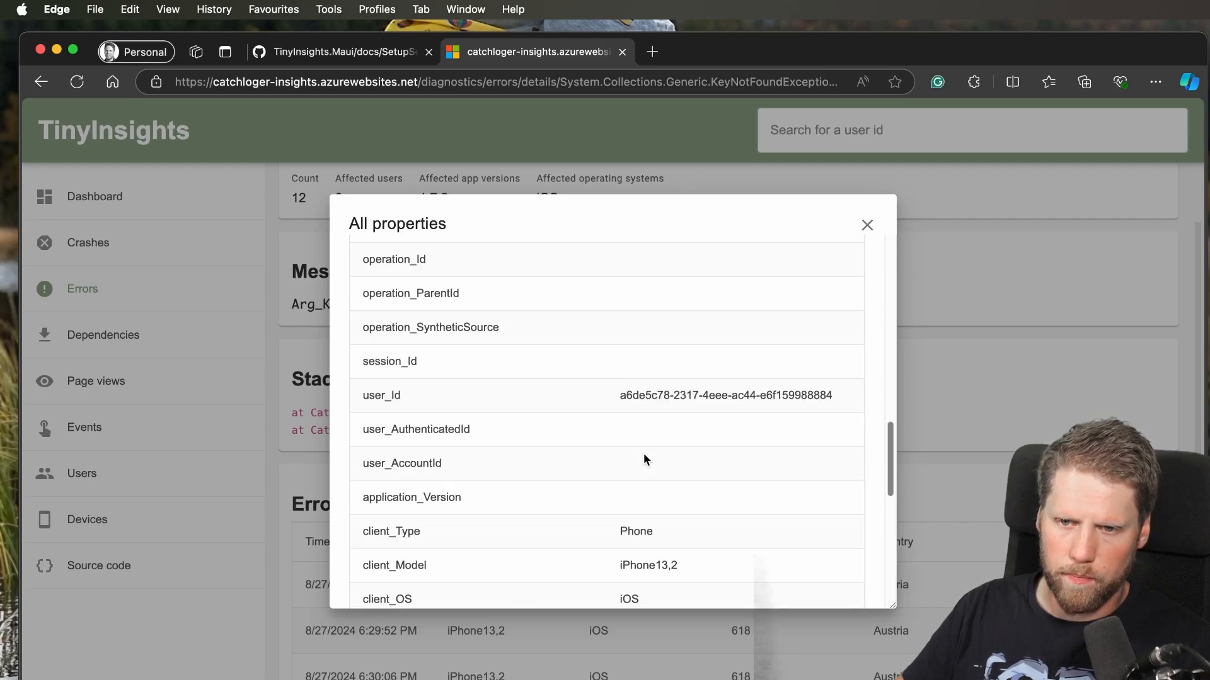
pyautogui.doubleClick(725, 395)
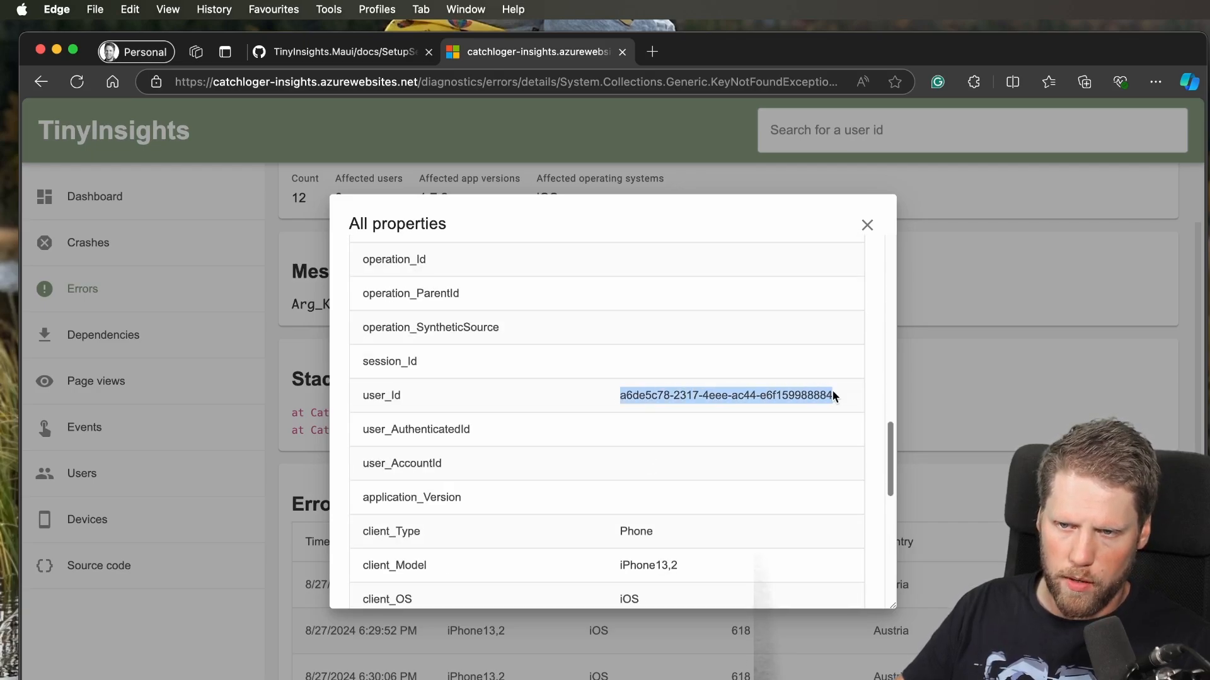
pyautogui.click(867, 224)
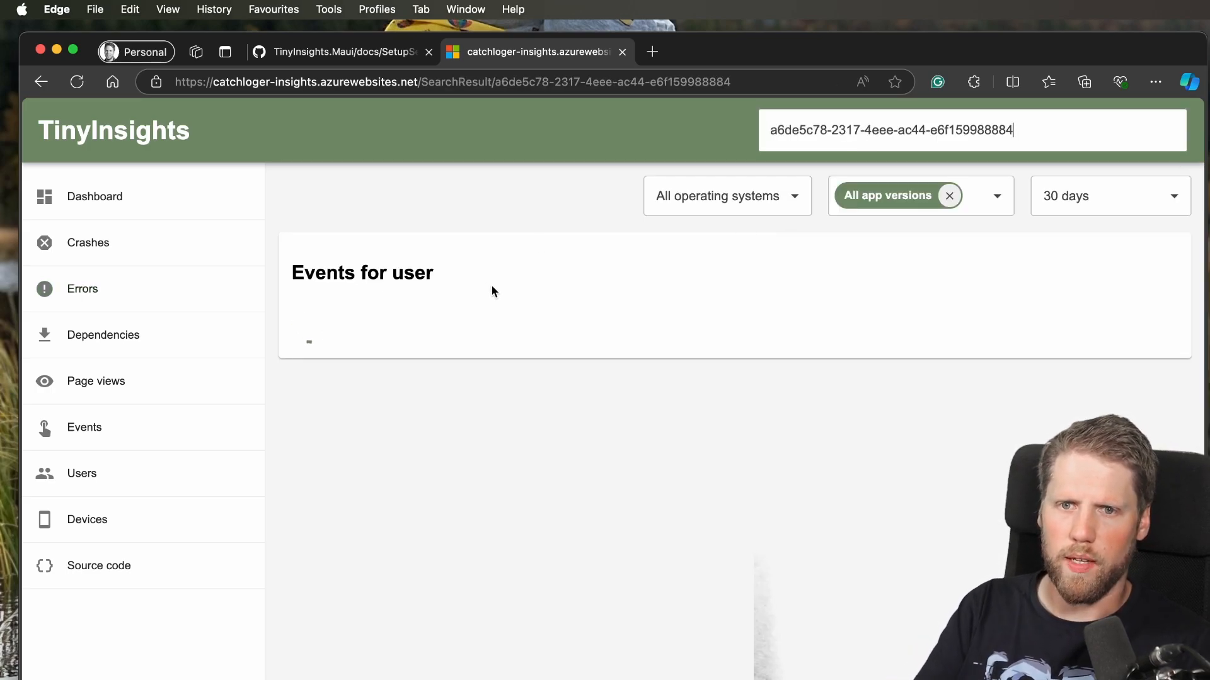
# Scroll through the Events for user history of page views, app starts and errors, then back up.
pyautogui.scroll(-3)
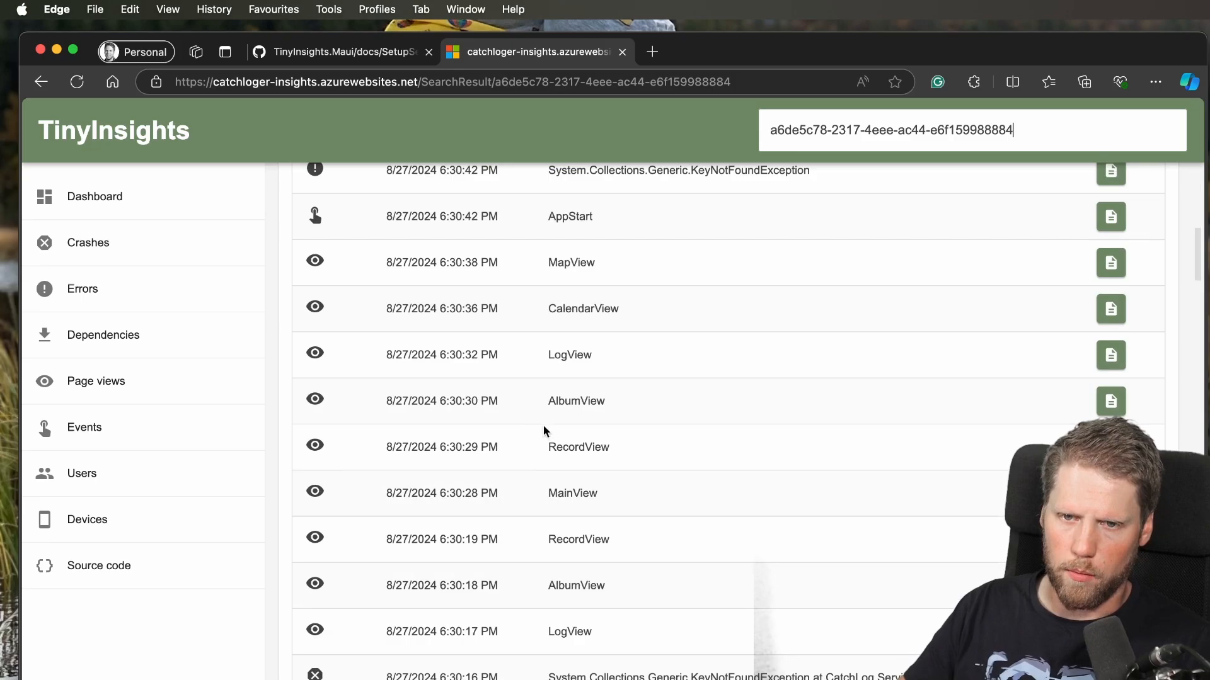
pyautogui.scroll(-3)
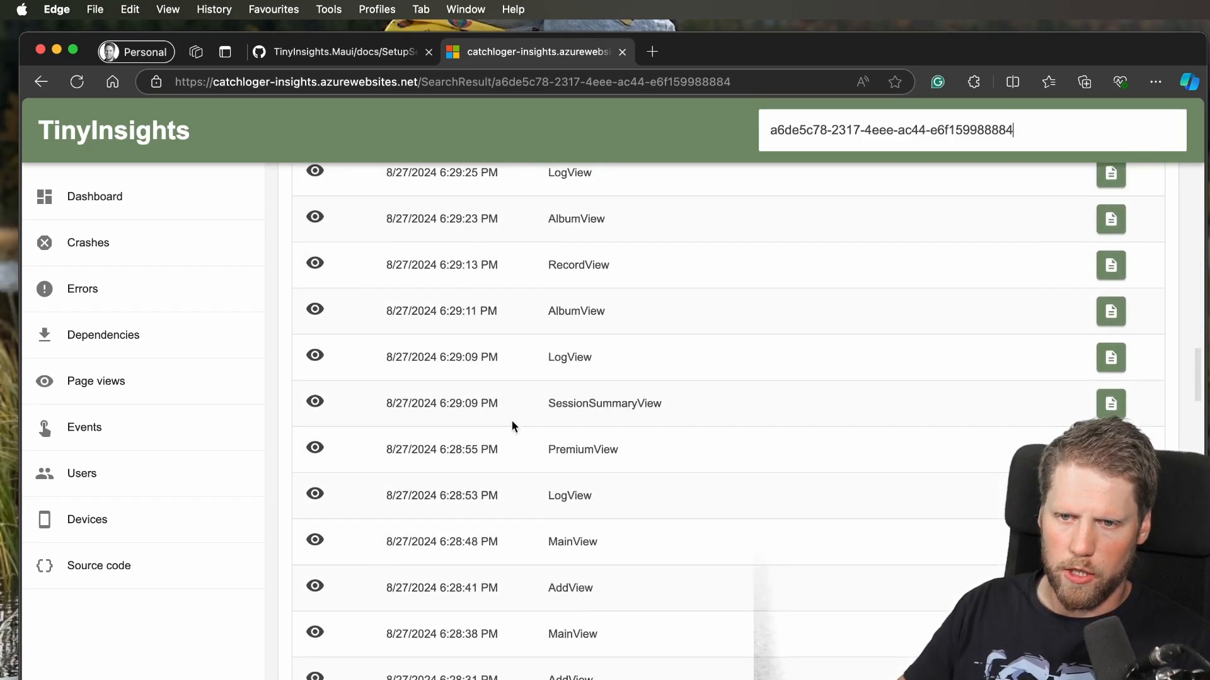
pyautogui.scroll(-3)
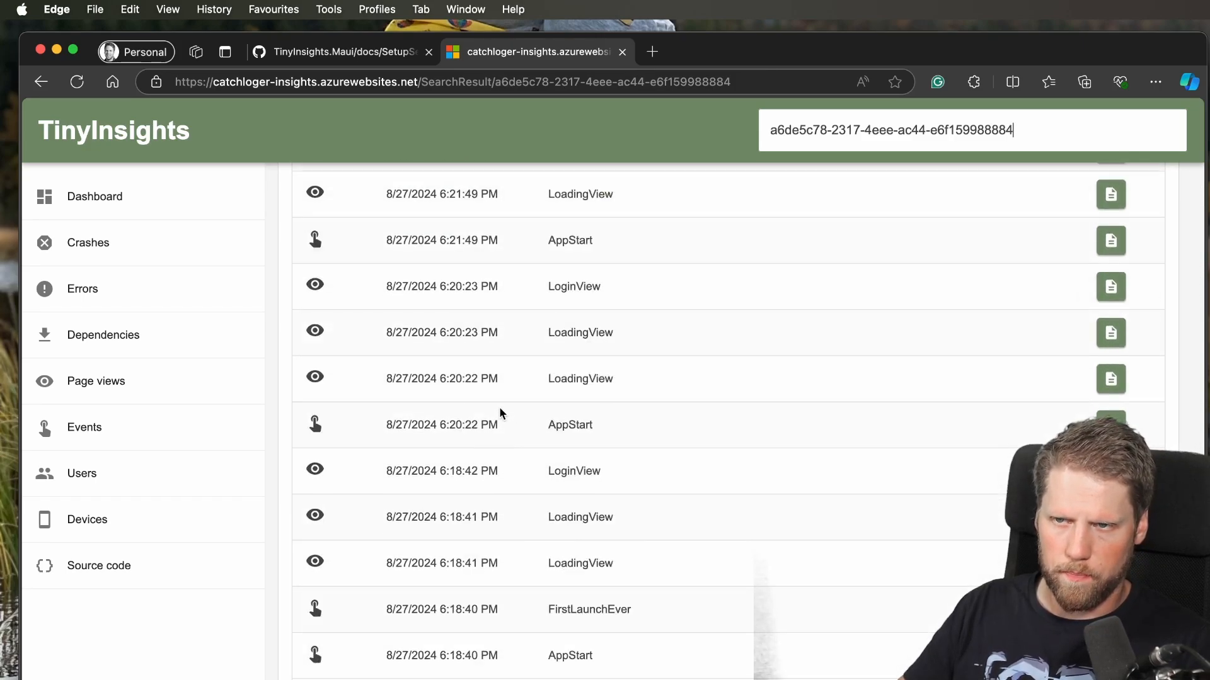
pyautogui.scroll(3)
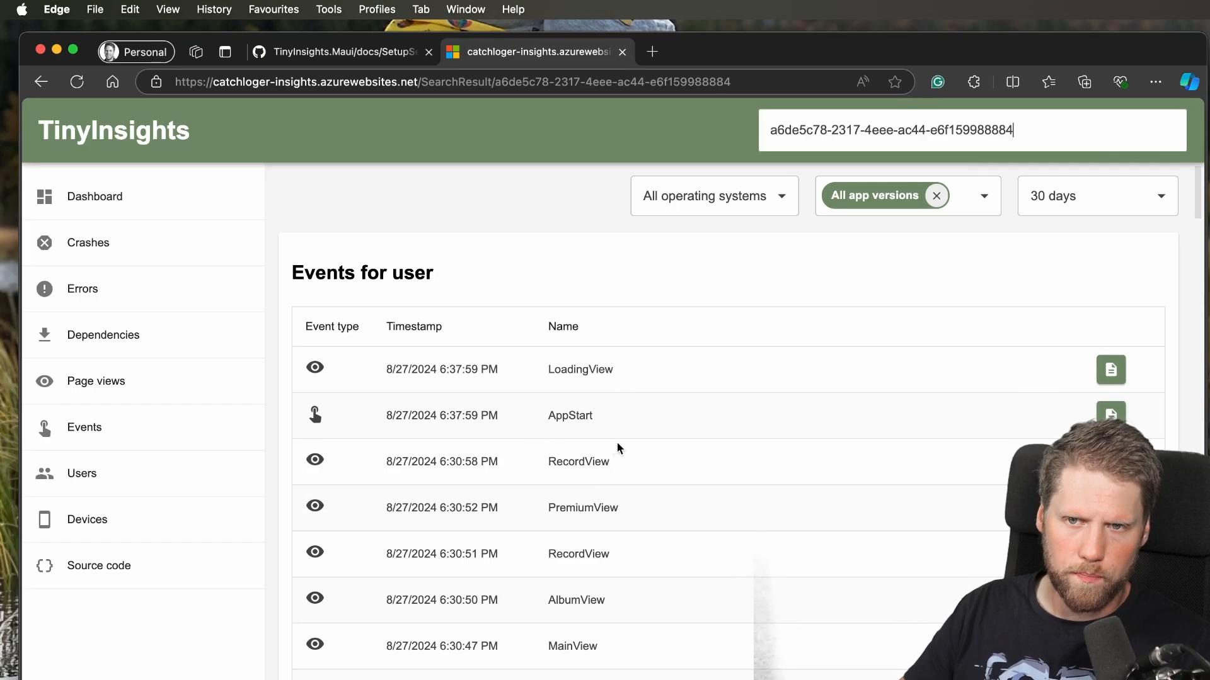
# View the Dependencies, Users and Devices pages in turn, then return to the main Dashboard.
pyautogui.click(102, 334)
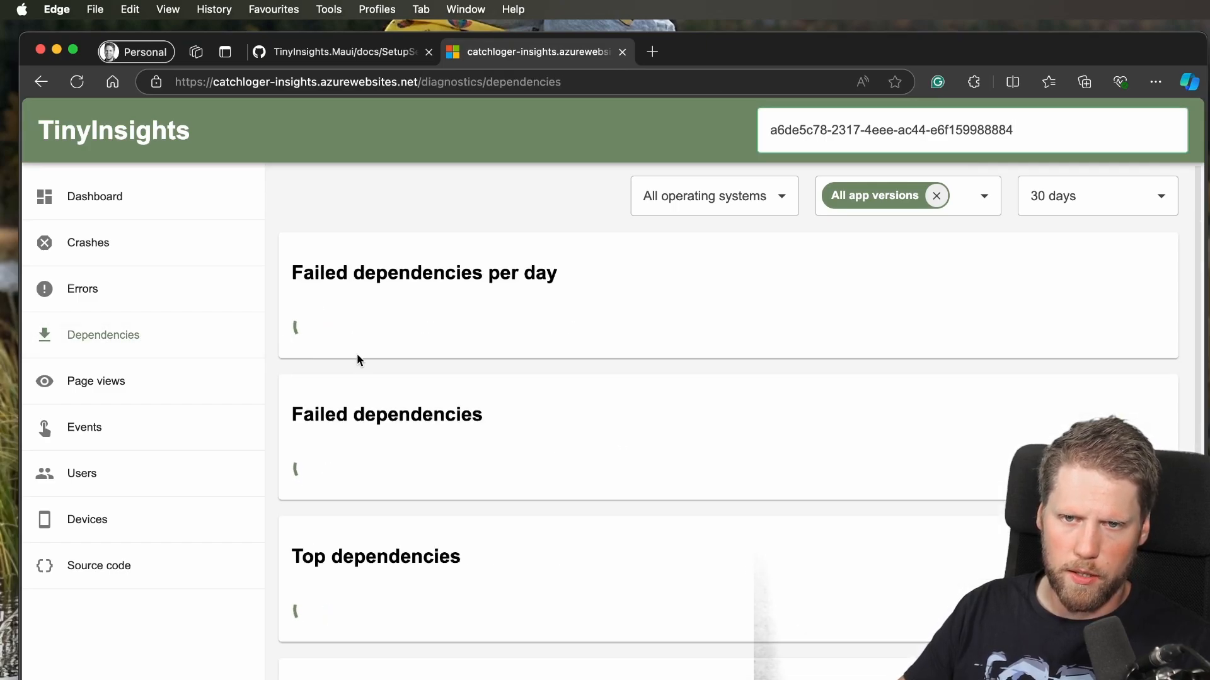
pyautogui.scroll(-3)
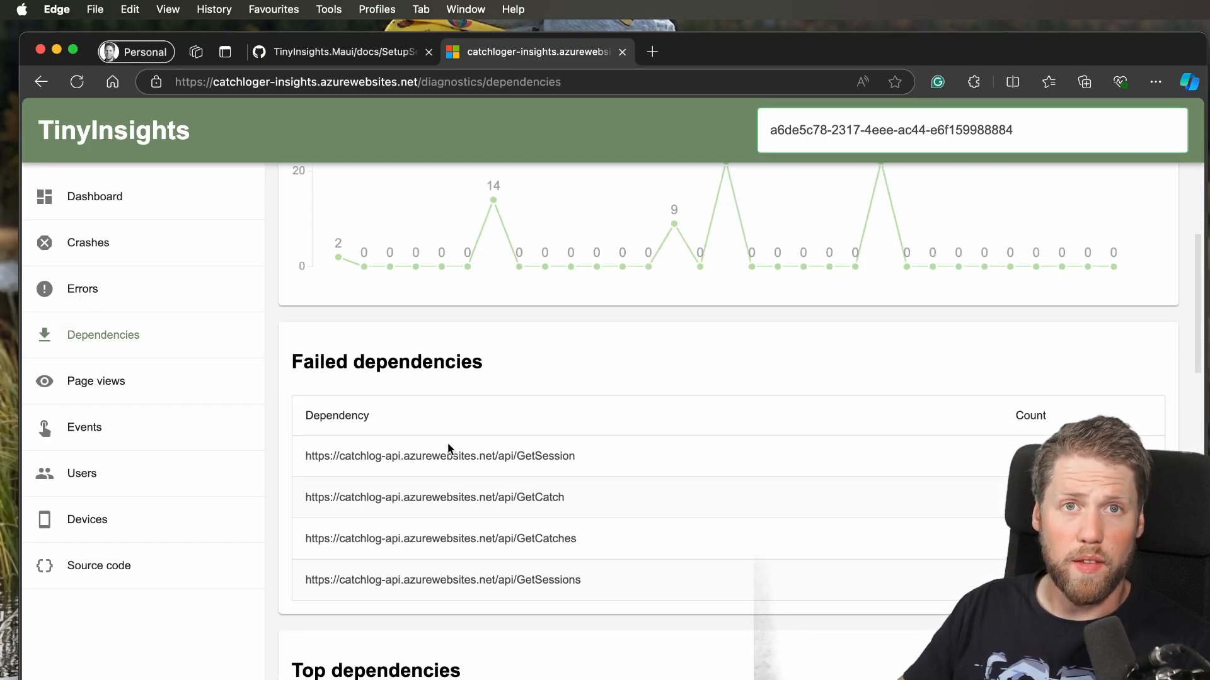
pyautogui.moveTo(294, 443)
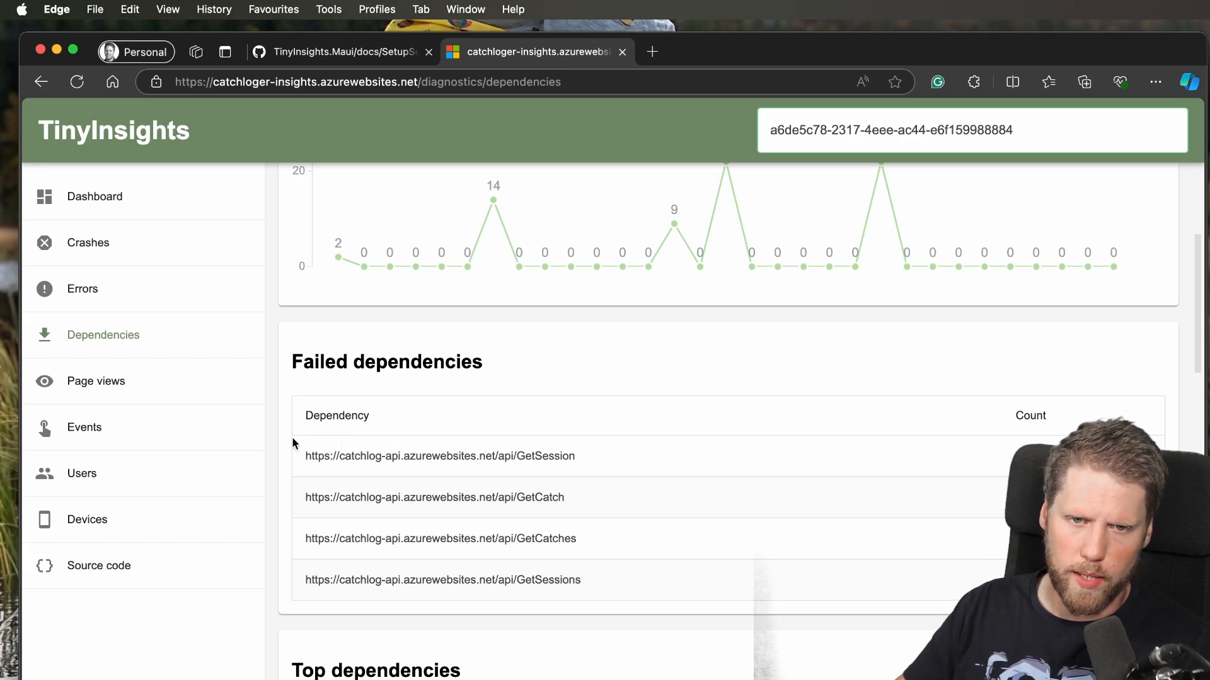
pyautogui.click(82, 472)
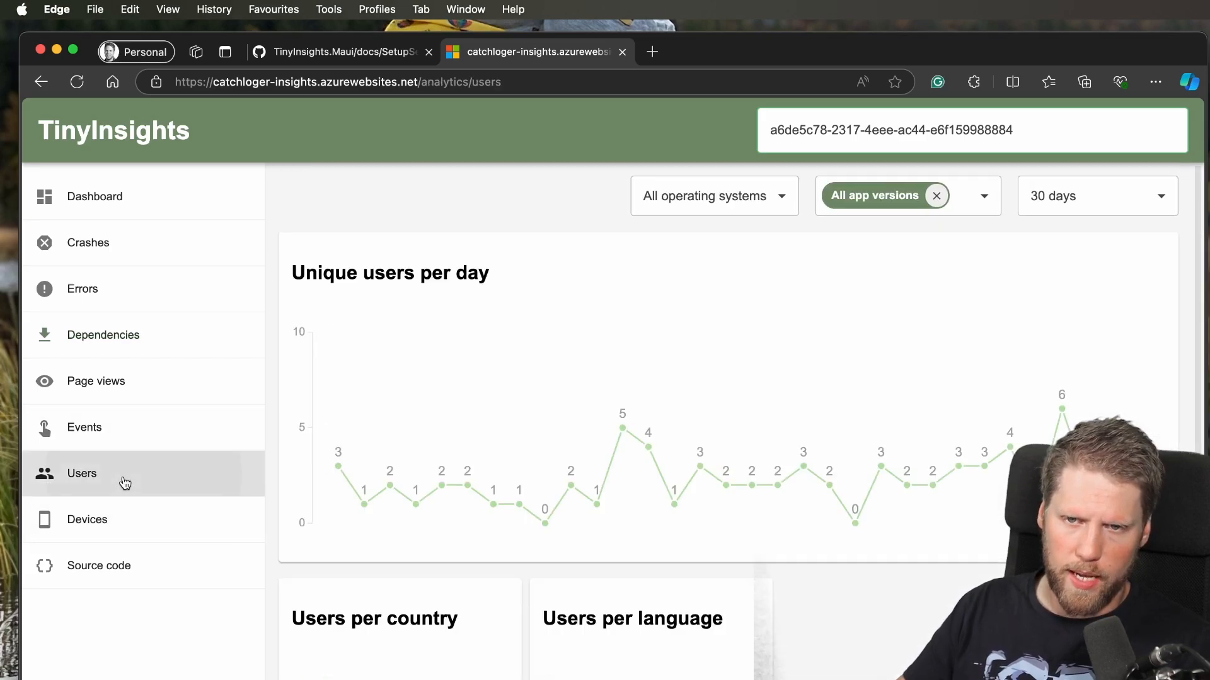
pyautogui.scroll(-3)
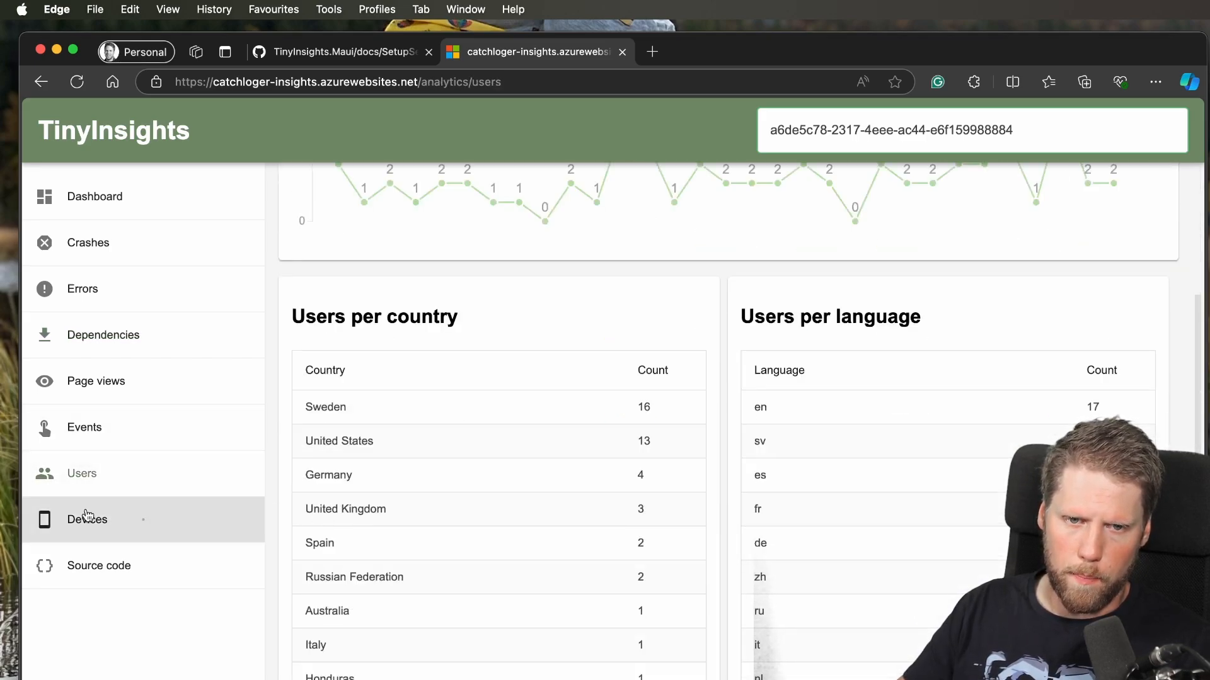
pyautogui.click(86, 519)
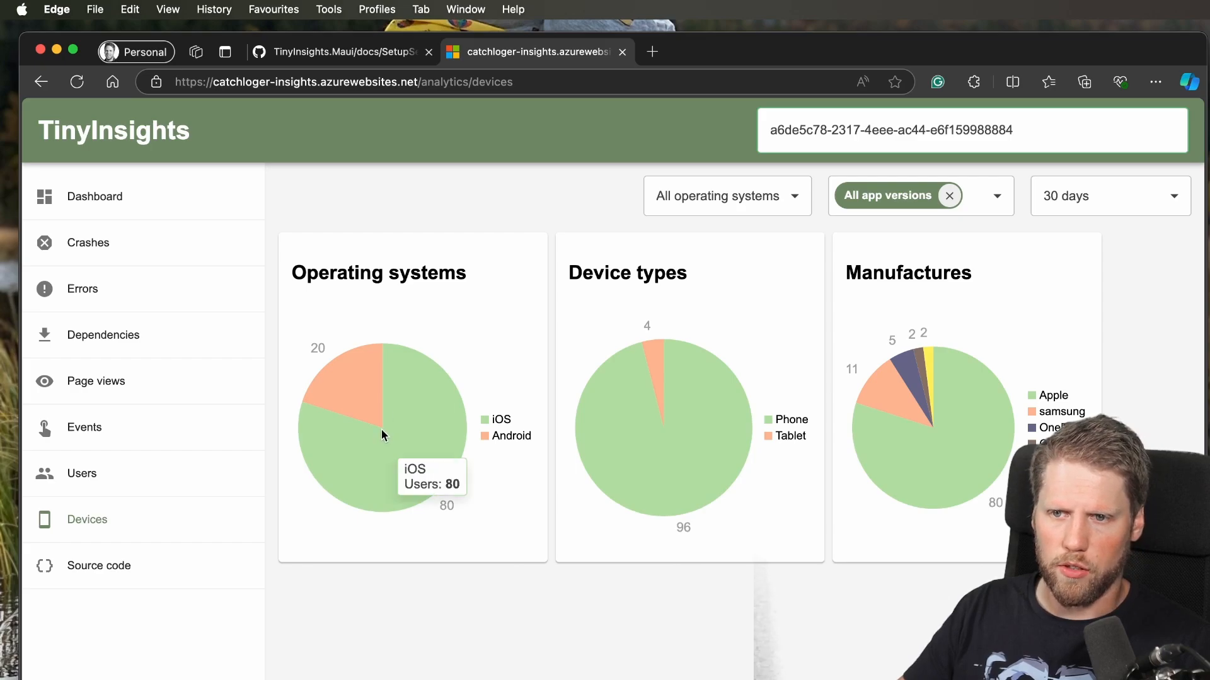
pyautogui.moveTo(644, 417)
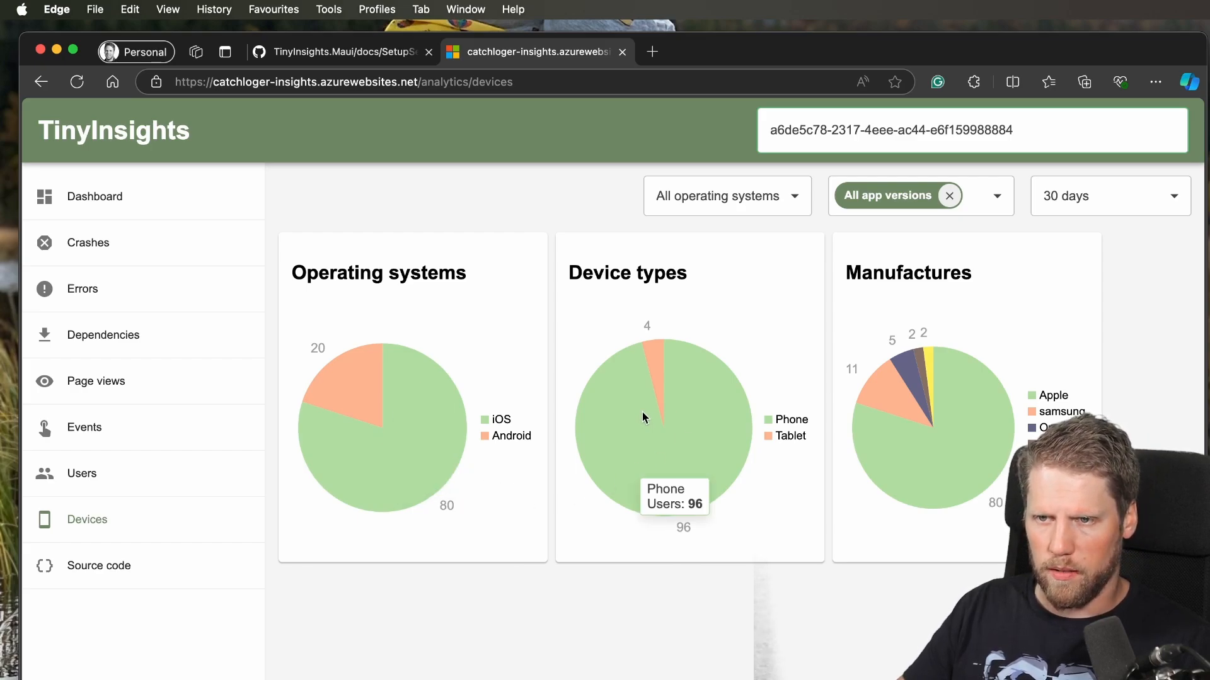
pyautogui.moveTo(954, 343)
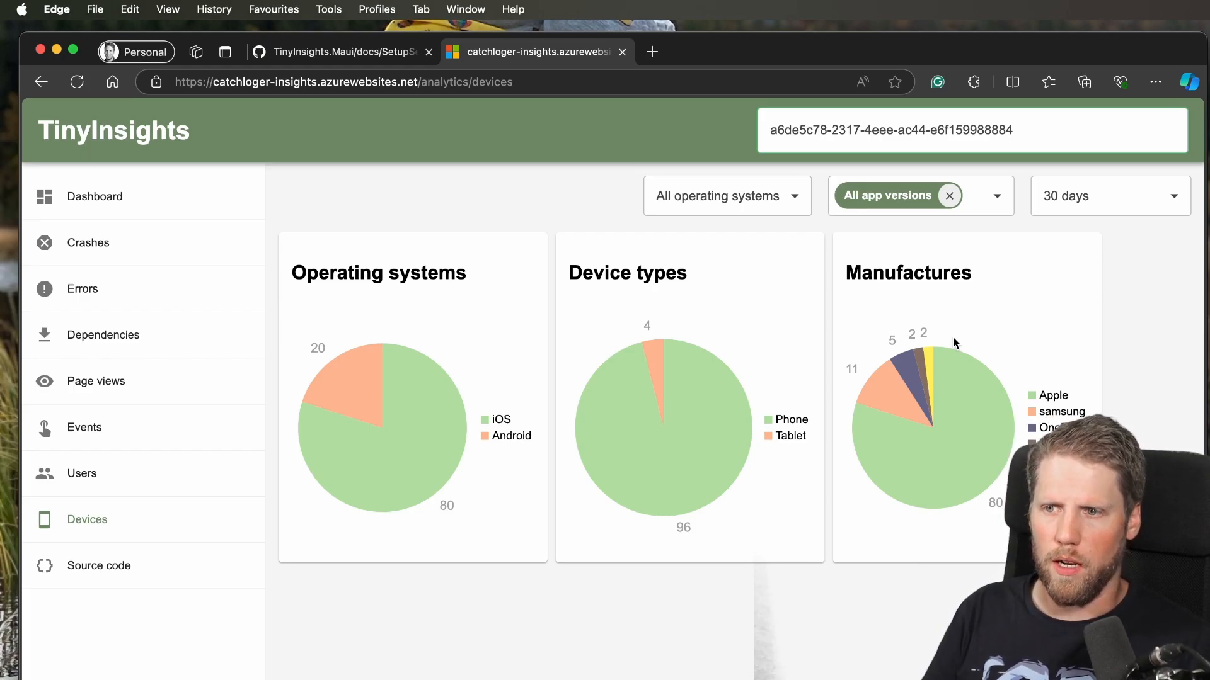
pyautogui.click(94, 196)
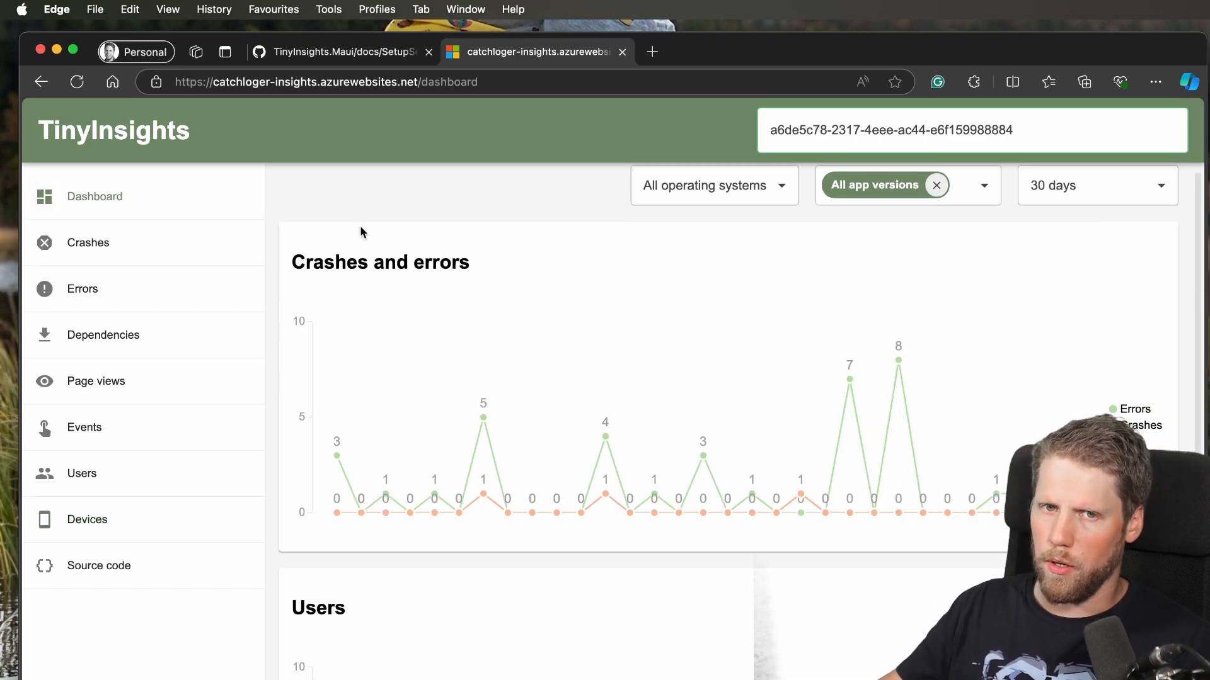
# Scroll the dashboard charts and switch back to the GitHub TinyInsights.Maui docs tab.
pyautogui.scroll(-3)
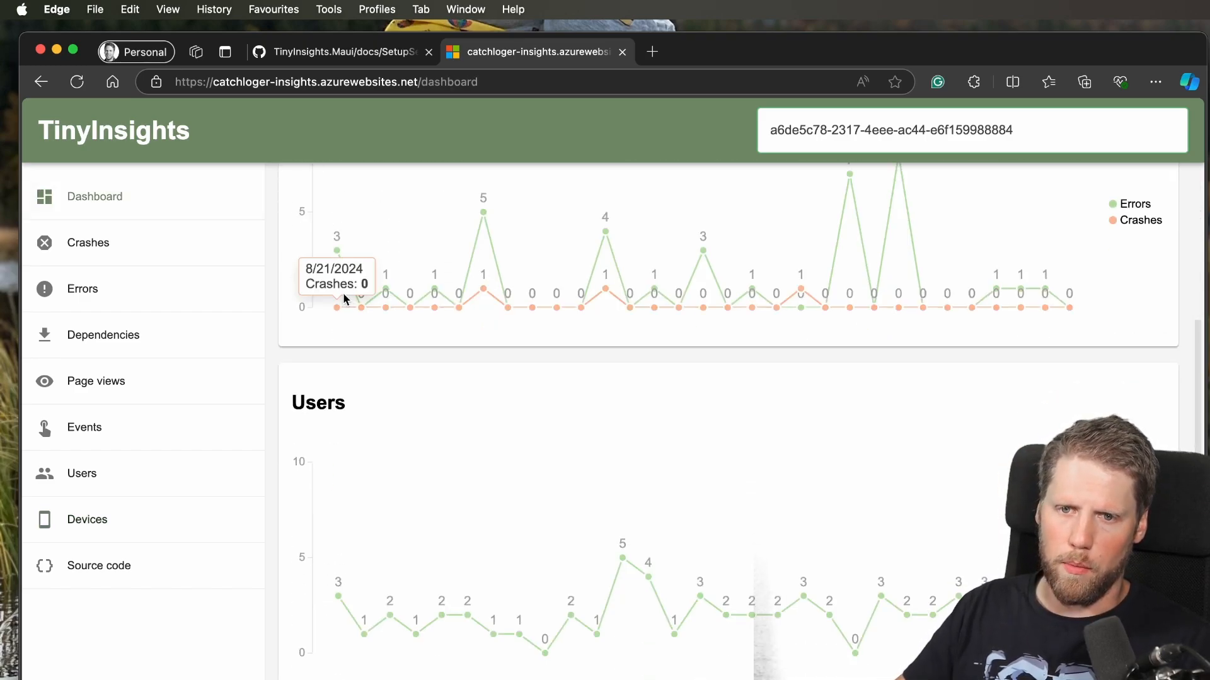
pyautogui.scroll(3)
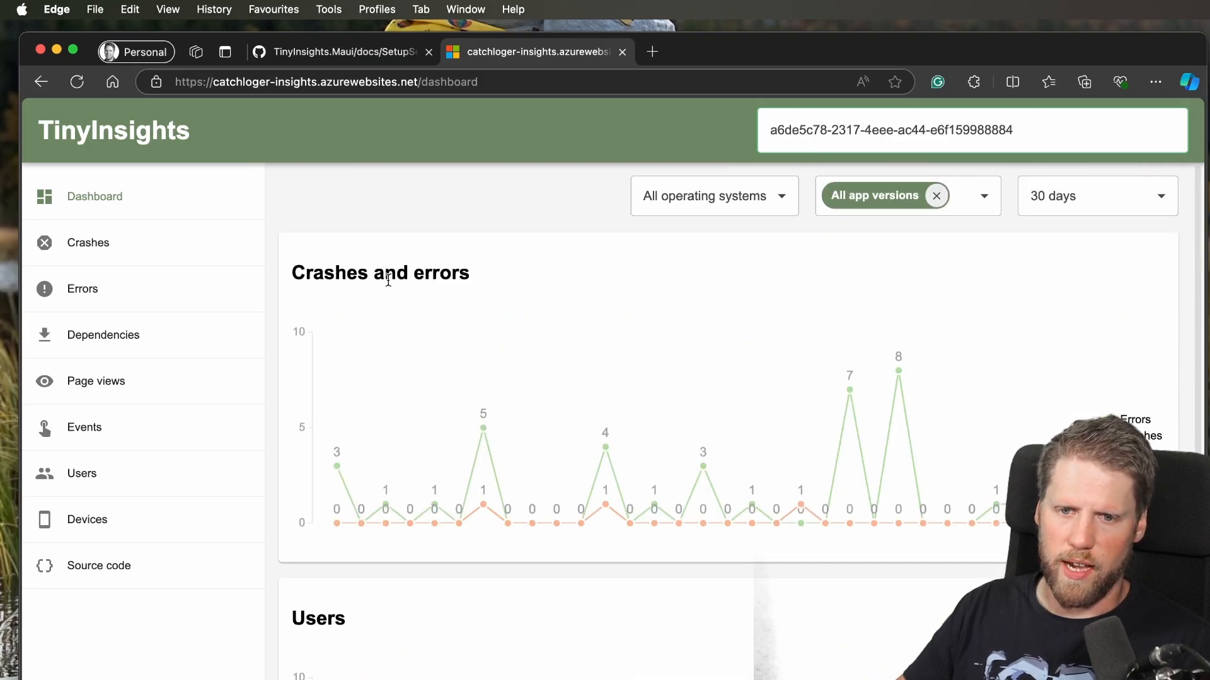
pyautogui.scroll(-3)
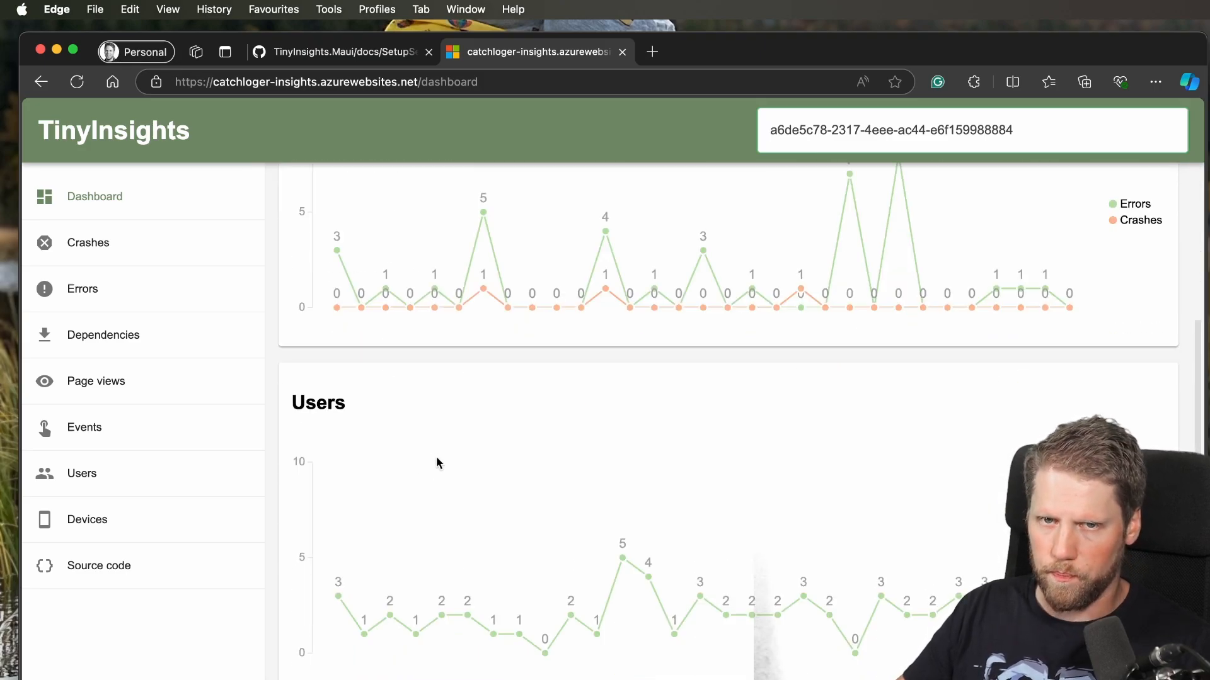
pyautogui.click(343, 52)
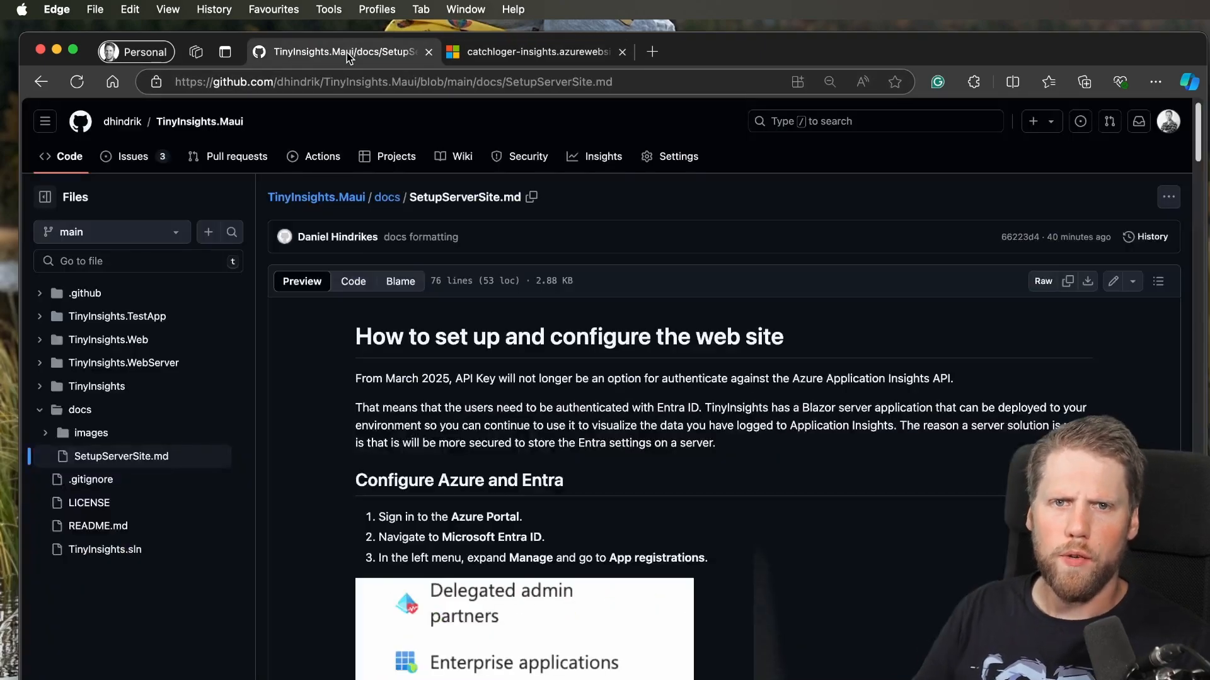
pyautogui.moveTo(199, 121)
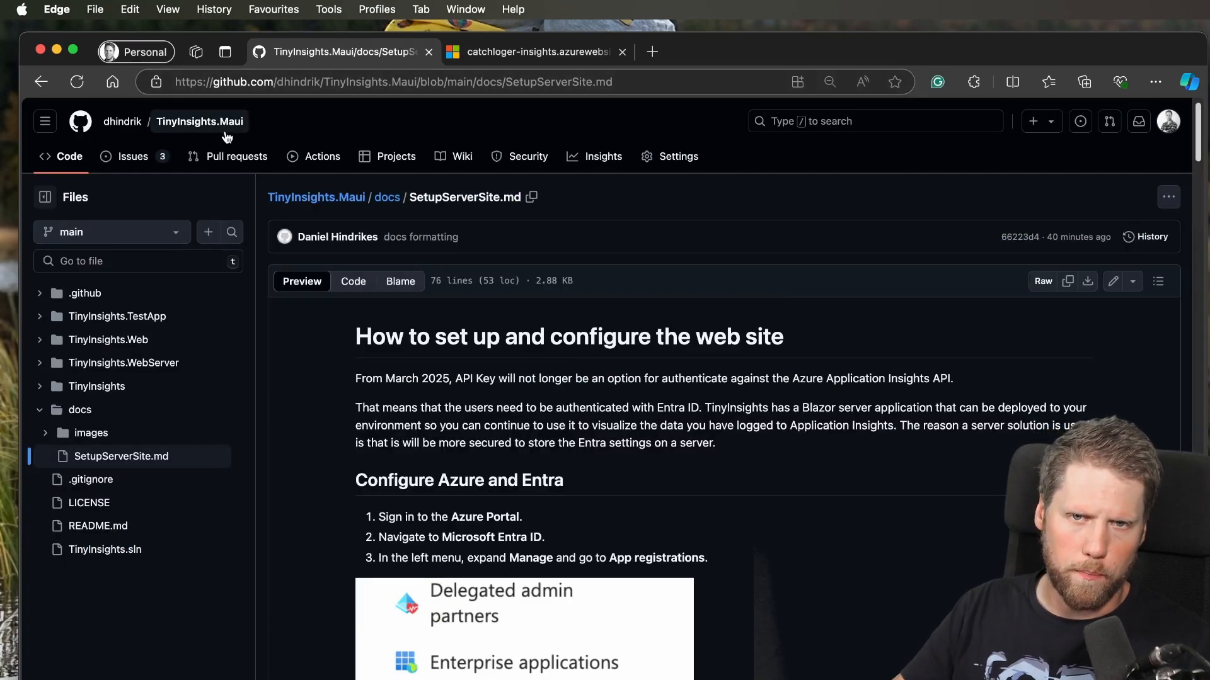
pyautogui.moveTo(132, 156)
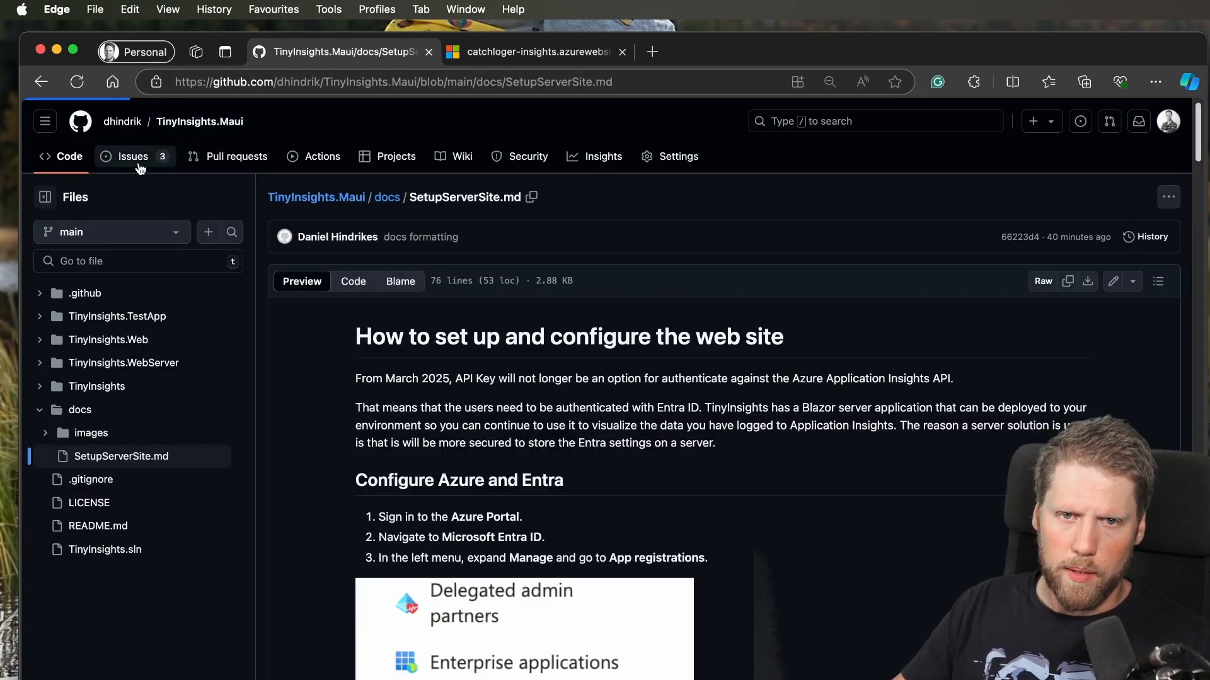
# Open the TinyInsights.Maui repository's Issues list.
pyautogui.click(132, 156)
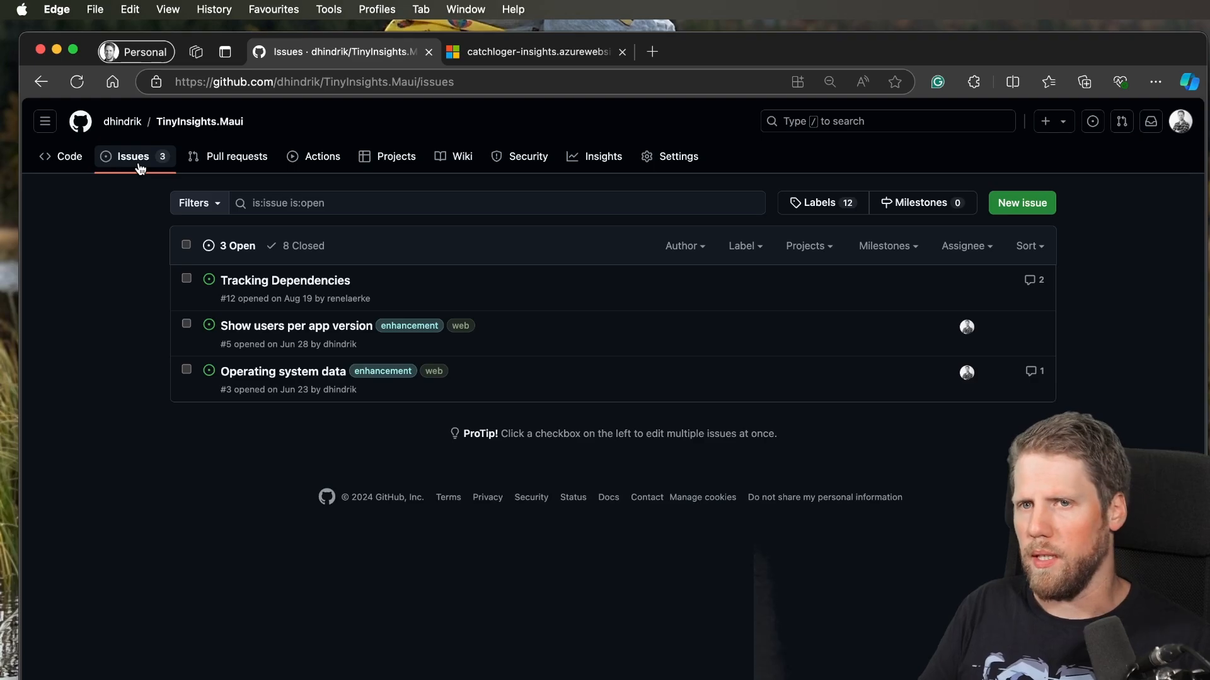